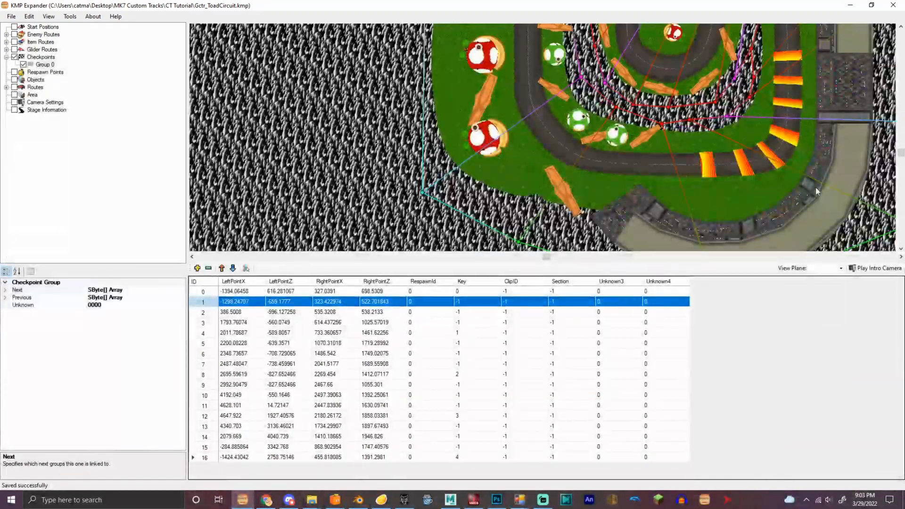
Step: Replace the three old glider points with seven scale-4 points along the curving track
click(45, 72)
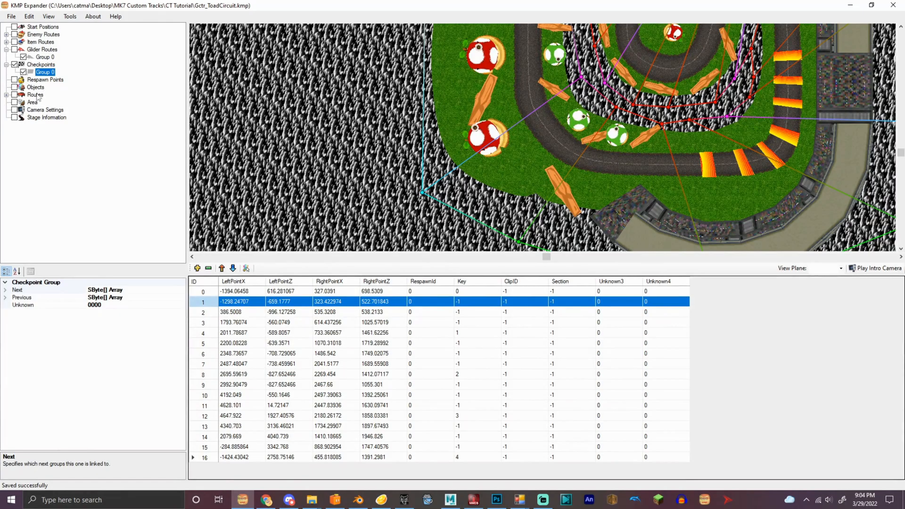
click(45, 57)
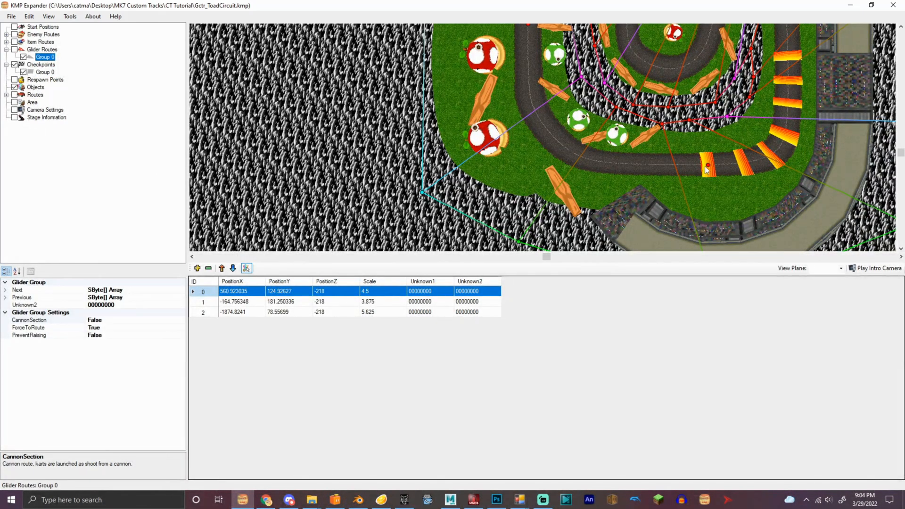
click(197, 267)
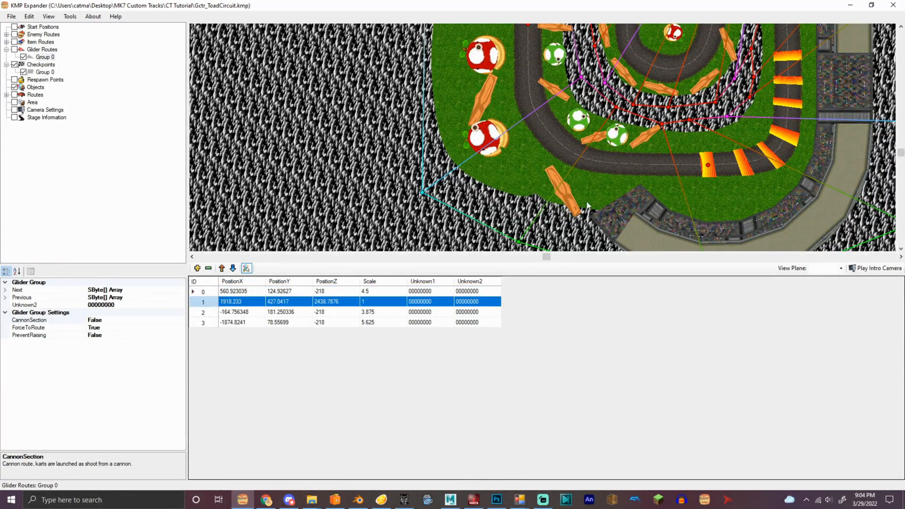
mouse_move(404, 302)
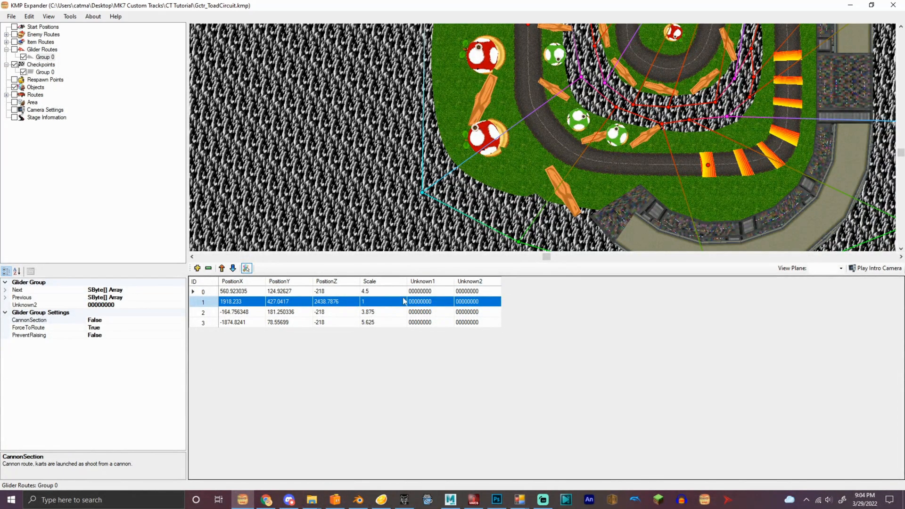
click(208, 267)
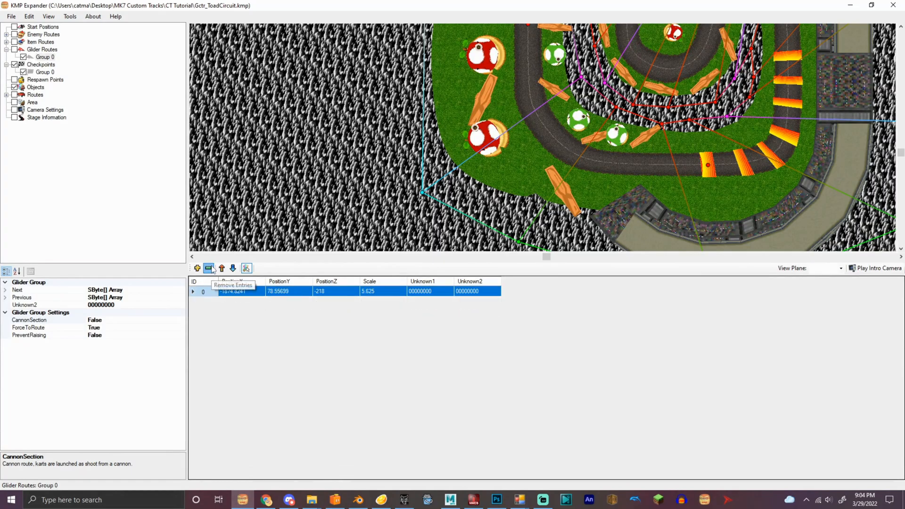
click(209, 268)
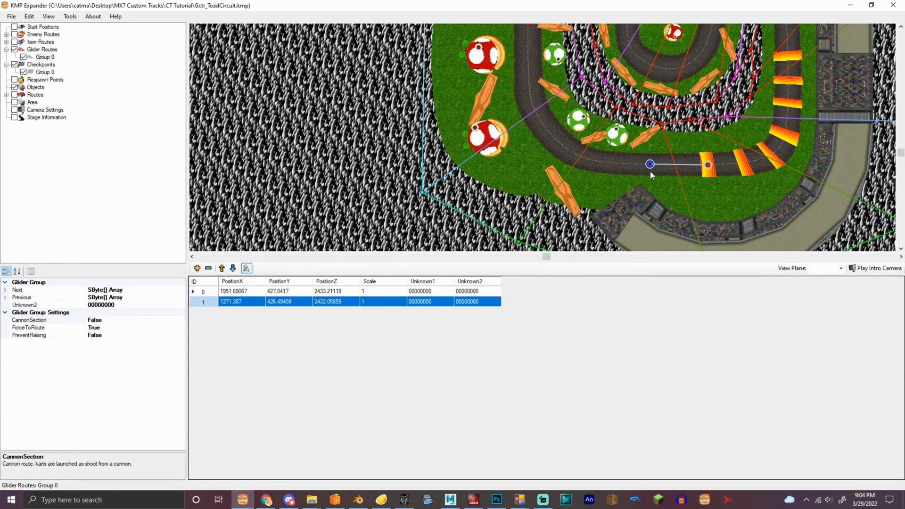
mouse_move(601, 172)
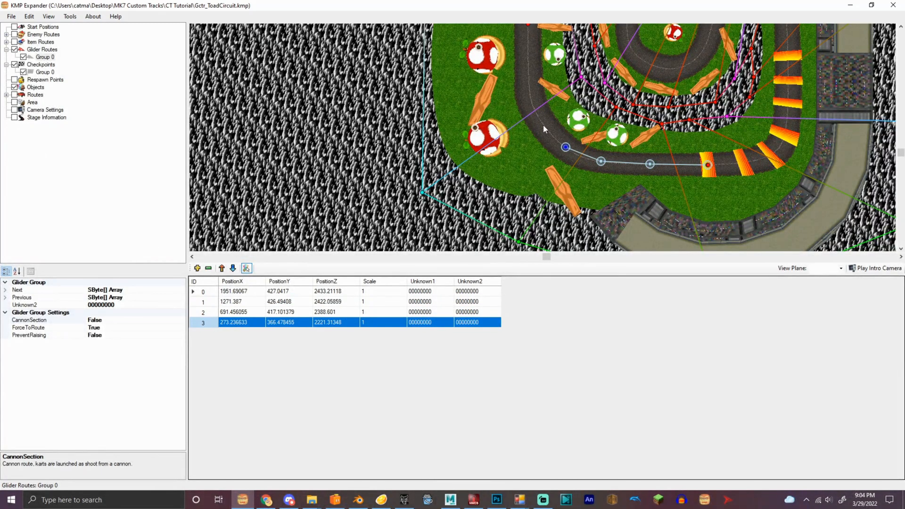
click(197, 268)
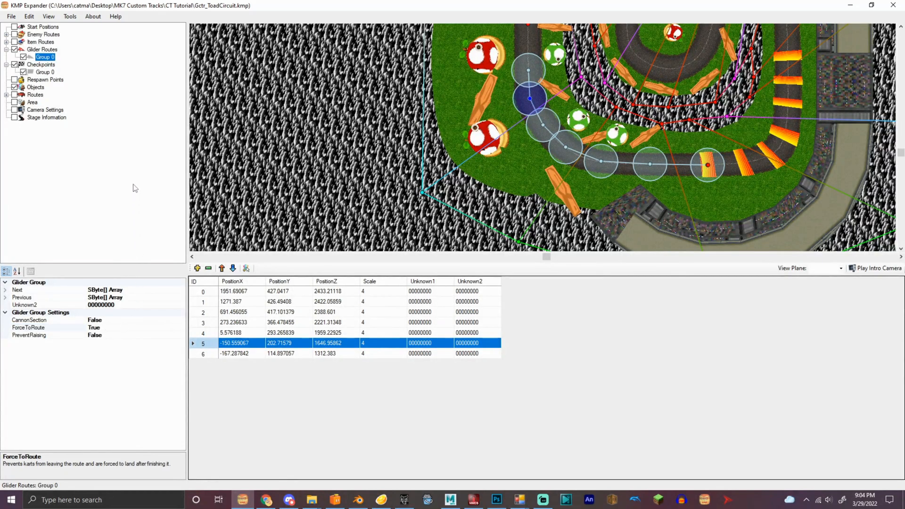
Step: Remove the old item route groups and place nineteen Group 0 points along the track
right_click(40, 42)
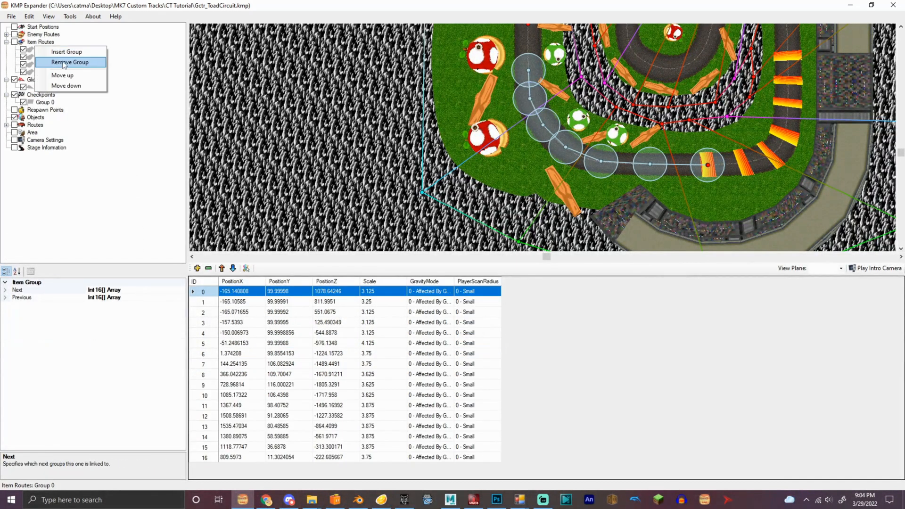
click(70, 61)
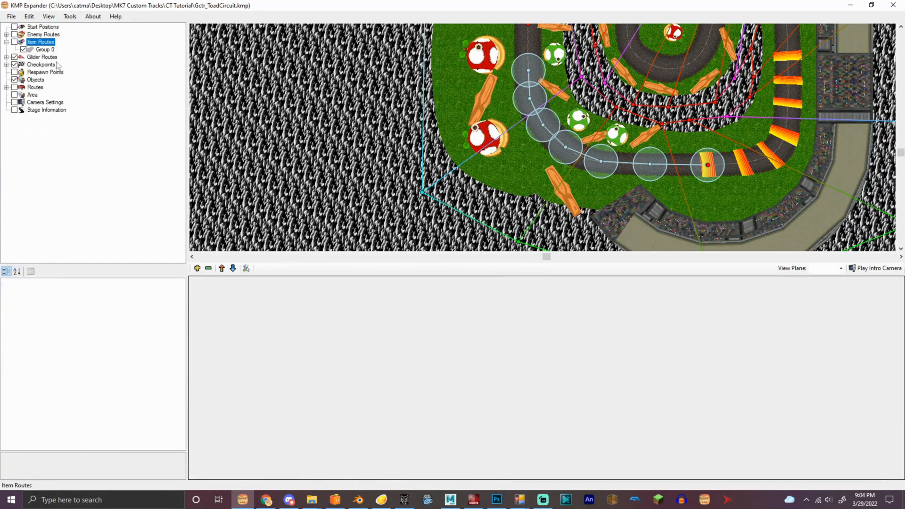
click(46, 49)
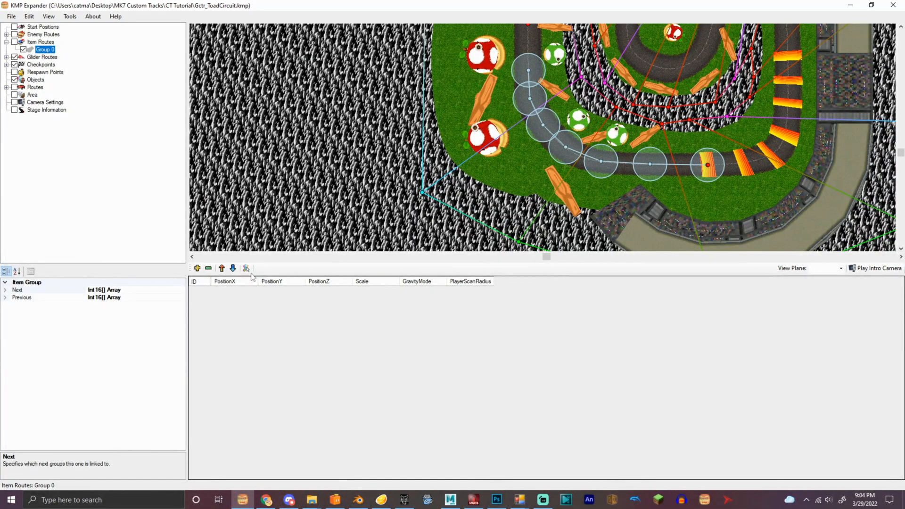
click(247, 268)
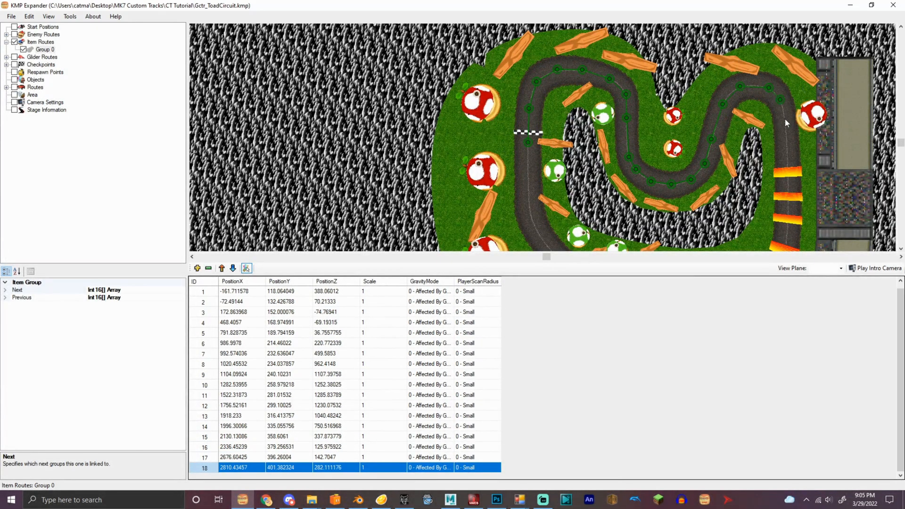
Step: Insert new item route groups and set Group 0's Next links to Groups 1 and 2
right_click(35, 41)
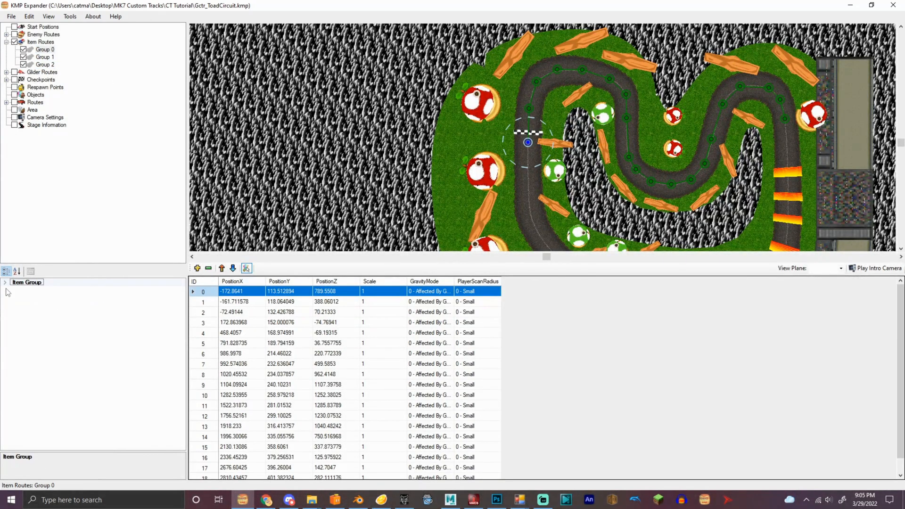
click(5, 282)
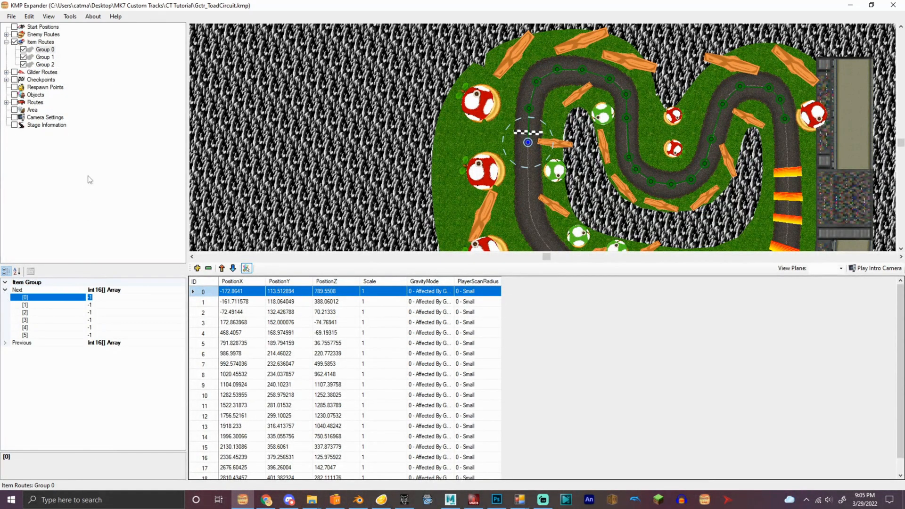
click(49, 305)
text(2)
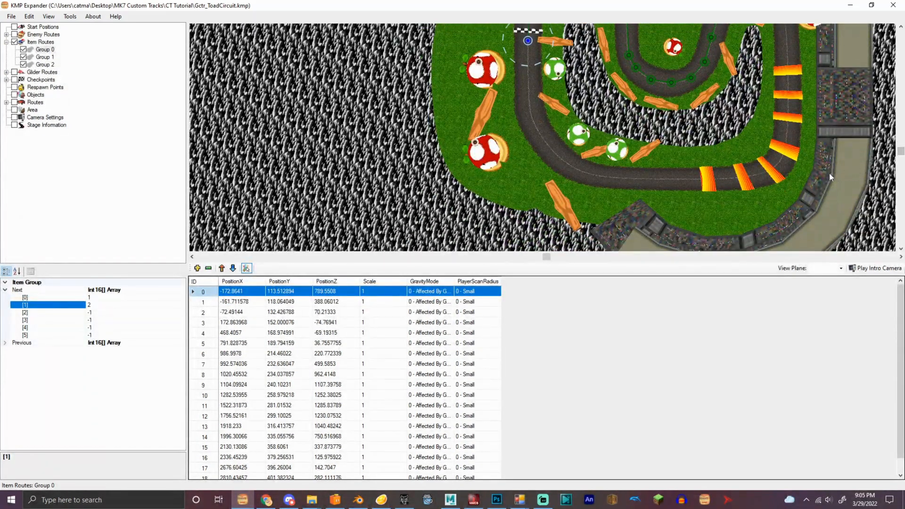
click(4, 342)
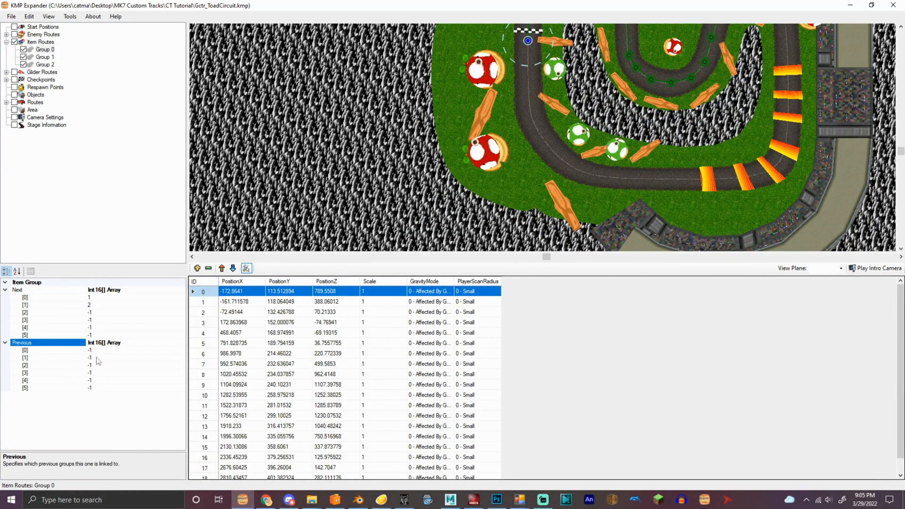
Step: Place points for item Groups 1 and 2 along the pipe branches
click(44, 56)
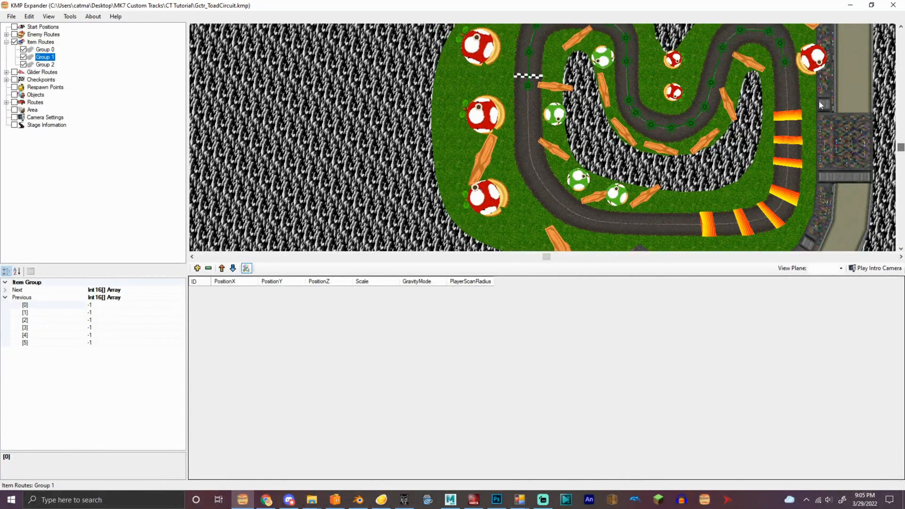
click(780, 81)
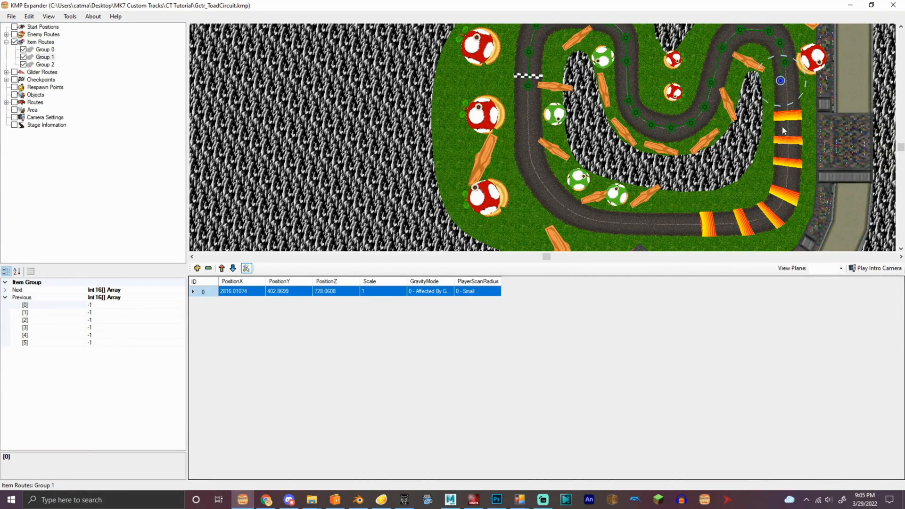
click(766, 209)
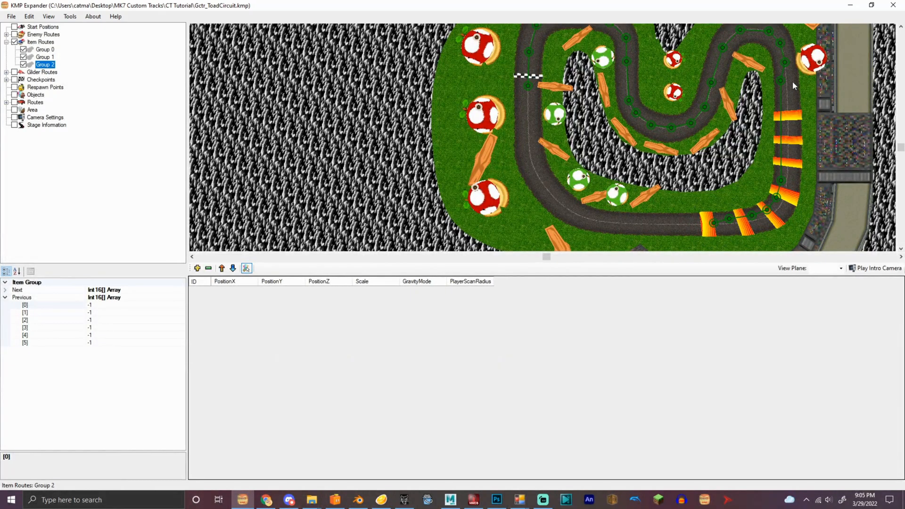
click(797, 182)
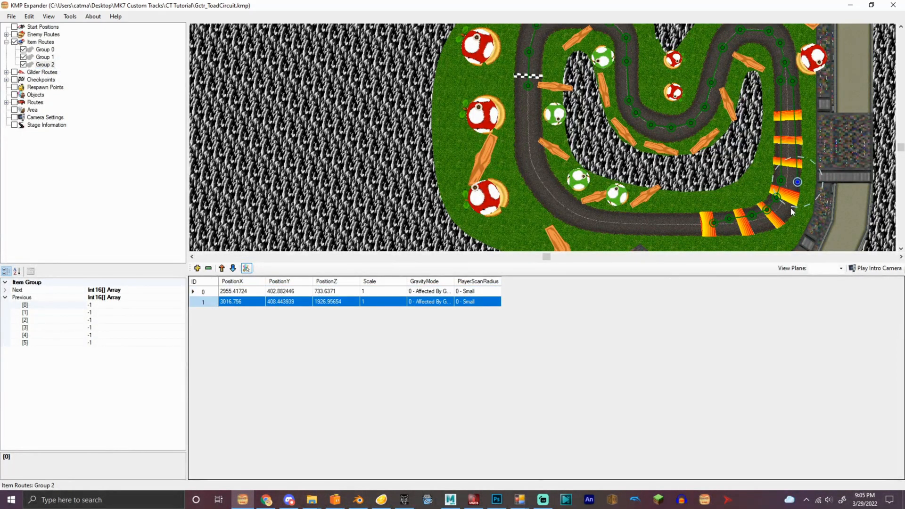
click(730, 233)
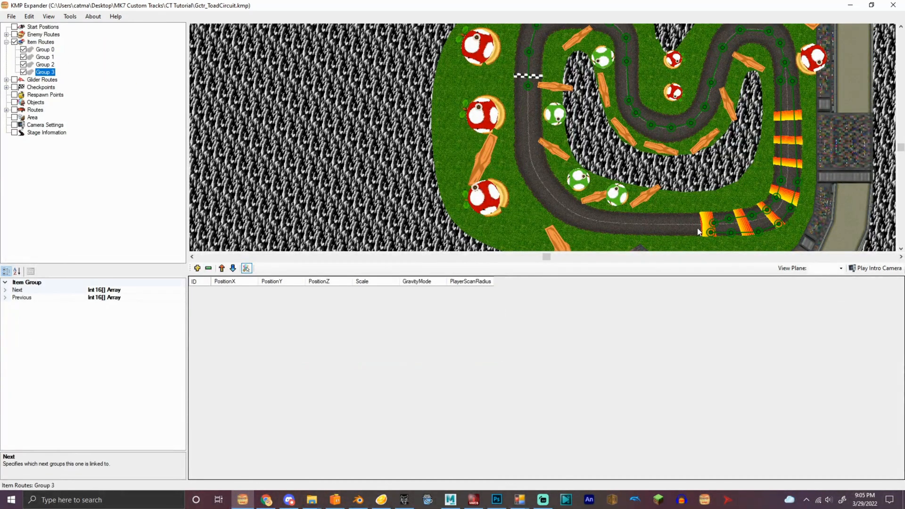
Step: Set the Next link of item Groups 1 and 2 to Group 3
click(45, 57)
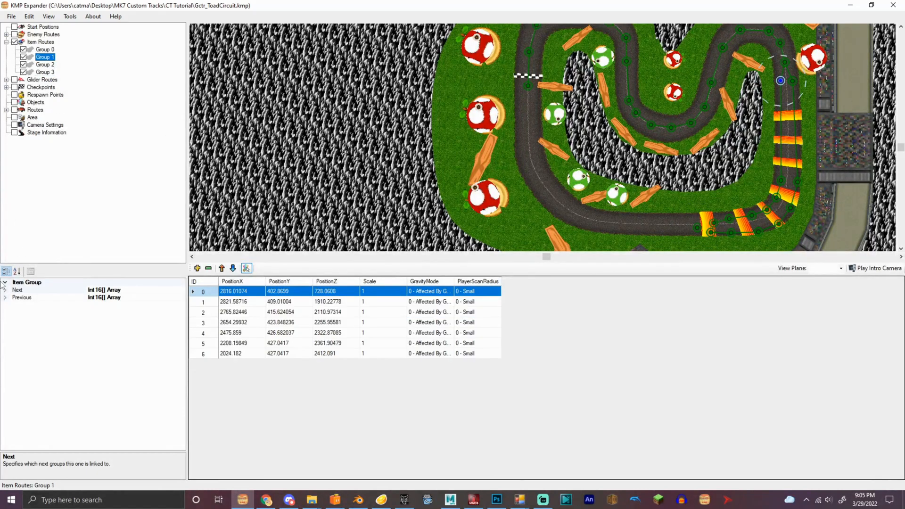
click(45, 64)
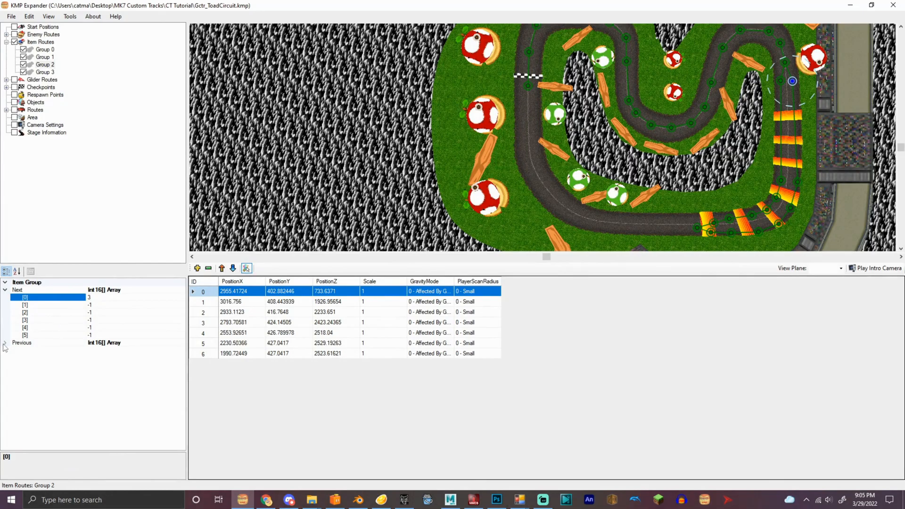
click(4, 342)
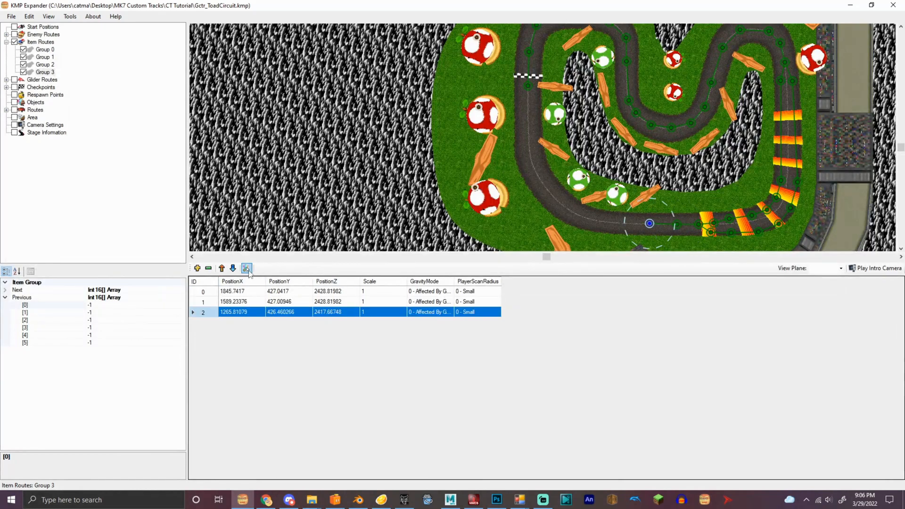
Step: Add twelve Group 3 points back to the start line, Previous 1 and 2, Next 0
click(245, 267)
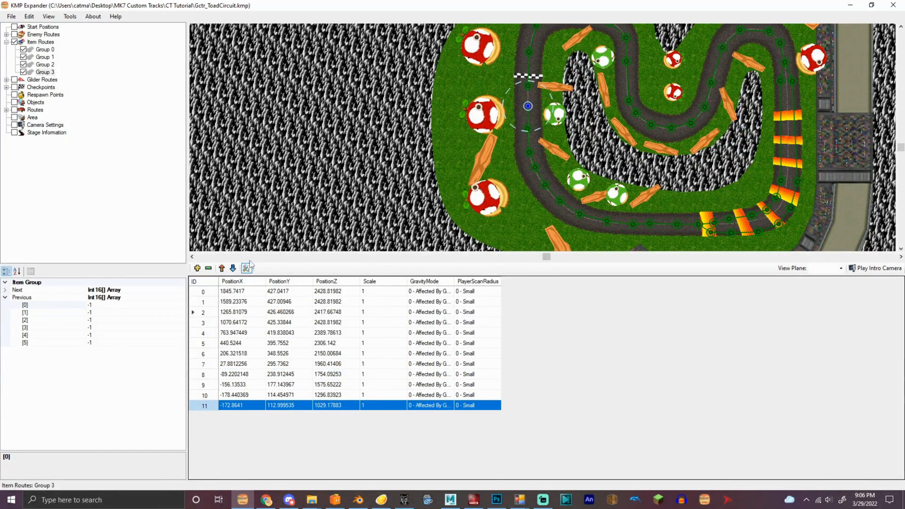
click(46, 312)
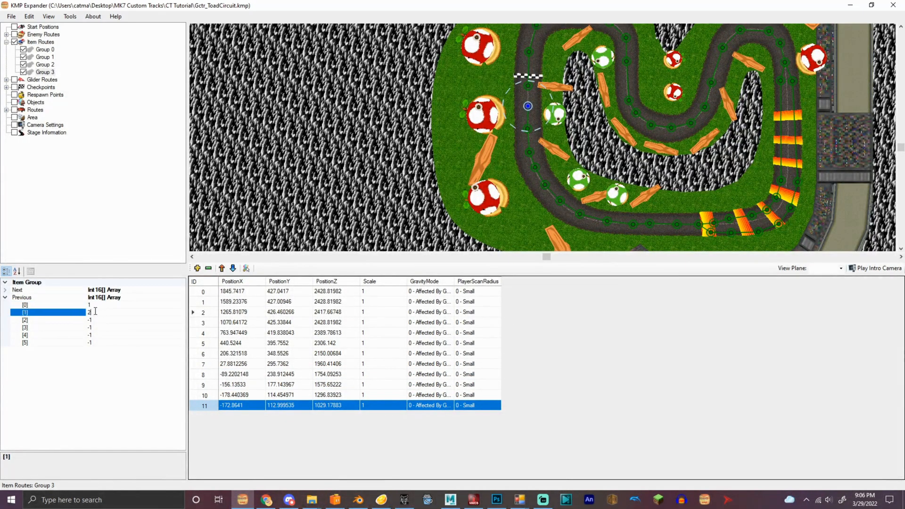
click(5, 289)
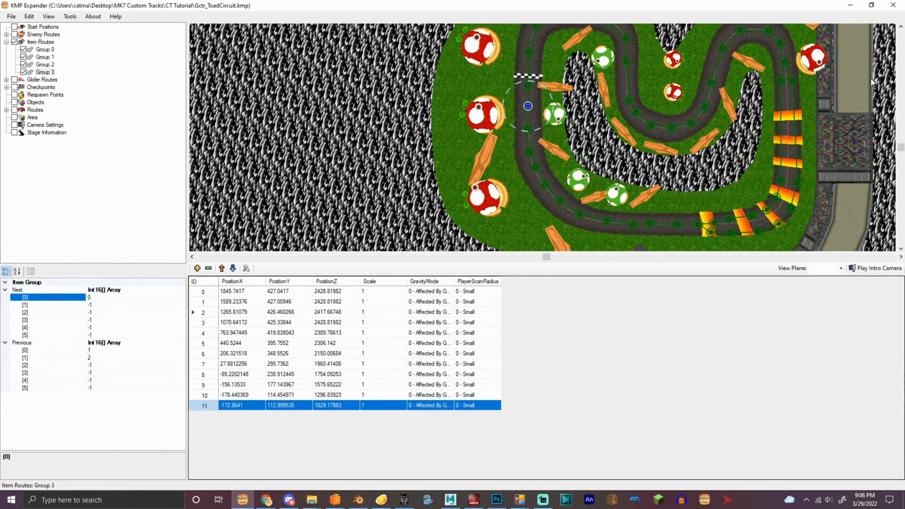
click(44, 49)
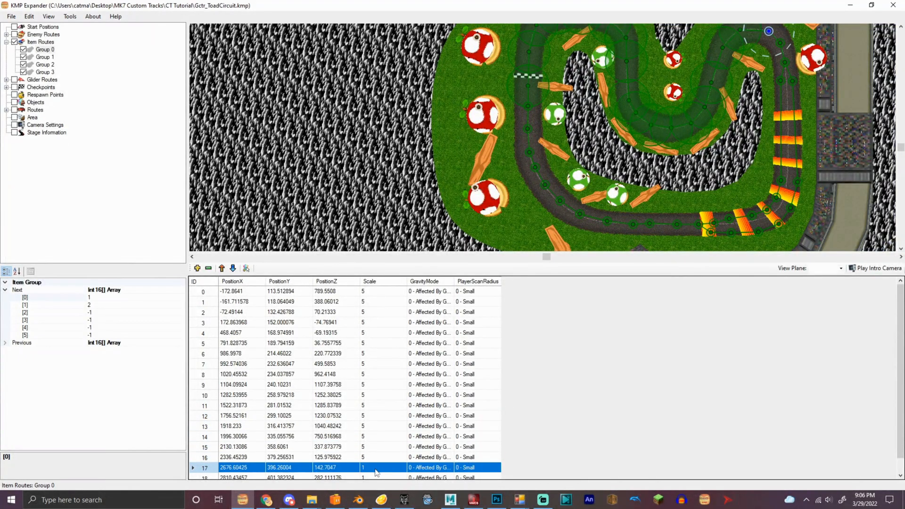
Step: Set item route point scale to 5 in Groups 0, 1 and 3, and show glider Group 0
scroll(down, 3)
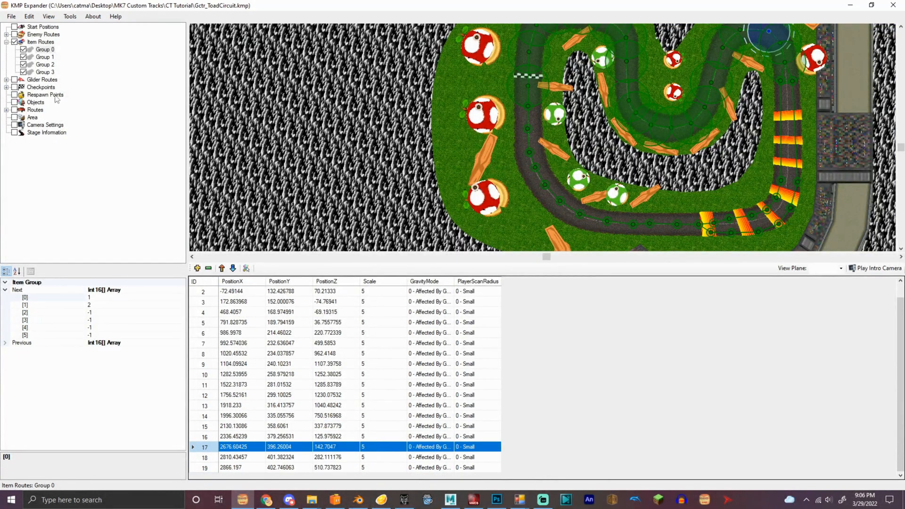
click(45, 56)
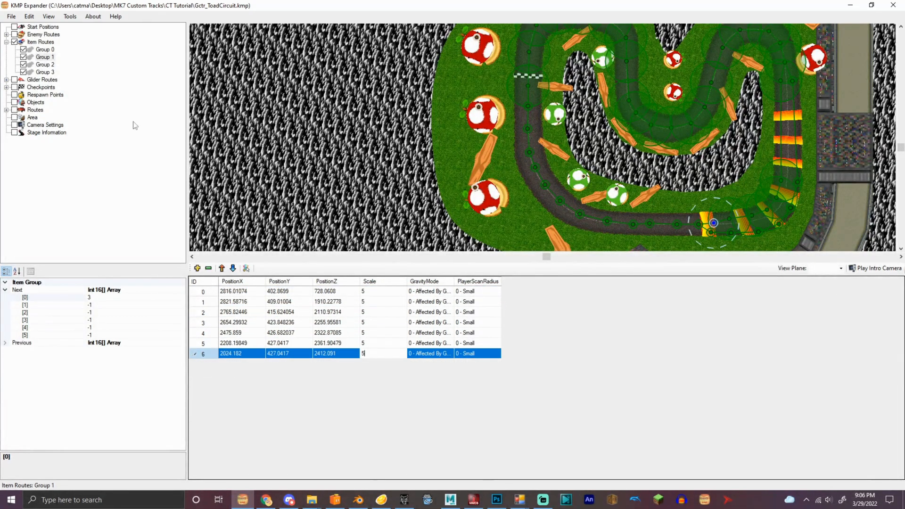
click(44, 64)
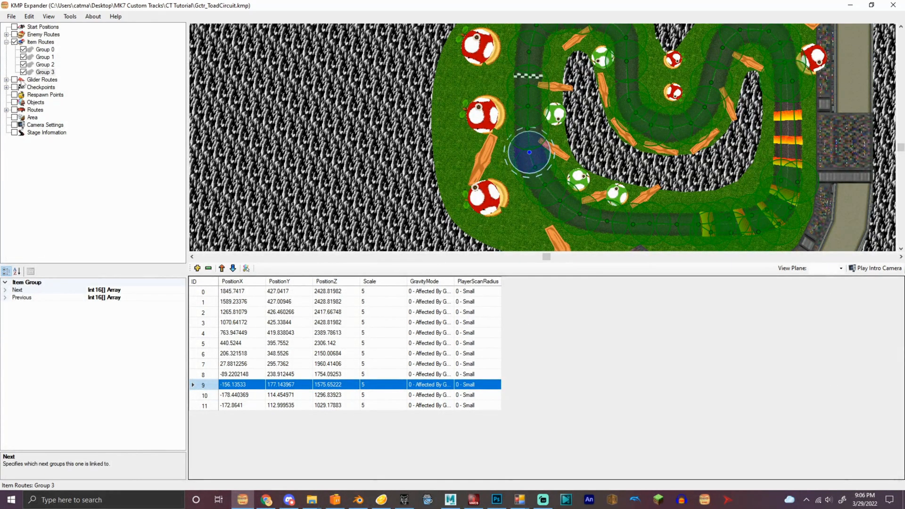
click(45, 71)
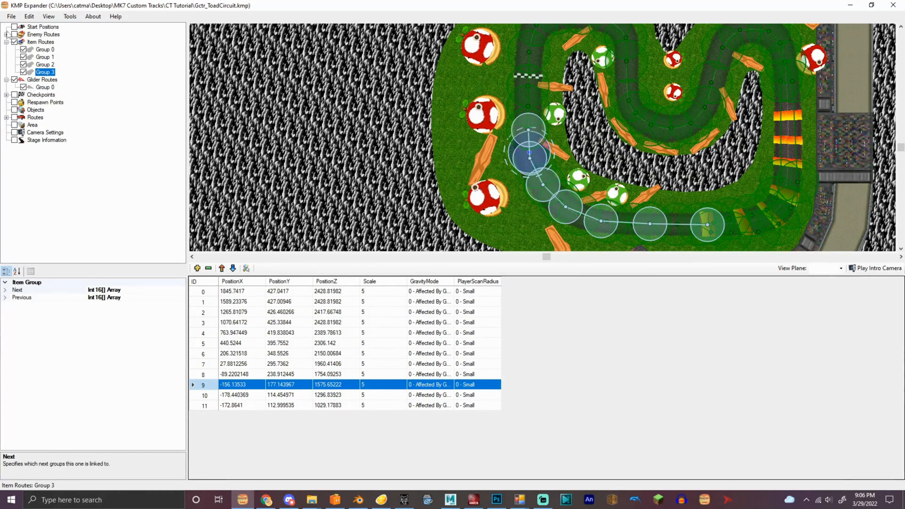
Step: Remove surplus enemy route groups down to Group 0, plus the extra fifth item group
click(5, 34)
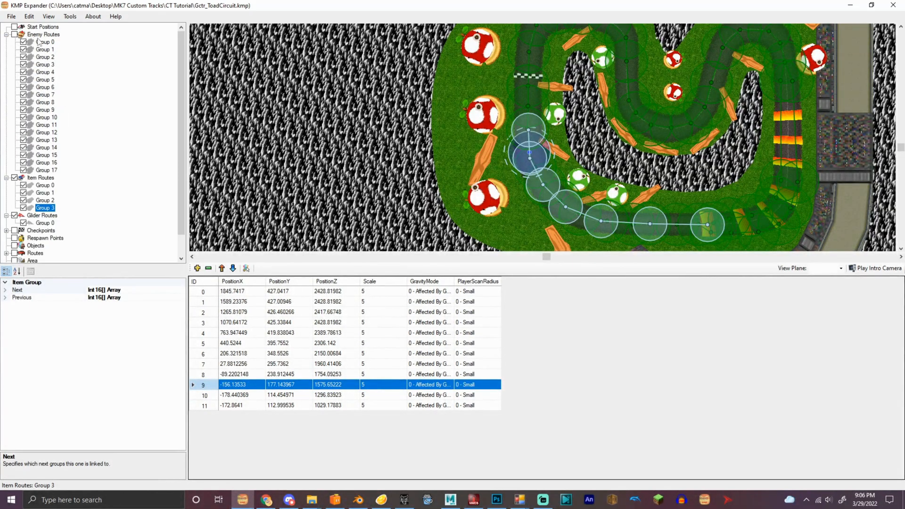
right_click(45, 41)
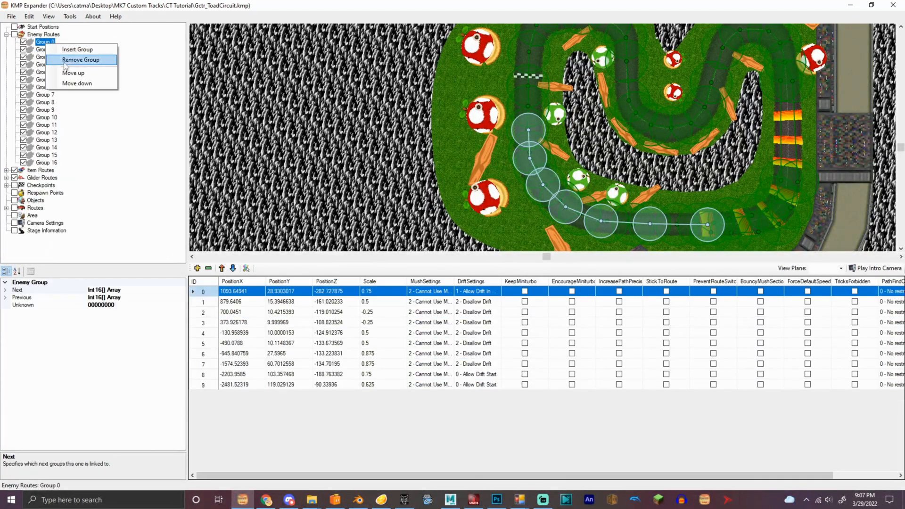
click(80, 60)
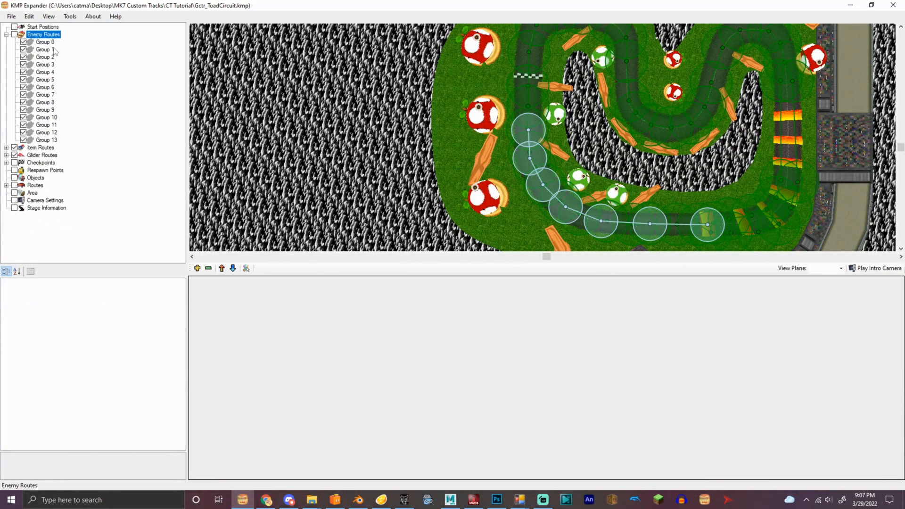
right_click(44, 42)
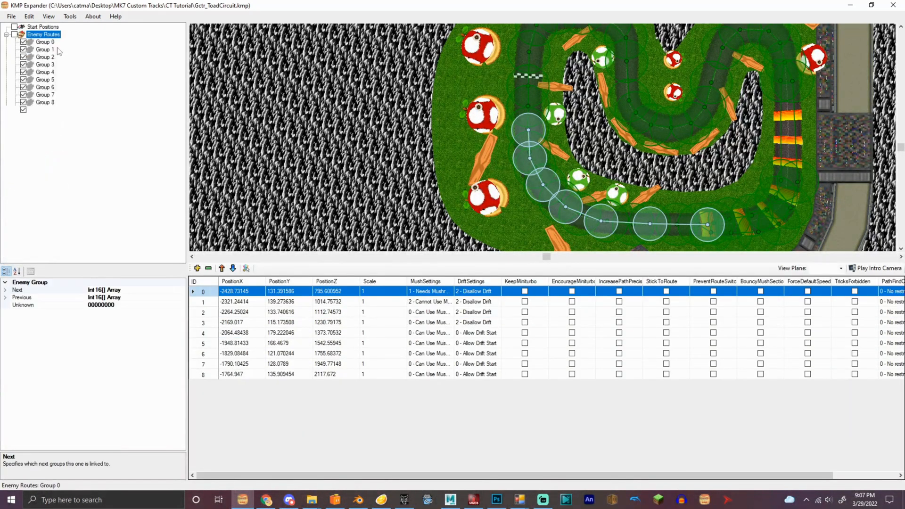
click(45, 49)
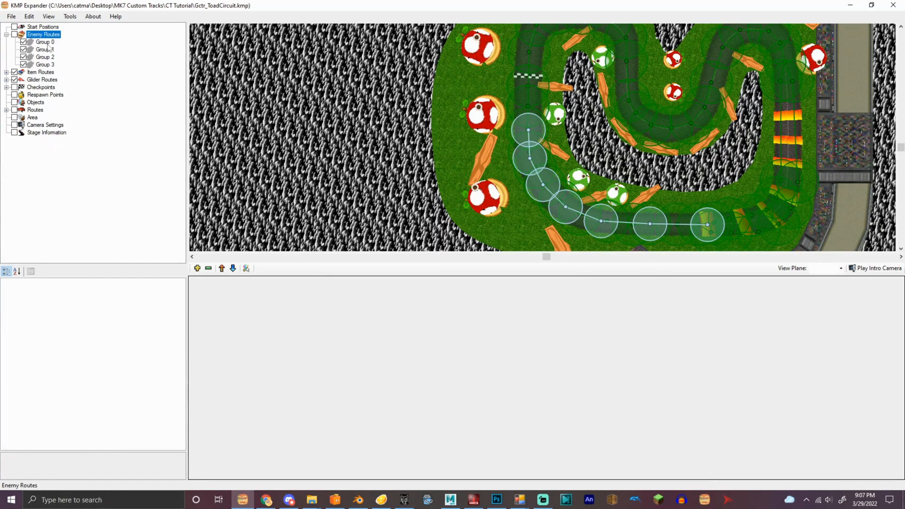
click(6, 34)
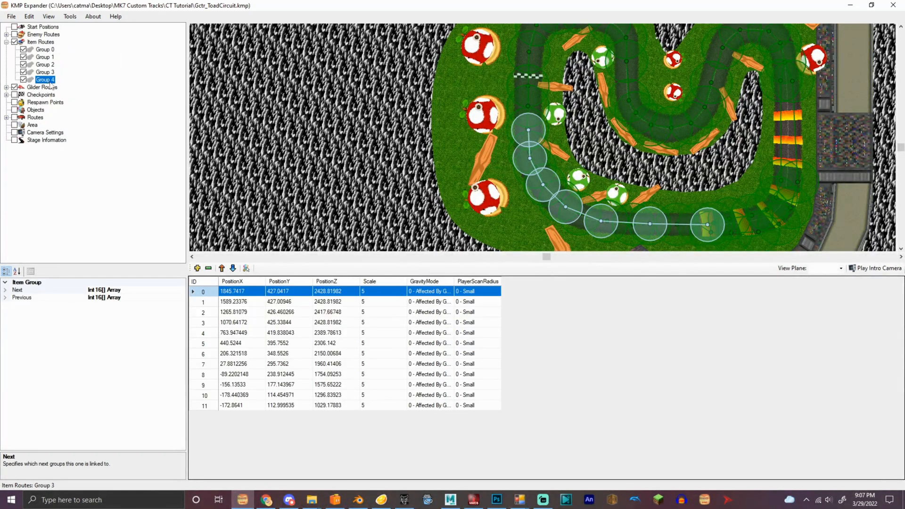
click(40, 49)
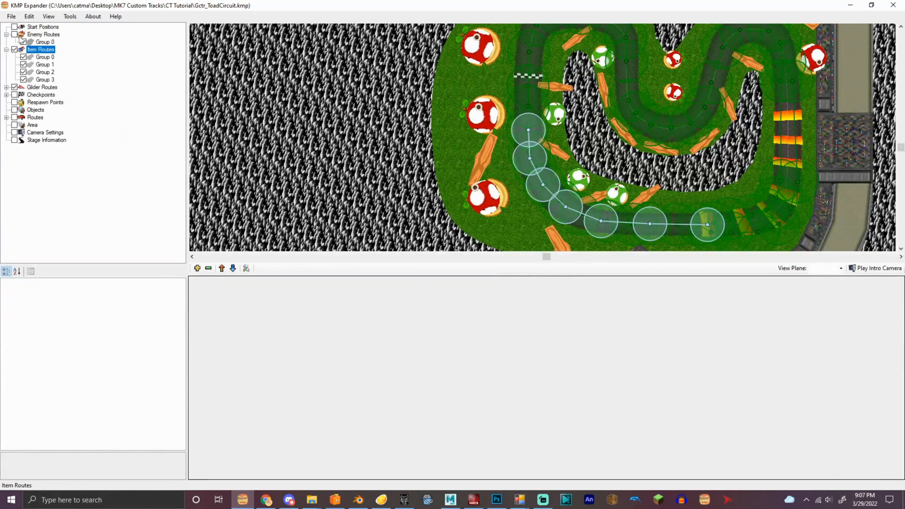
Step: Lay about nineteen enemy Group 0 points, then add Groups 1 and 2 with points
click(44, 34)
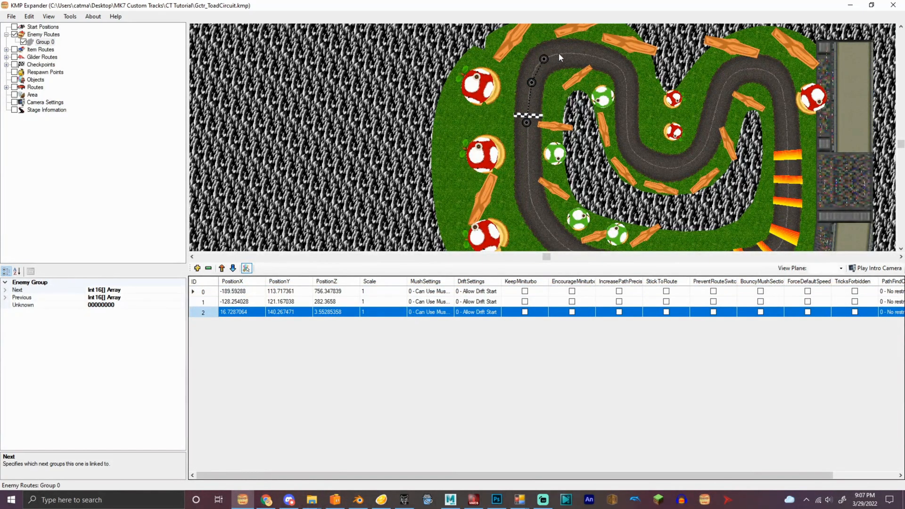
click(614, 63)
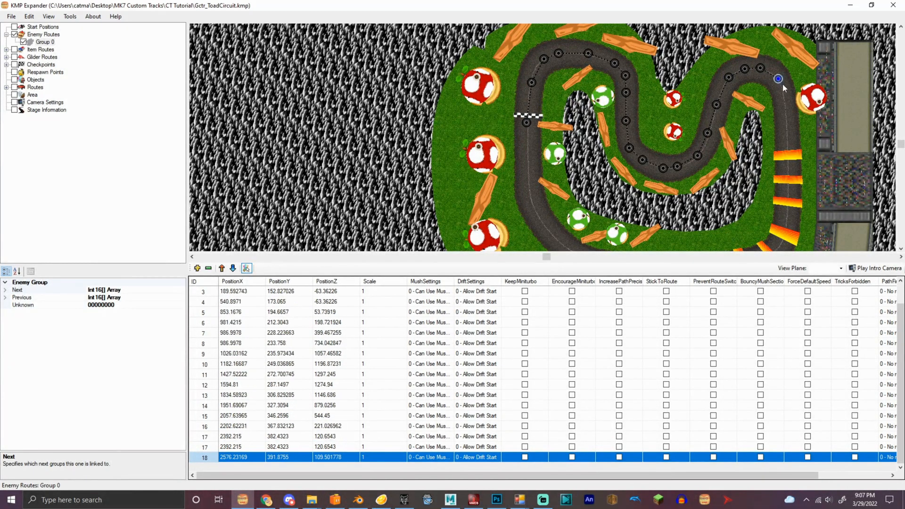
scroll(down, 3)
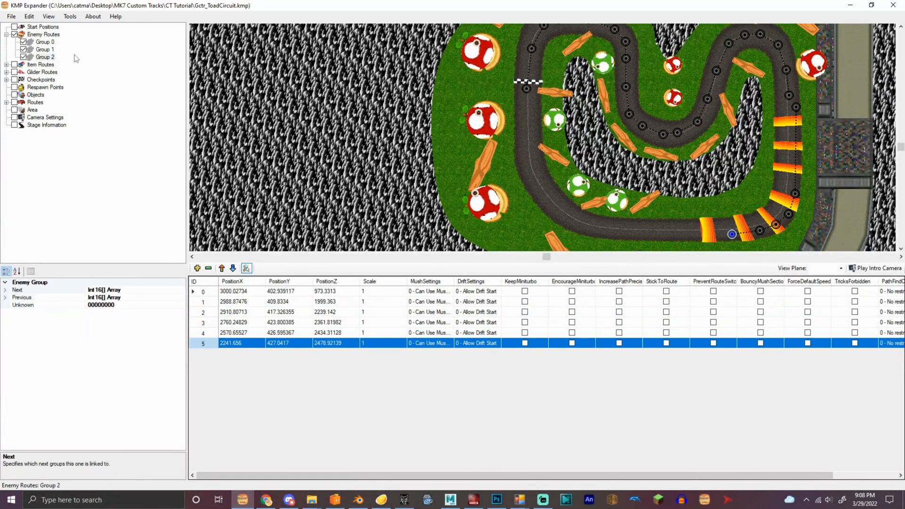
Step: Add enemy Group 3 with twelve points along the bottom and left roads, then review Groups 0 and 1
click(44, 49)
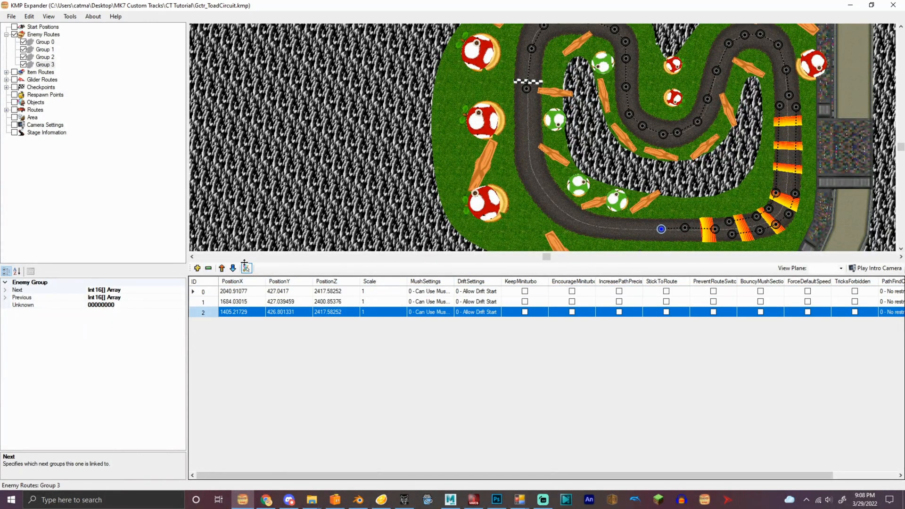
click(207, 268)
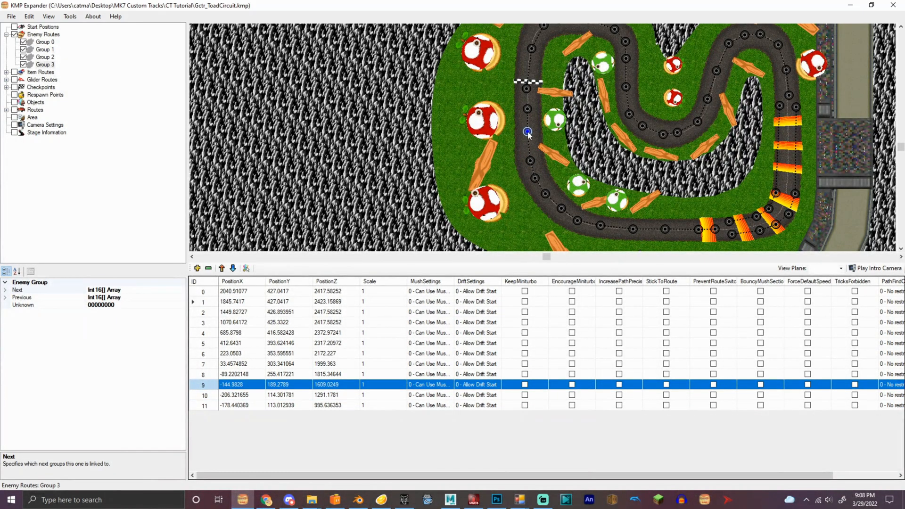
click(45, 42)
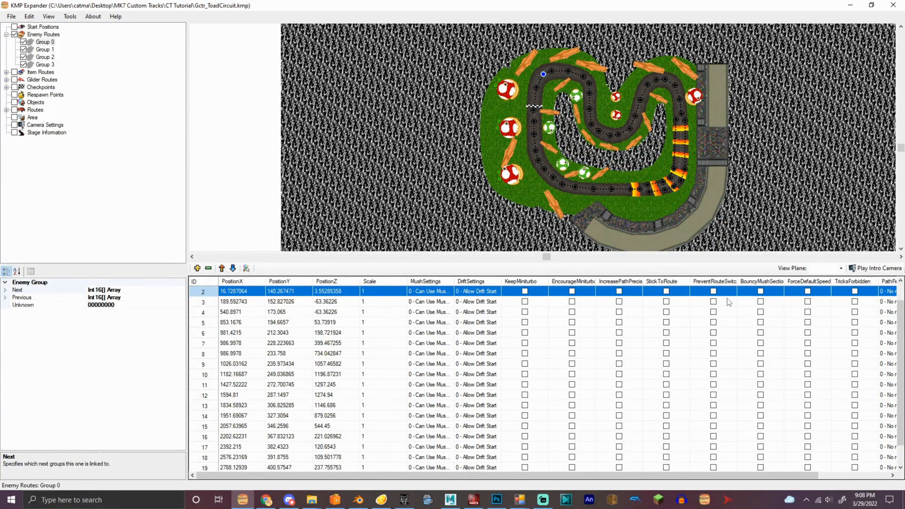
mouse_move(777, 472)
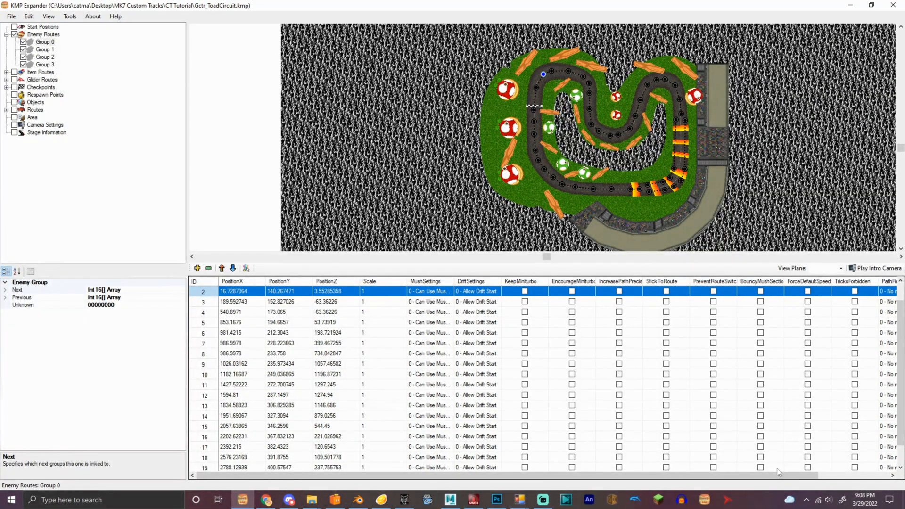
scroll(right, 3)
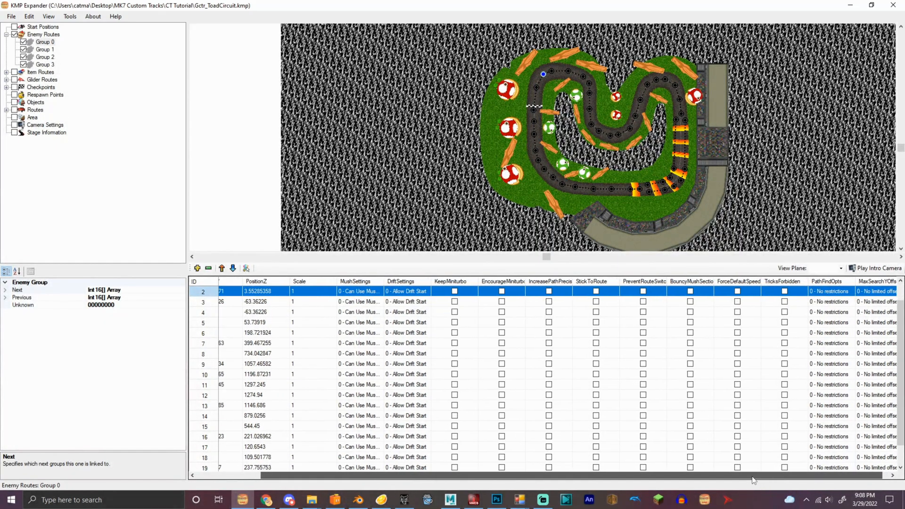
scroll(left, 3)
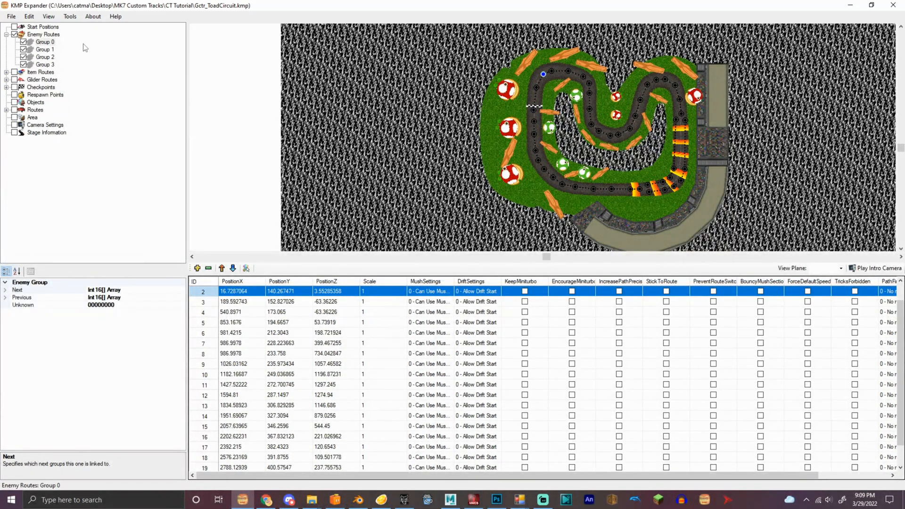
click(44, 49)
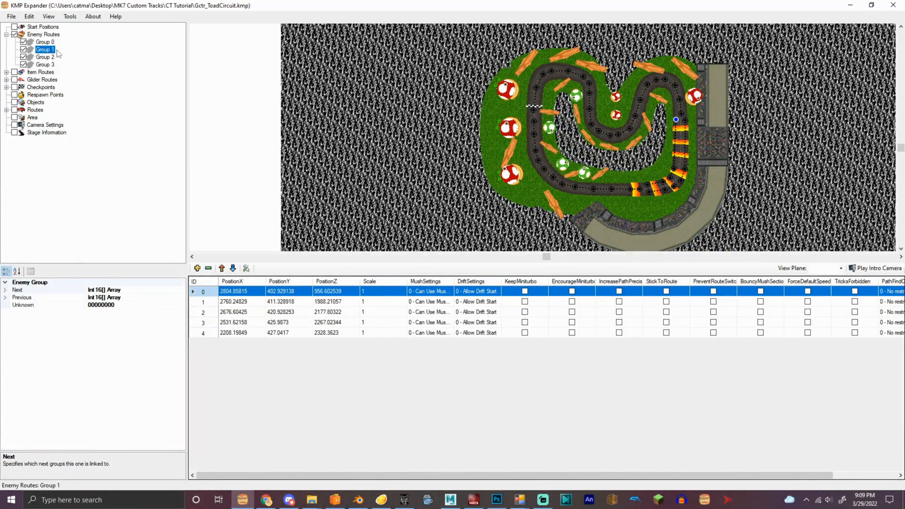
mouse_move(69, 68)
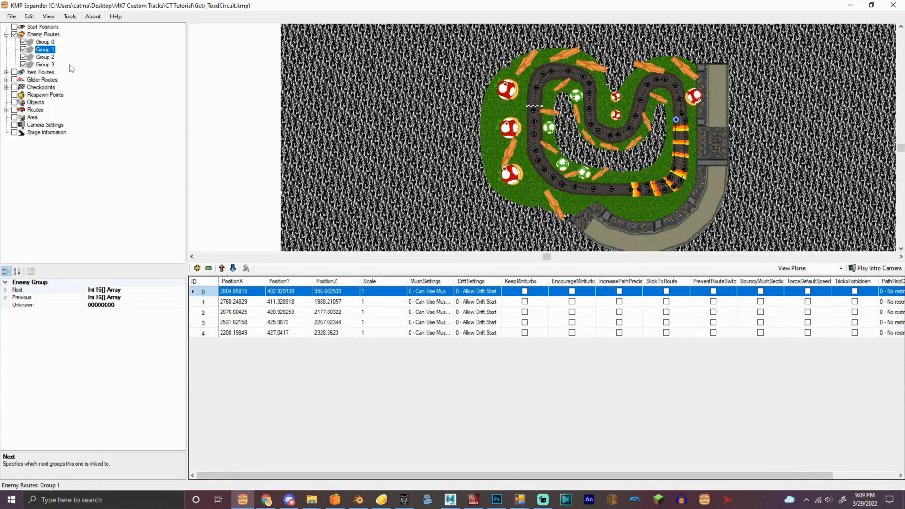
mouse_move(306, 97)
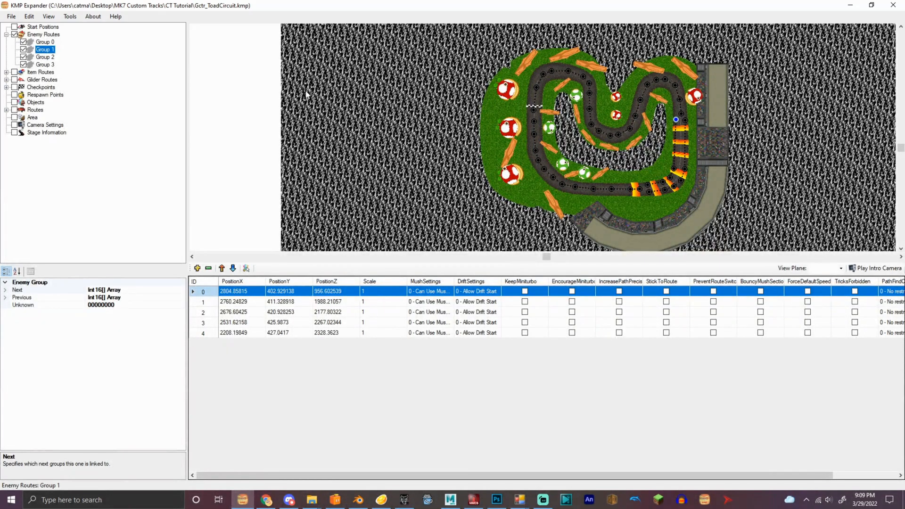
mouse_move(456, 268)
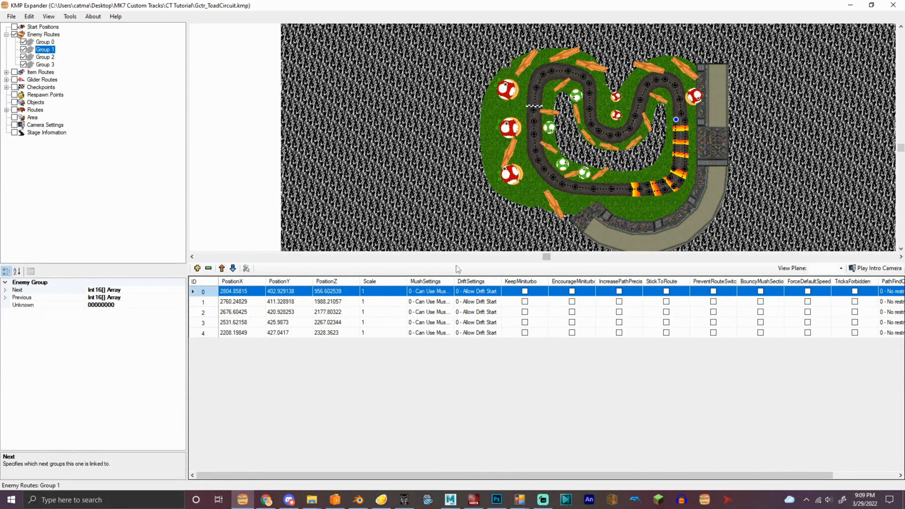
Step: Link enemy Group 0 to feed Groups 1 and 2 and receive Group 3
click(44, 42)
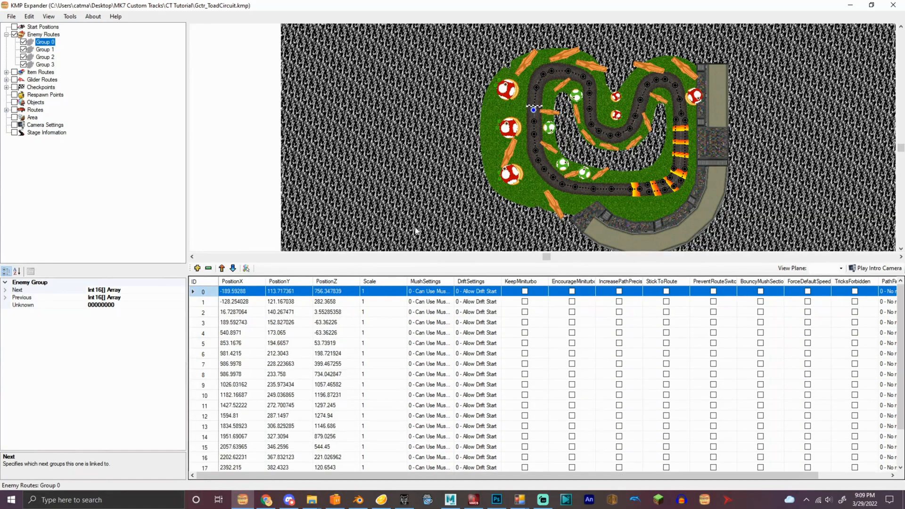
click(4, 290)
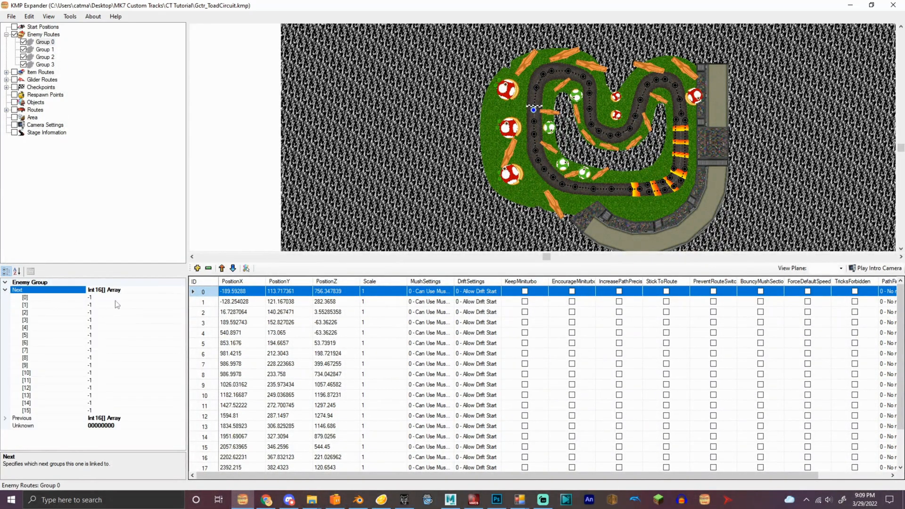
click(46, 305)
text(2)
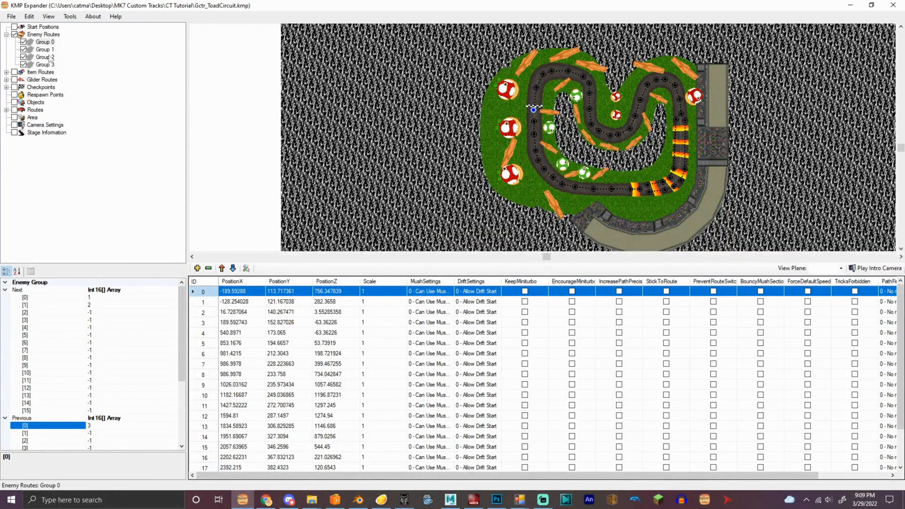
Step: Set Group 1's Next, Group 2's Previous to Group 0, and edit Group 3's Previous [0]
click(44, 49)
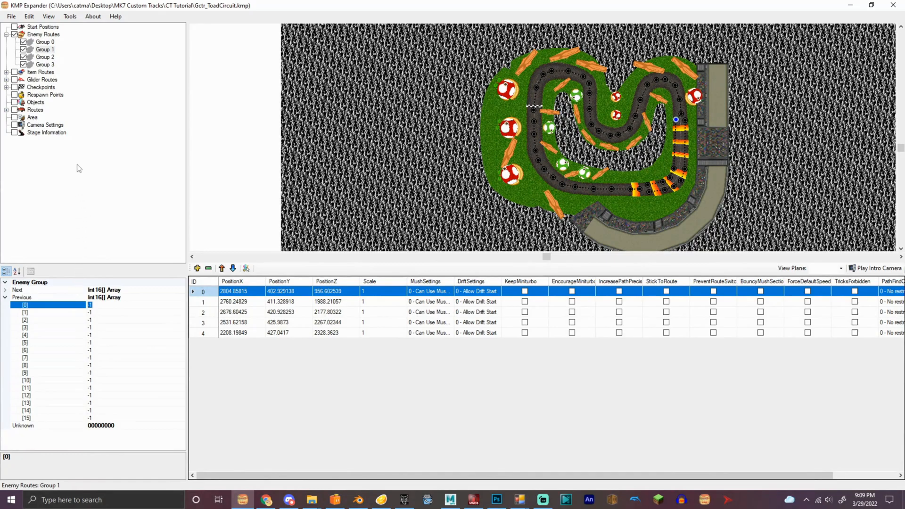
click(5, 296)
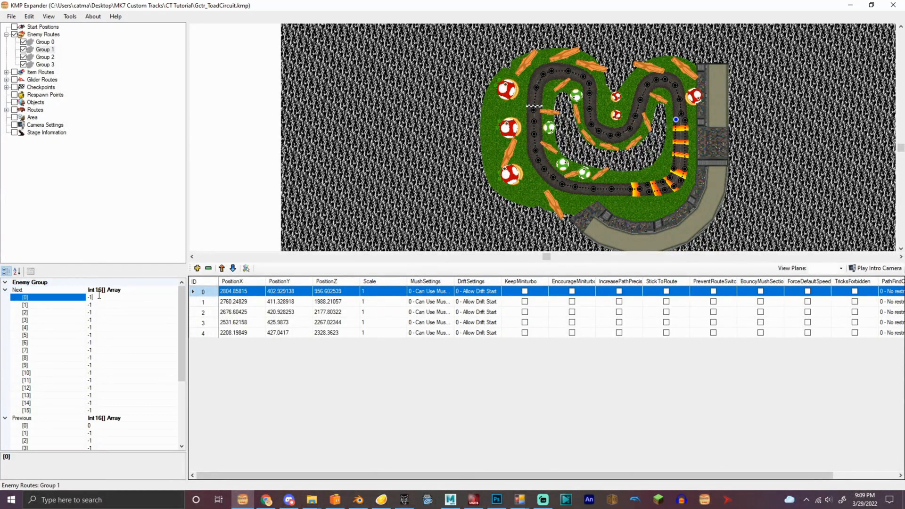
click(44, 57)
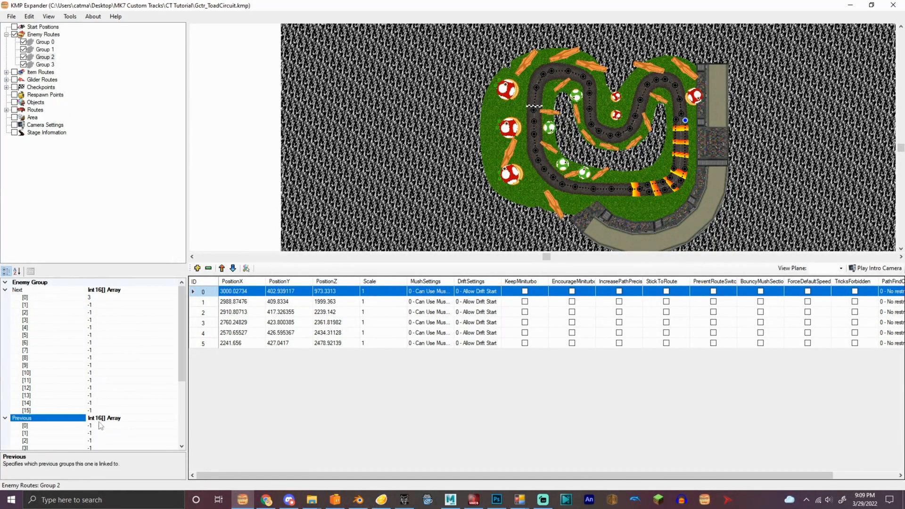
click(25, 425)
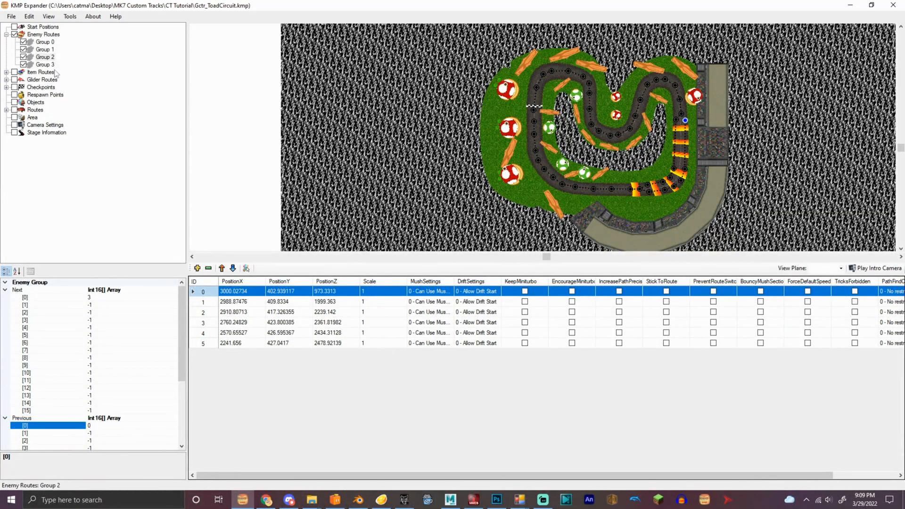
click(45, 64)
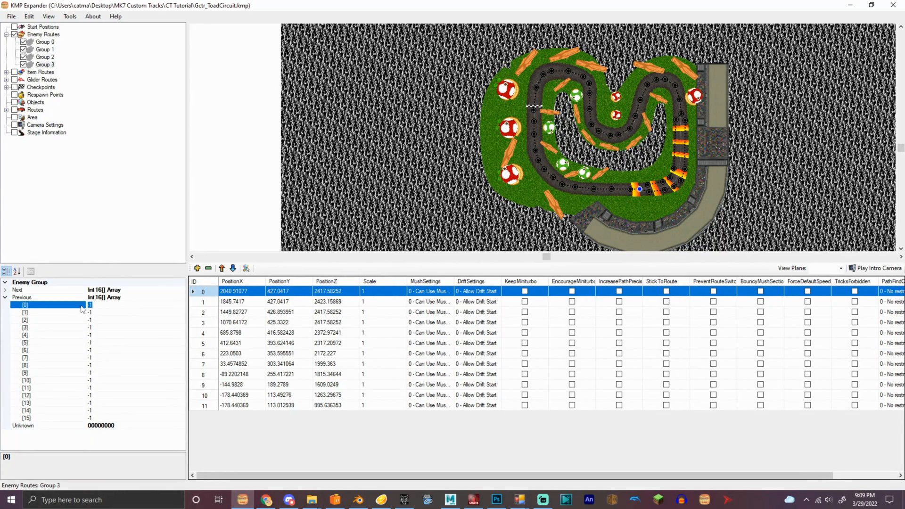
click(46, 312)
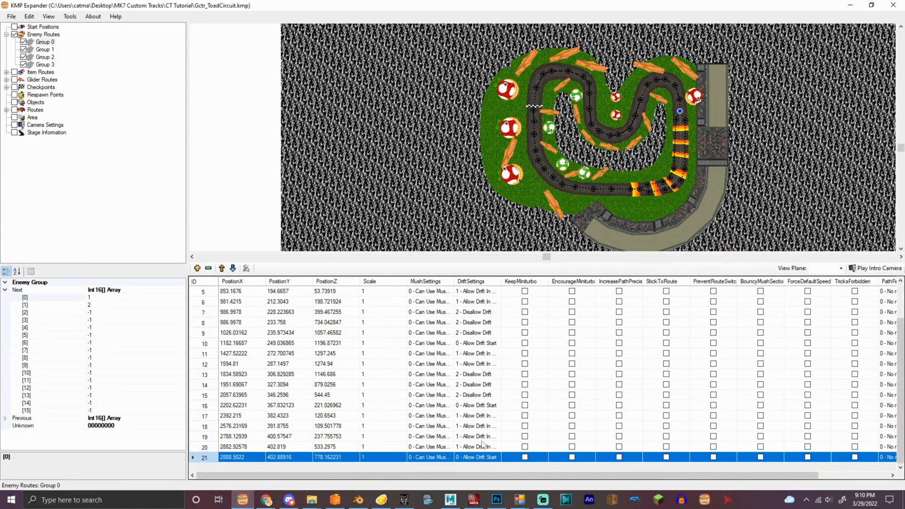
Step: Set Disallow Drift on all Group 1 and 2 points and Group 0's first and last points
click(233, 446)
text(2)
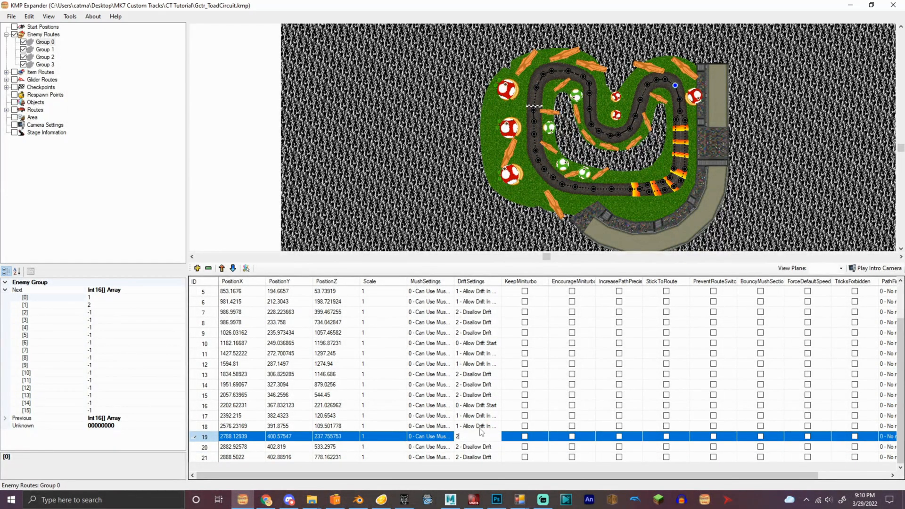
click(45, 49)
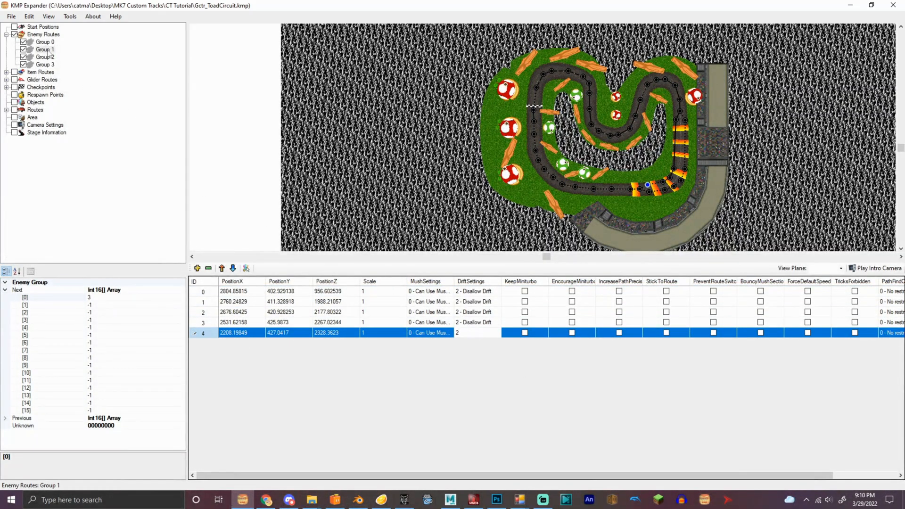
click(44, 56)
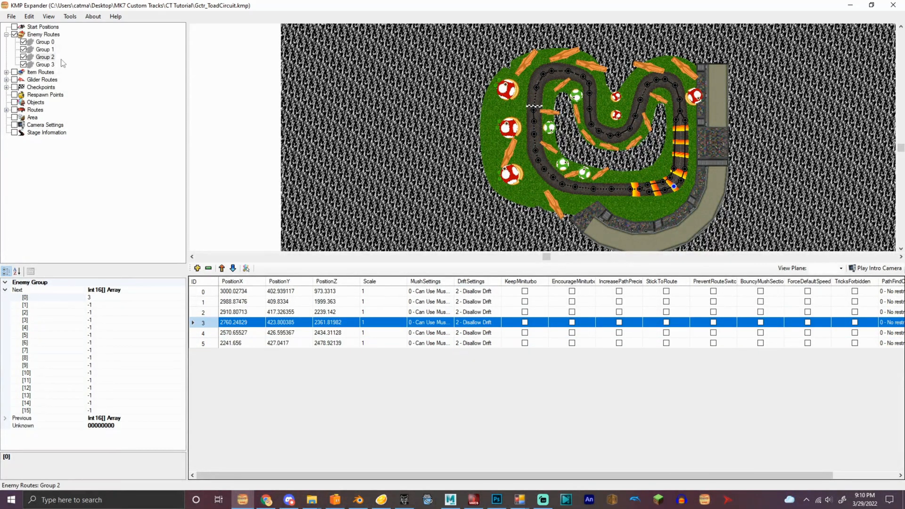
click(45, 64)
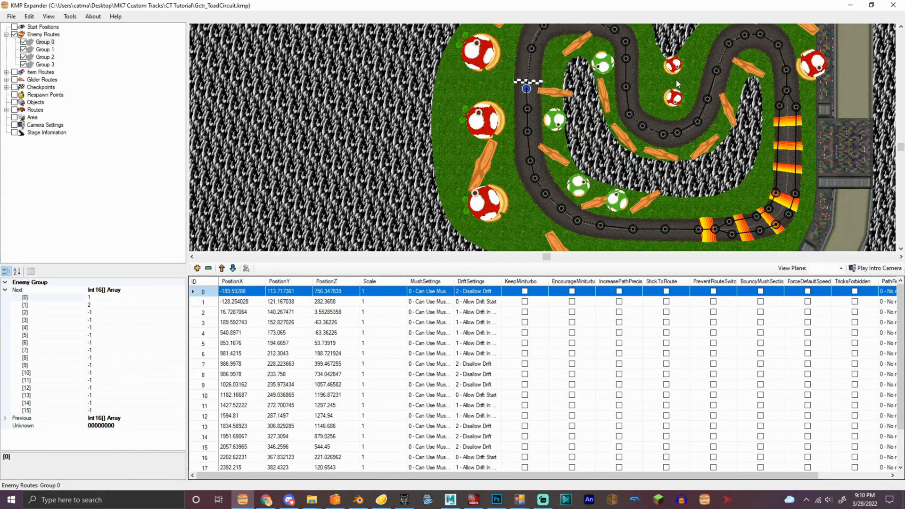
Step: Set Group 0 enemy point mushroom settings, with point 1 needing a mushroom
scroll(down, 3)
text(1)
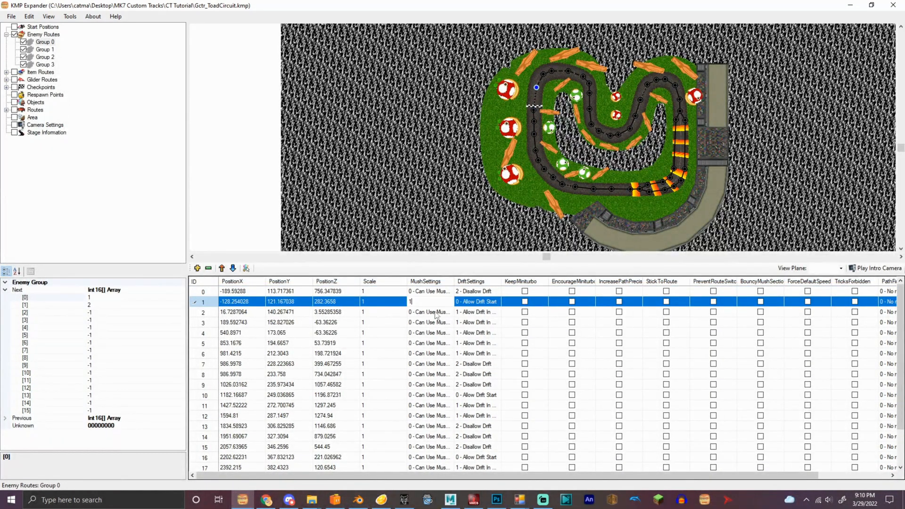
click(230, 342)
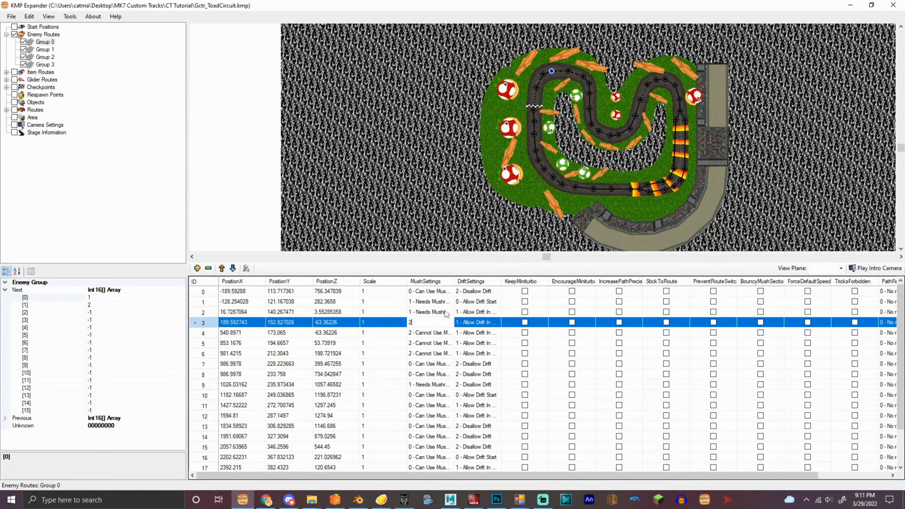
click(427, 404)
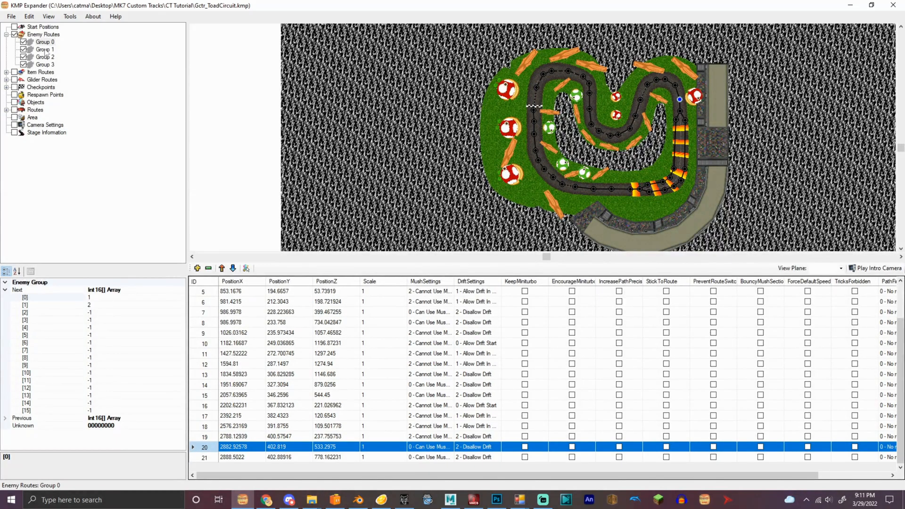
Step: Set Group 3 enemy points 5–9 to Cannot Use, then list the four course objects
click(44, 49)
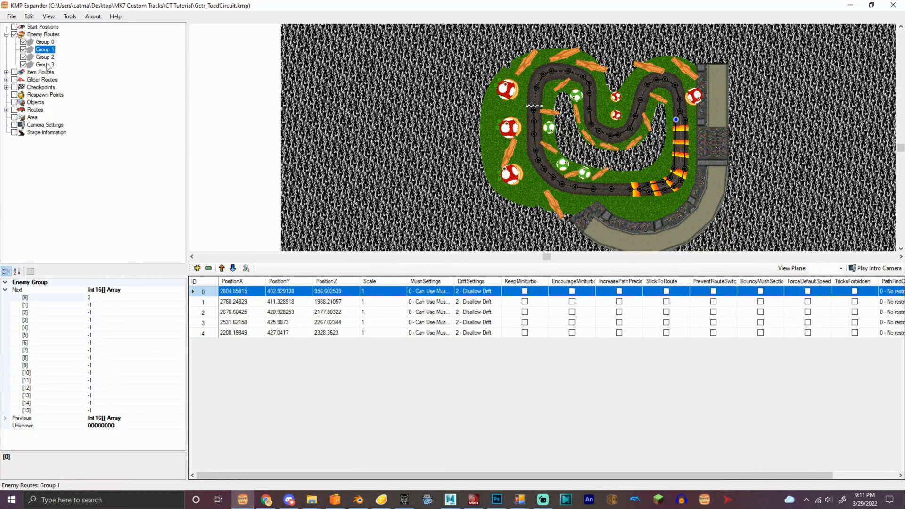
click(45, 64)
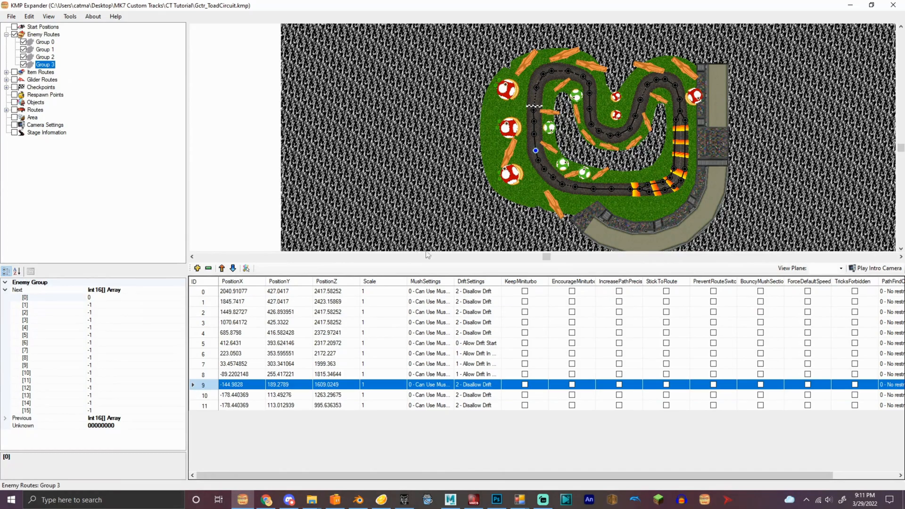
click(234, 291)
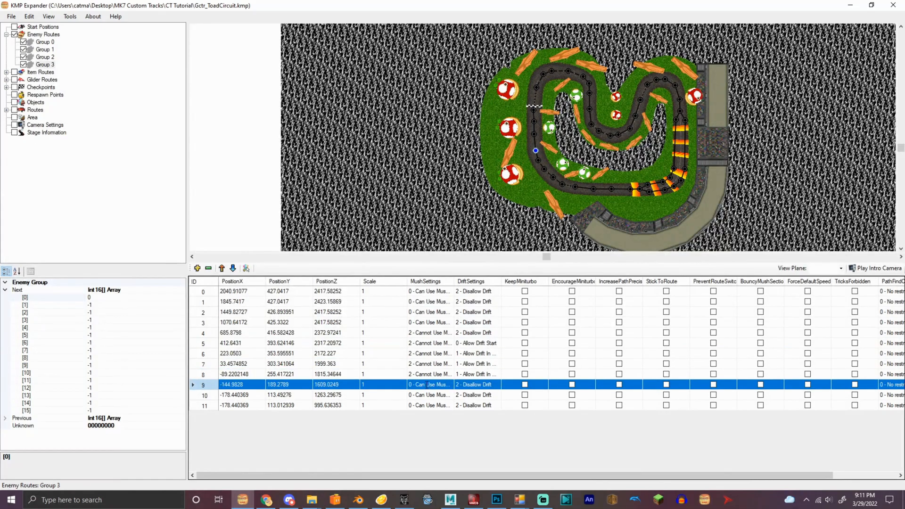
click(260, 394)
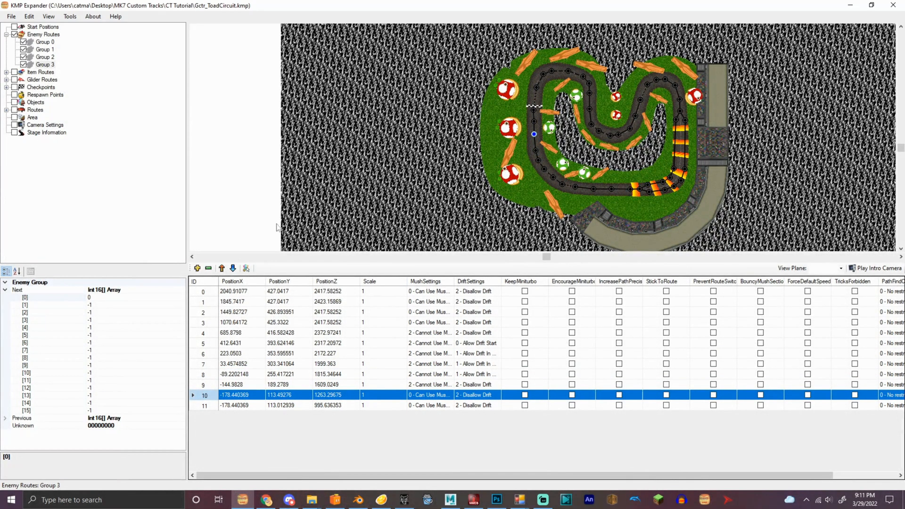
click(36, 102)
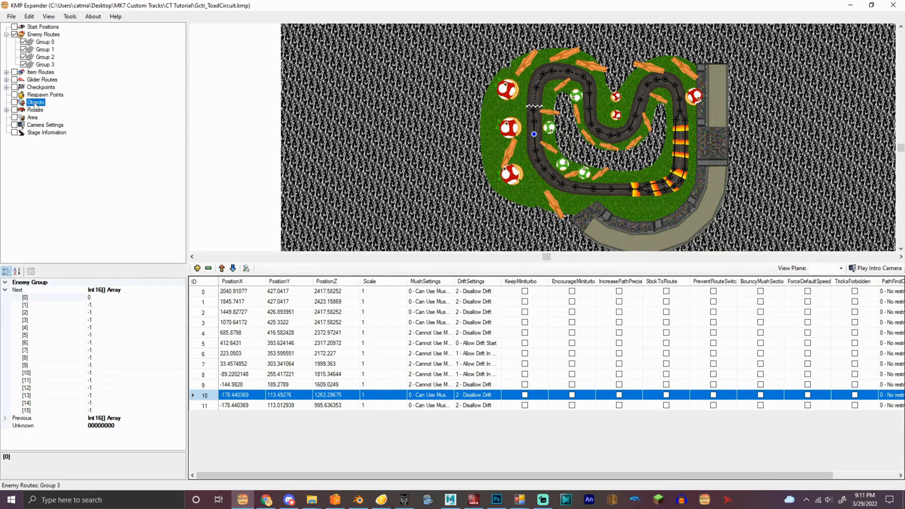
click(36, 102)
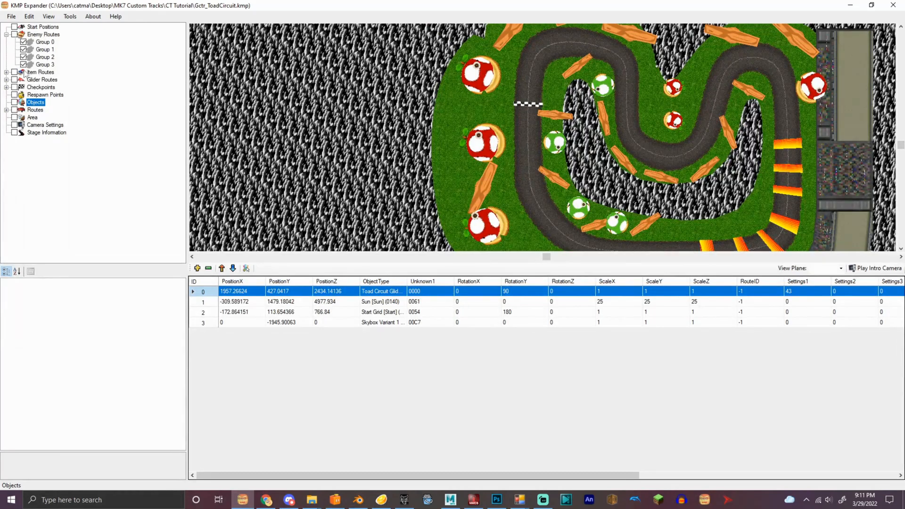
Step: Add a respawn point on the right-hand curve, entering RotationY values 50, 150, 160, 65
click(45, 94)
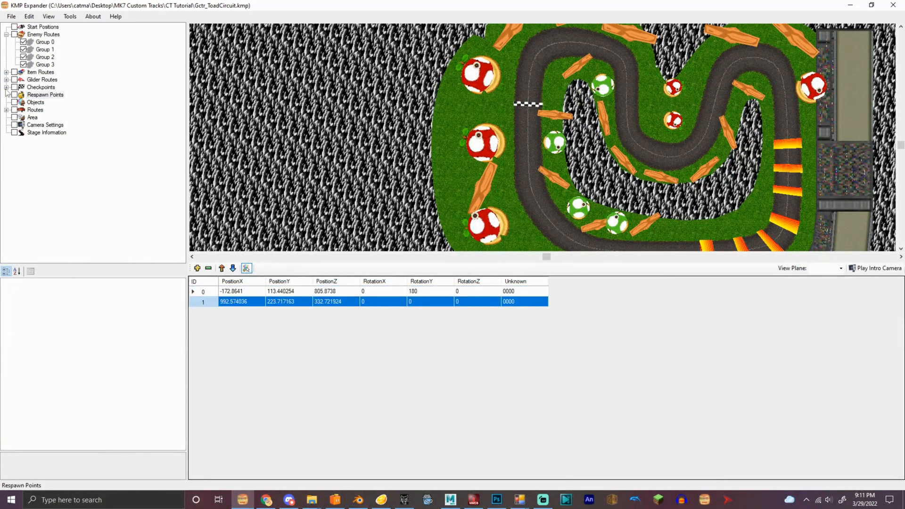
click(45, 94)
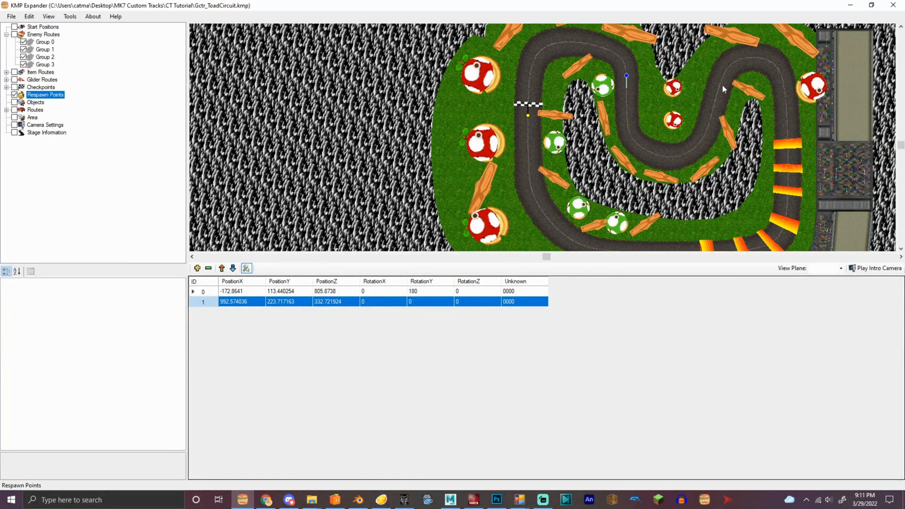
click(197, 268)
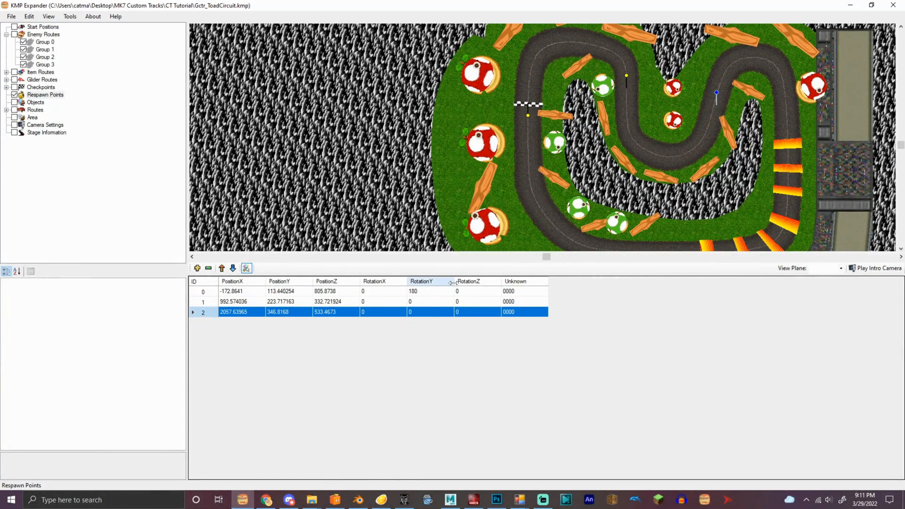
text(50)
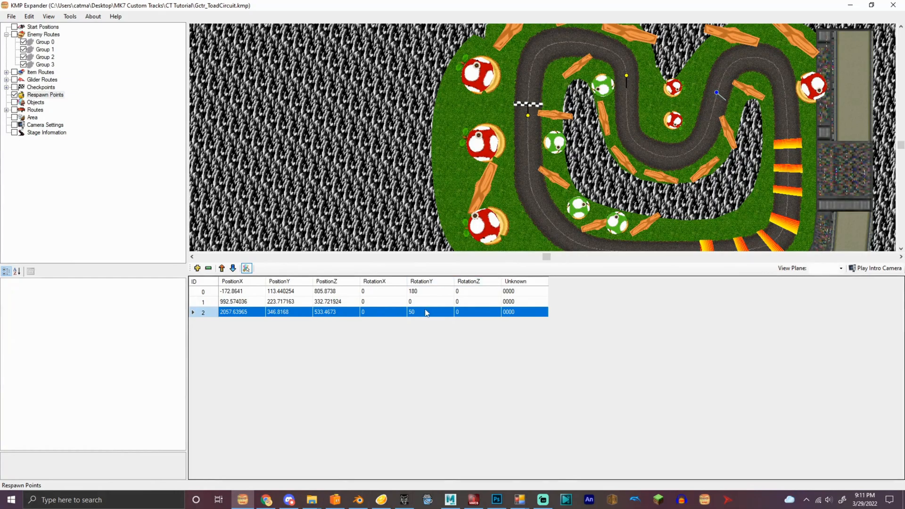
double_click(429, 312)
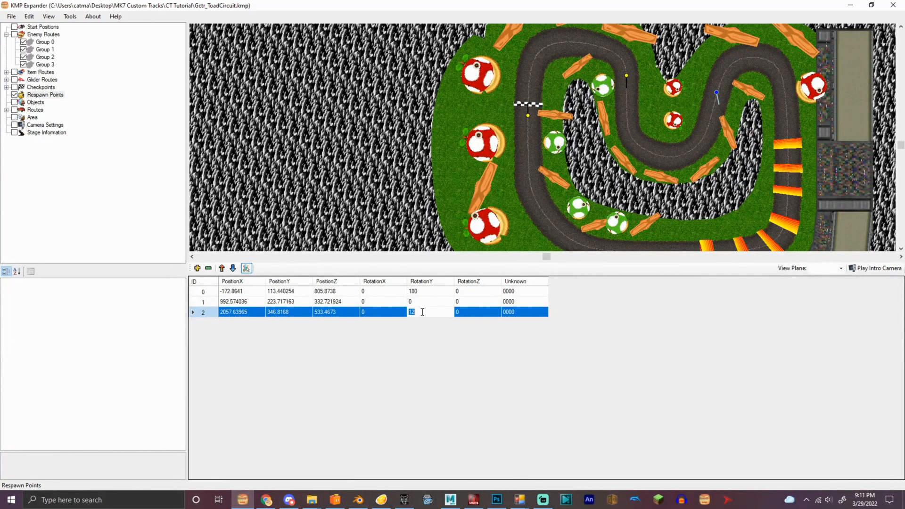
text(150)
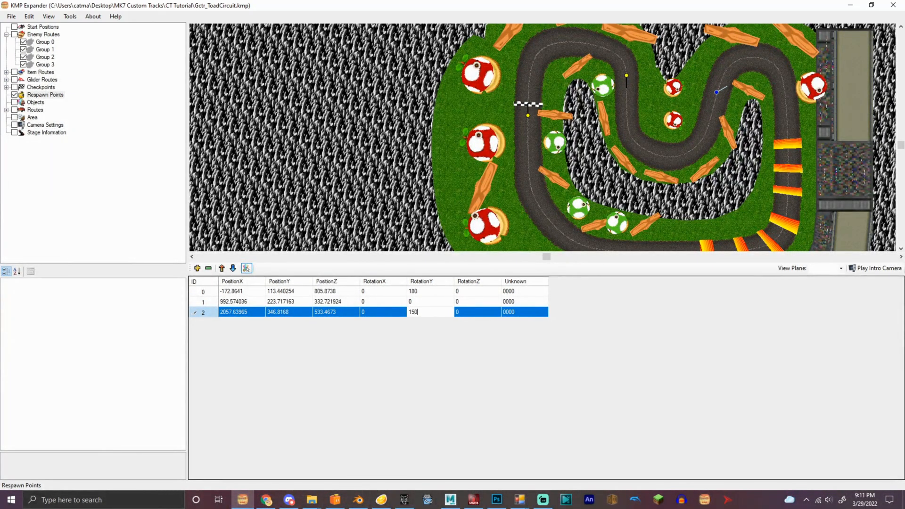
text(160)
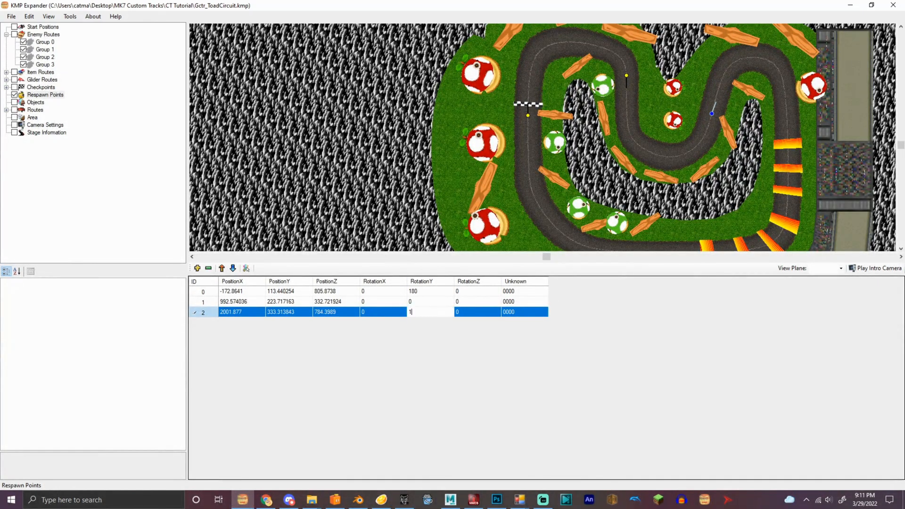
text(65)
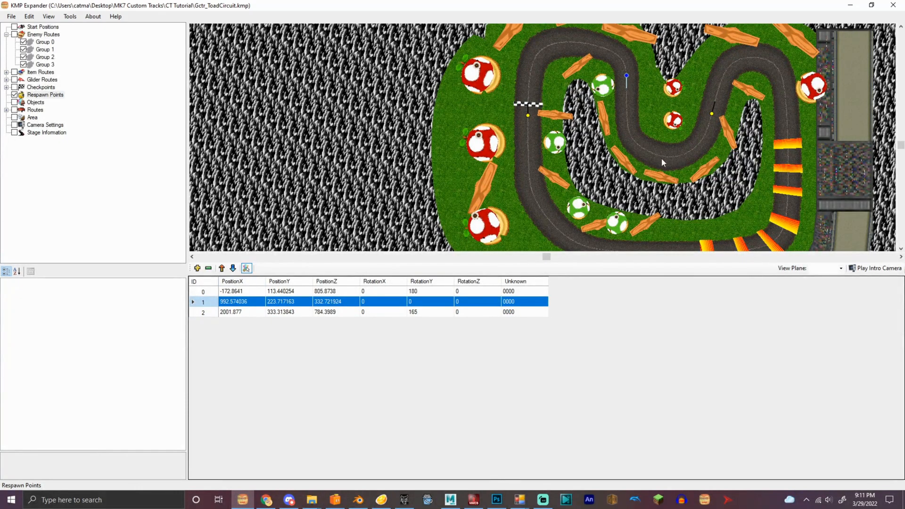
Step: Add respawn points on the lower inner, bottom outer and lower left roads, rotations 60, 165
click(197, 268)
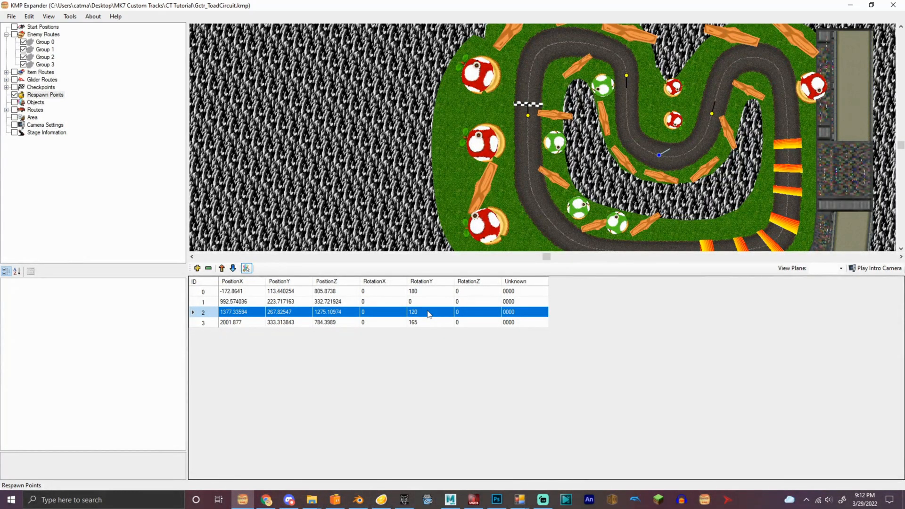
text(60)
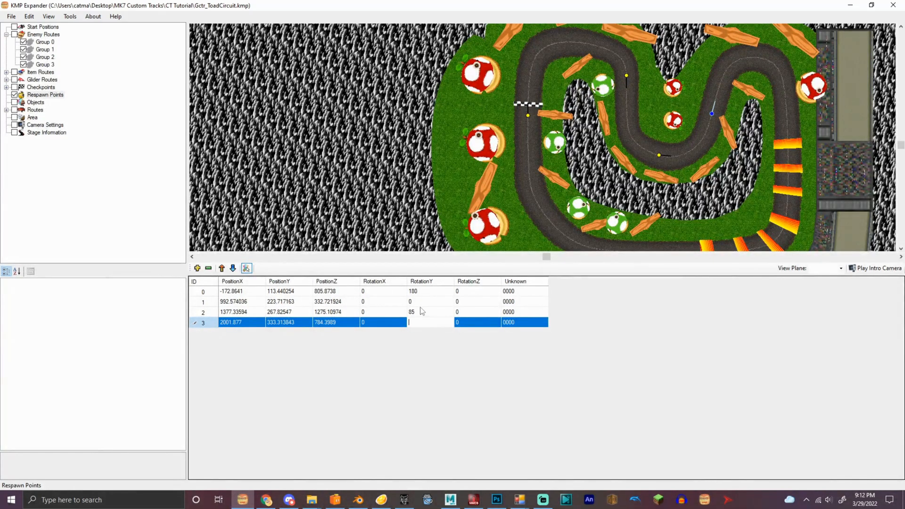
text(165)
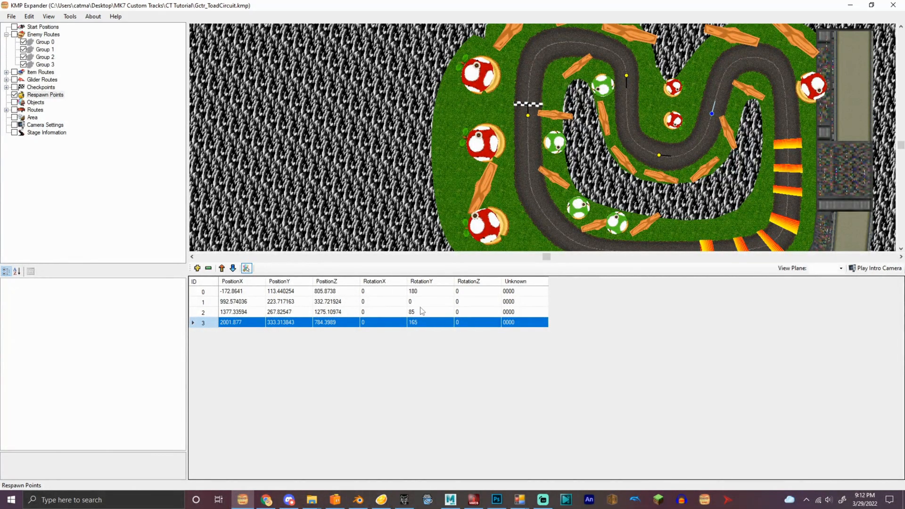
mouse_move(794, 137)
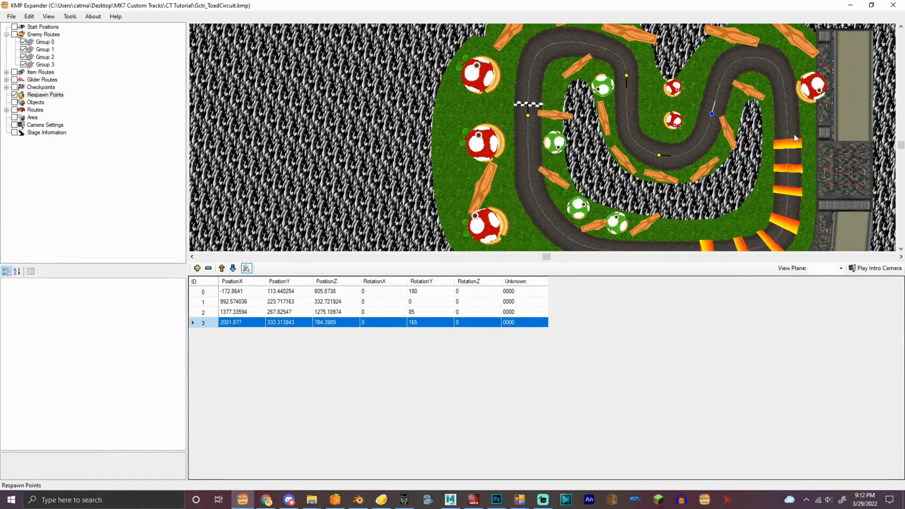
click(197, 268)
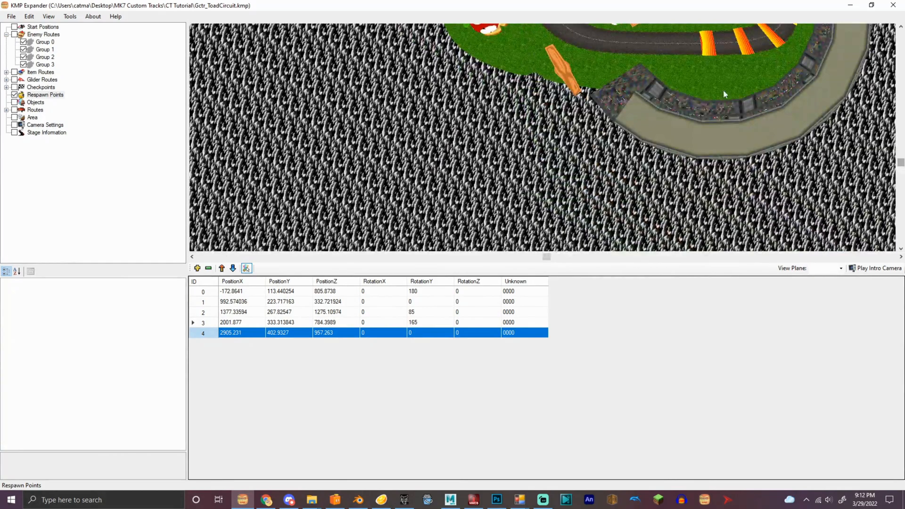
click(197, 267)
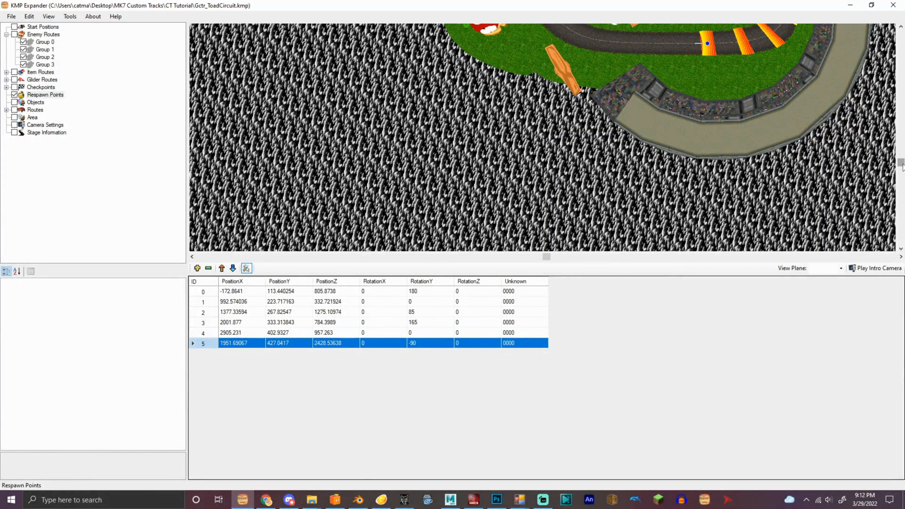
click(197, 267)
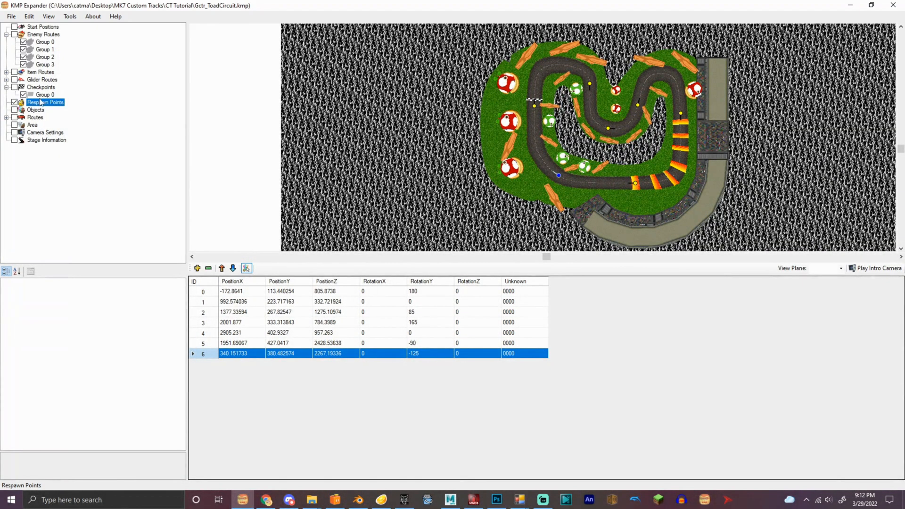
Step: Give checkpoints 15 and 16 respawn ID 6 and list the four course objects
click(45, 94)
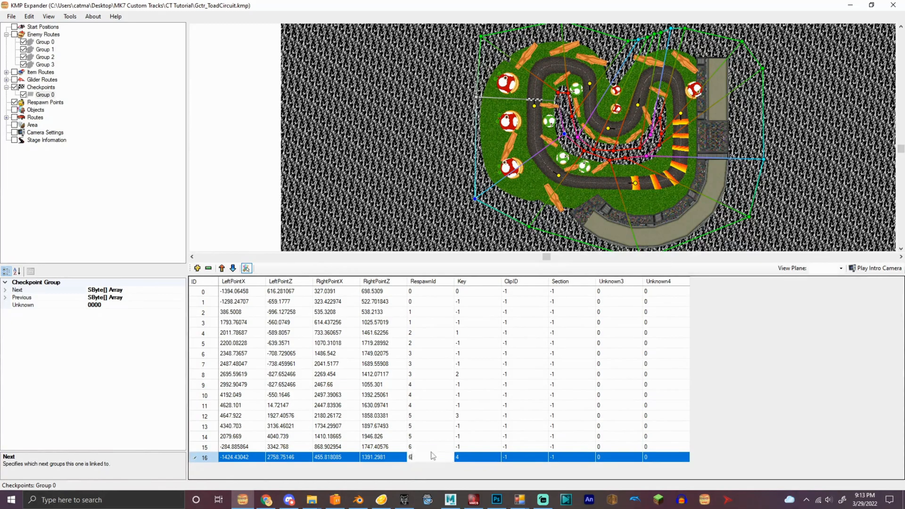
click(234, 446)
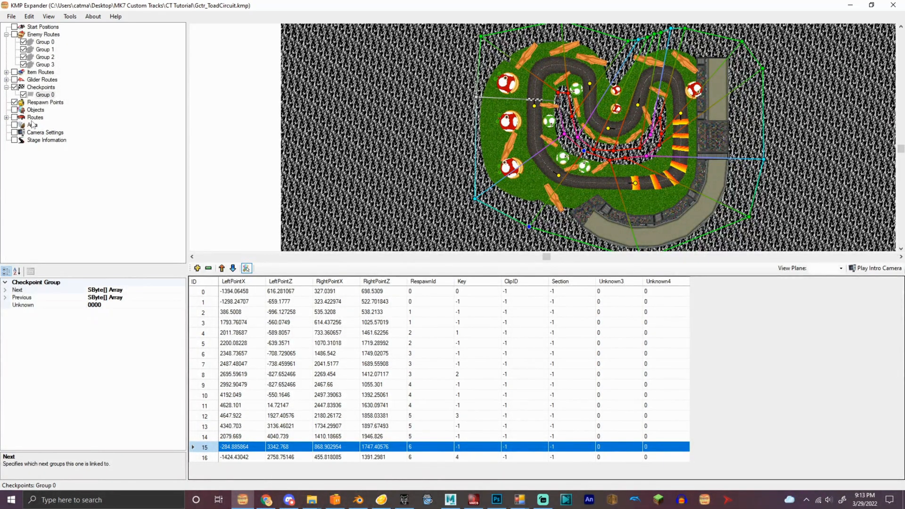
click(36, 110)
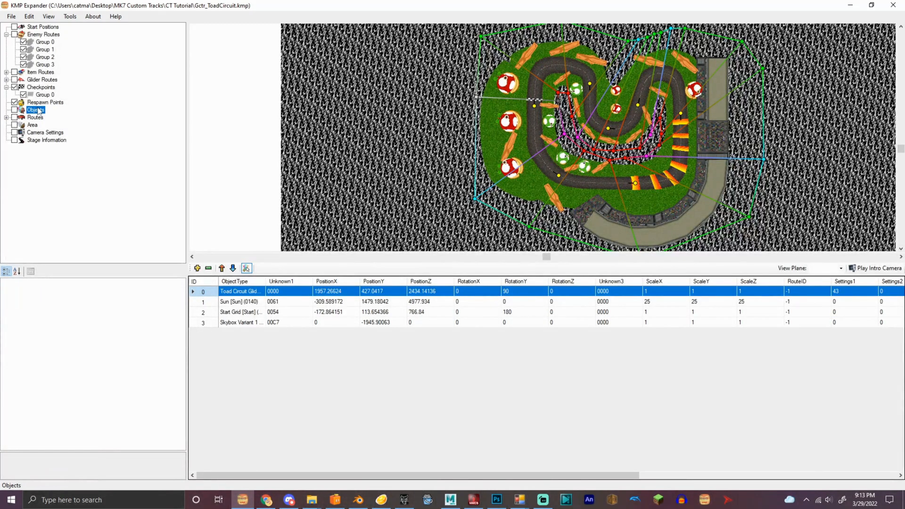
mouse_move(857, 230)
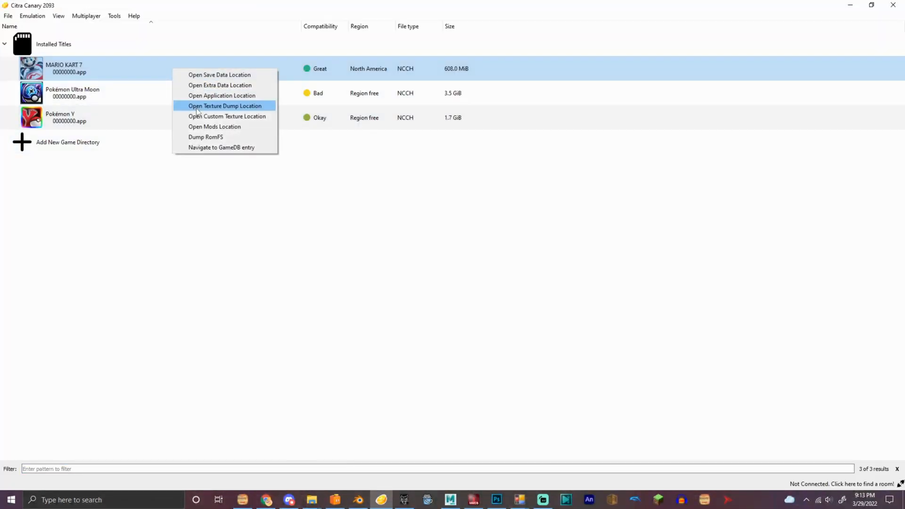
Step: Open Gctr_ToadCircuit.szs from Mario Kart 7's extracted Course folder
click(206, 137)
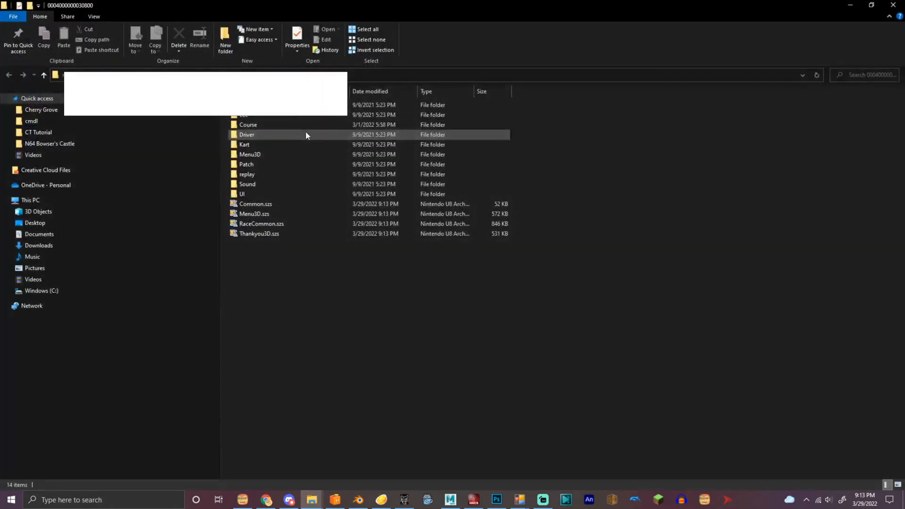
double_click(247, 124)
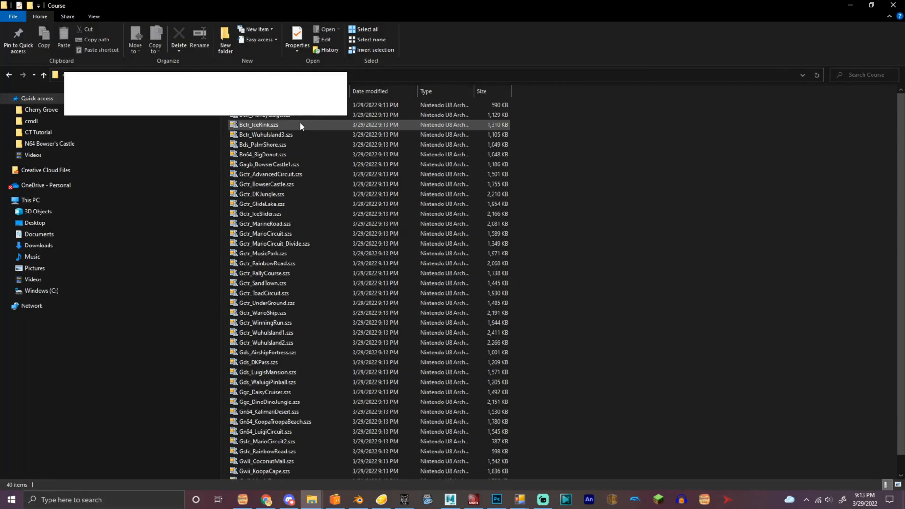
mouse_move(325, 228)
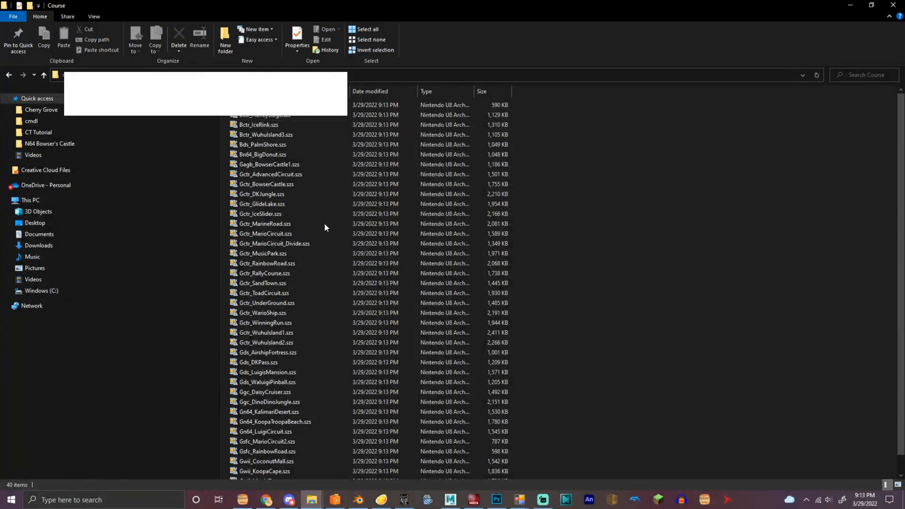
click(265, 293)
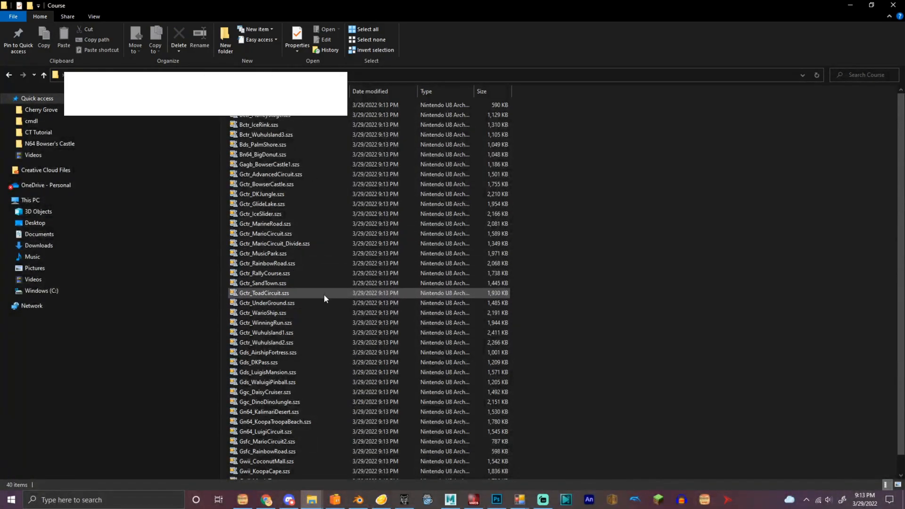
click(264, 294)
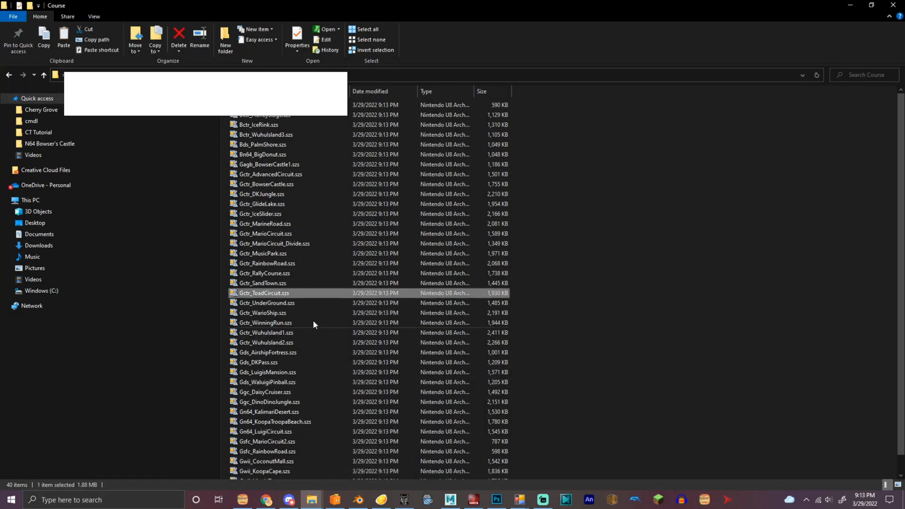
double_click(264, 292)
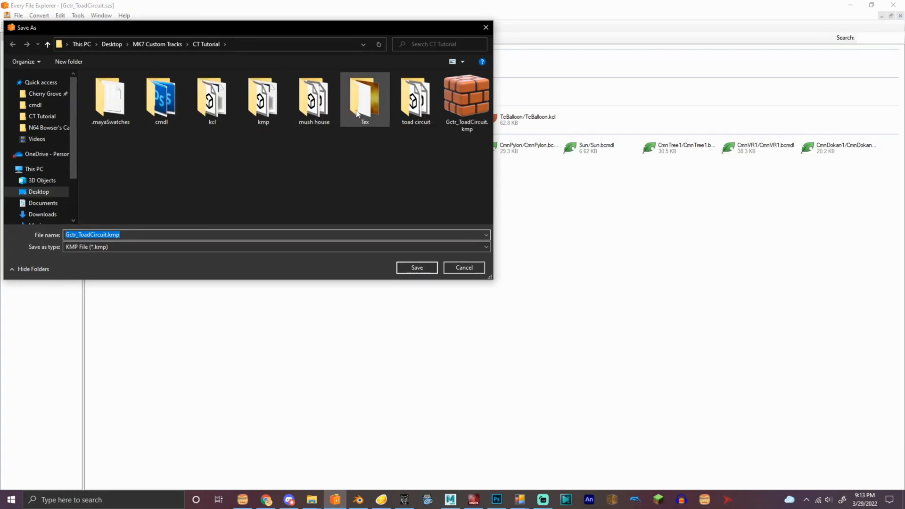
Step: Save Gctr_ToadCircuit.kmp into the toad circuit folder and open it with KMPExpander
click(416, 267)
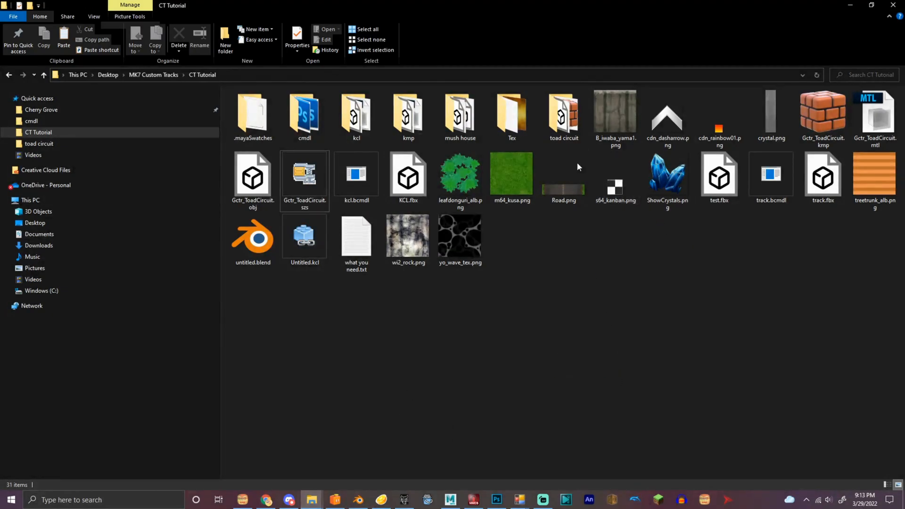
double_click(563, 112)
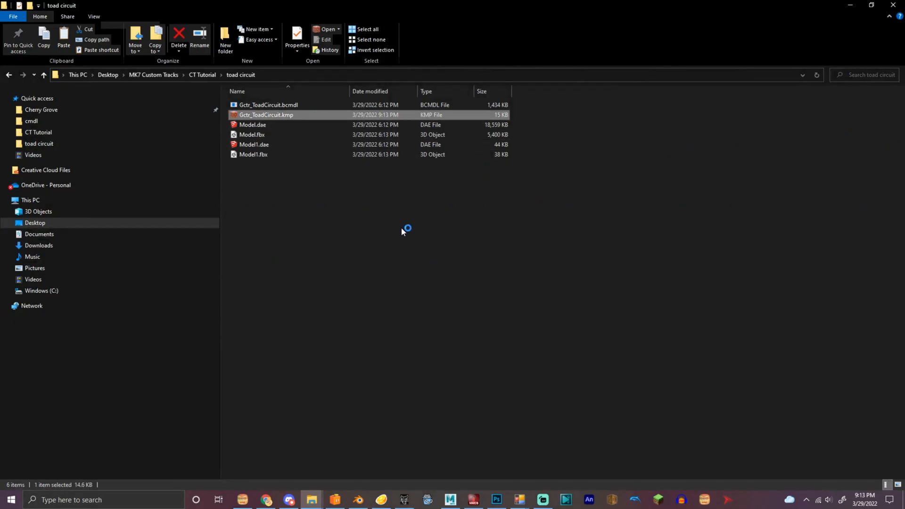
double_click(266, 114)
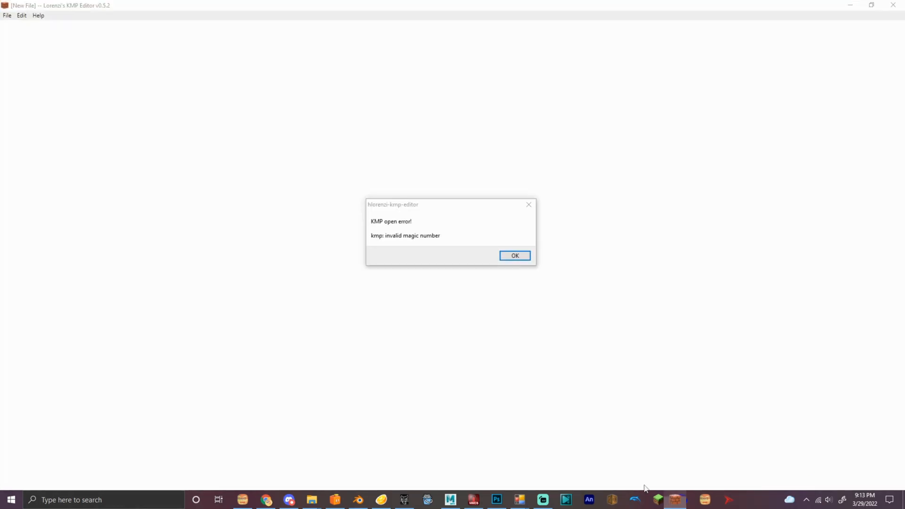
click(513, 255)
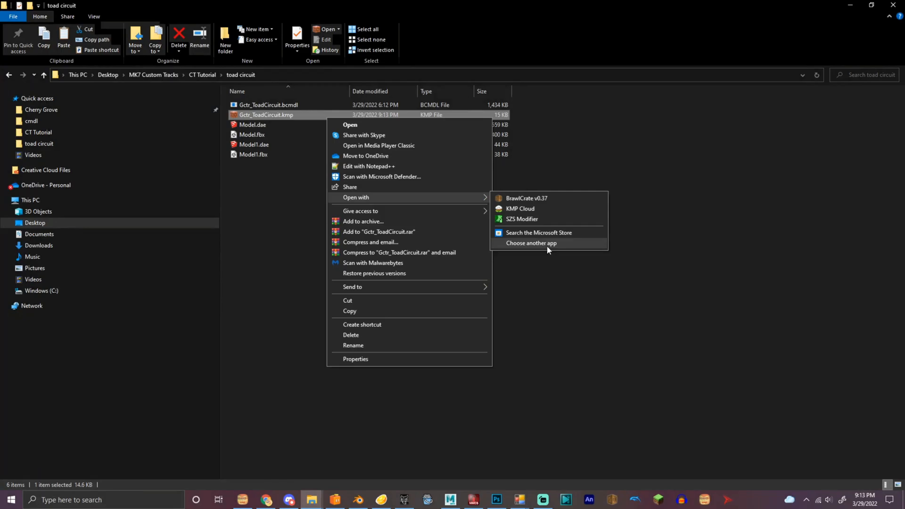
click(533, 243)
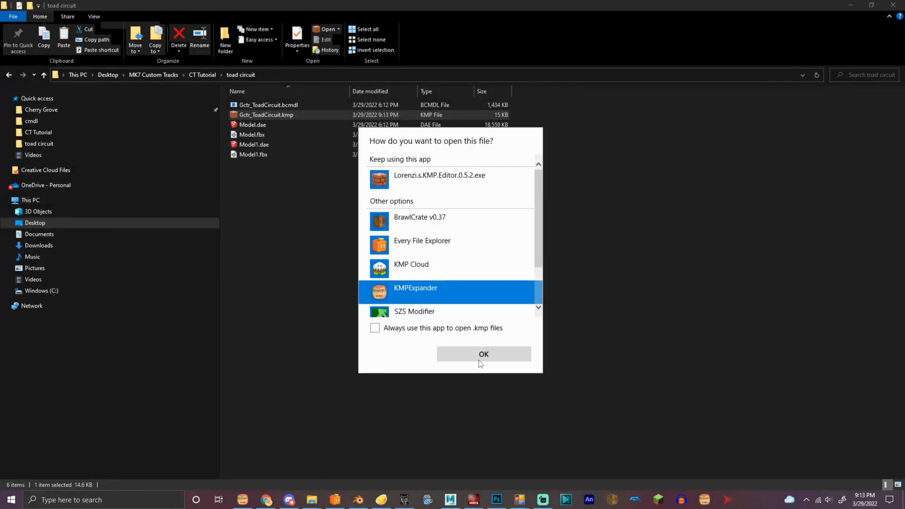
click(483, 354)
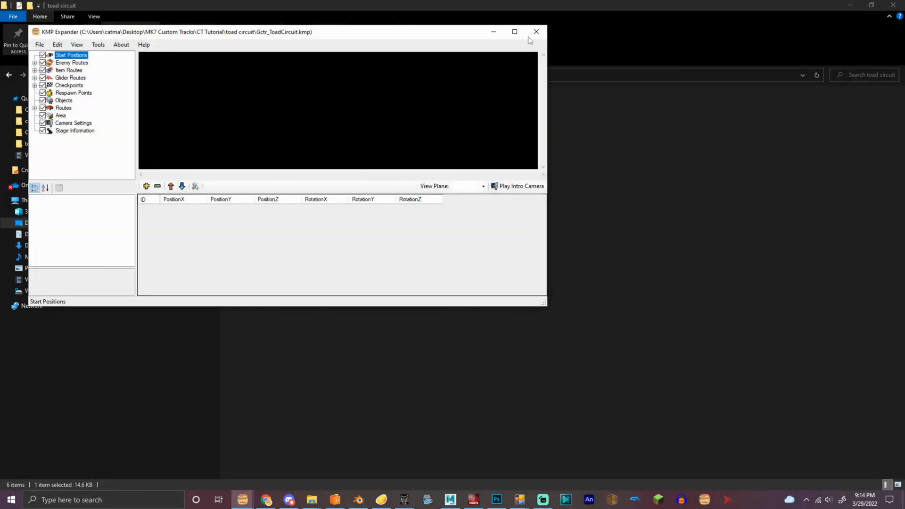
Step: Maximize the original Toad Circuit KMP and inspect its pipe objects at 0.4 scale
click(514, 31)
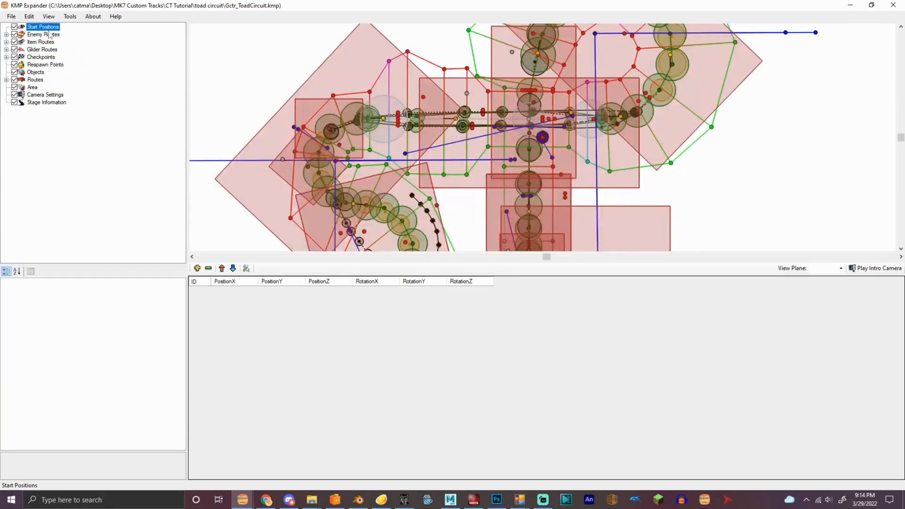
click(36, 71)
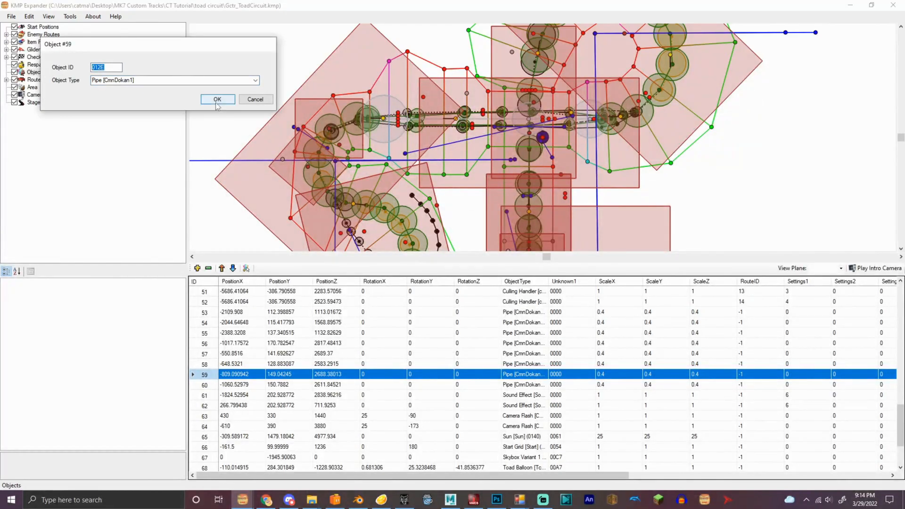
click(217, 100)
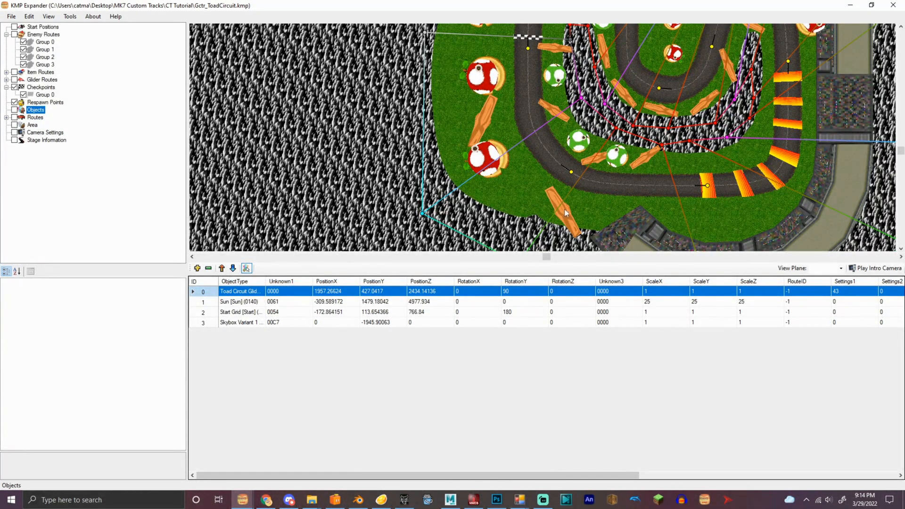
Step: Add scale-1 pipe objects after the last object, filling IDs 6 through 22
click(239, 322)
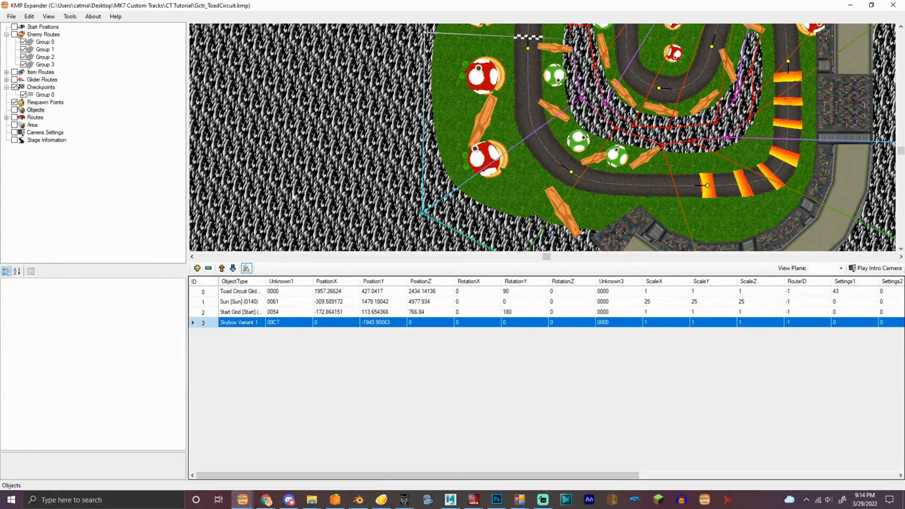
mouse_move(724, 169)
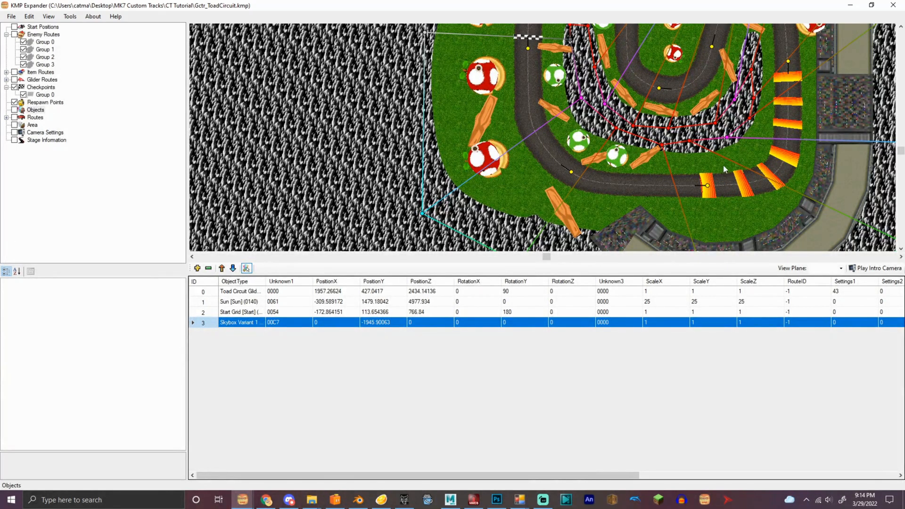
click(197, 267)
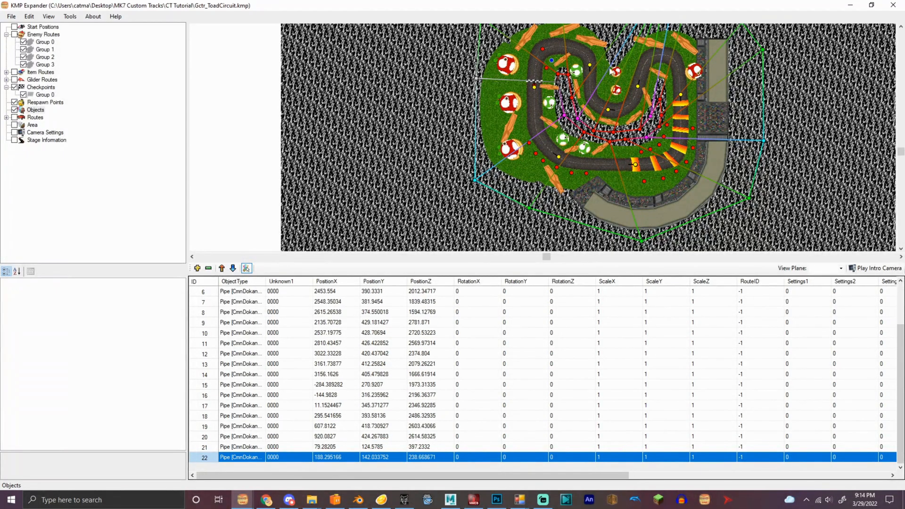
mouse_move(614, 81)
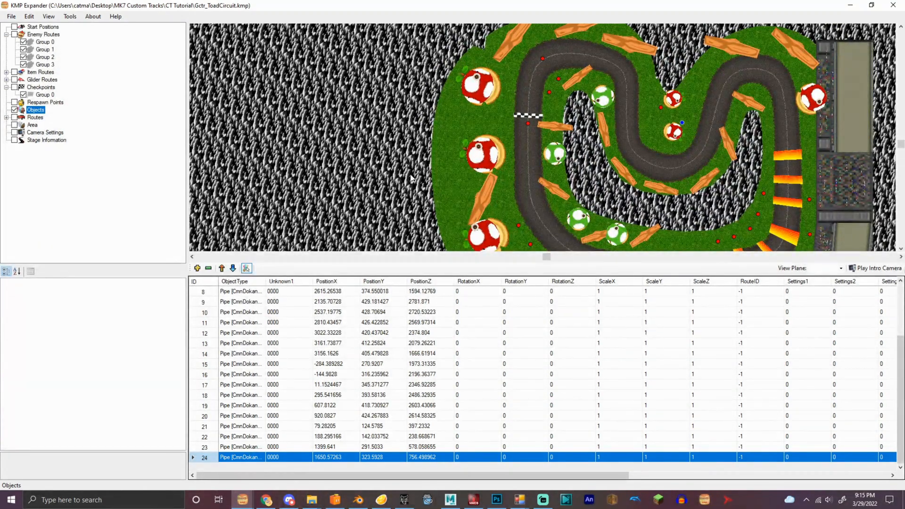
mouse_move(535, 184)
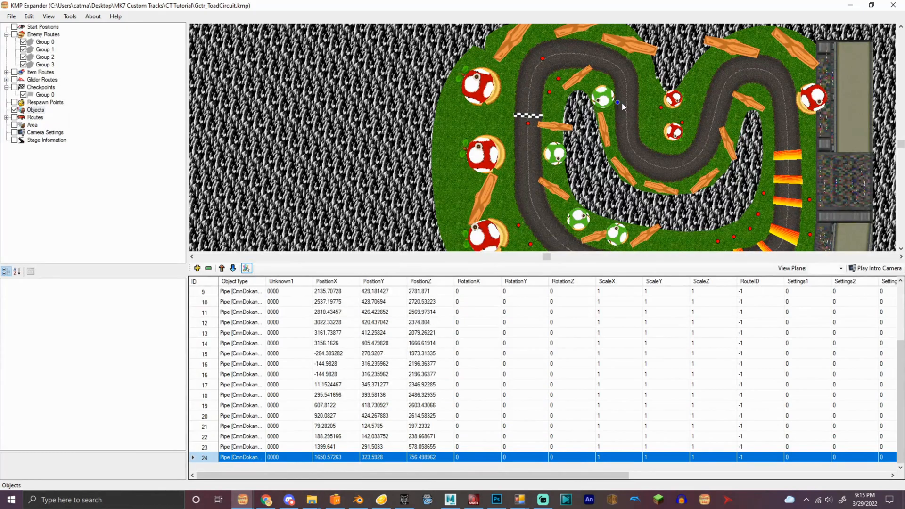
Step: Add a new object as an Itembox and place more item boxes along the road
click(197, 267)
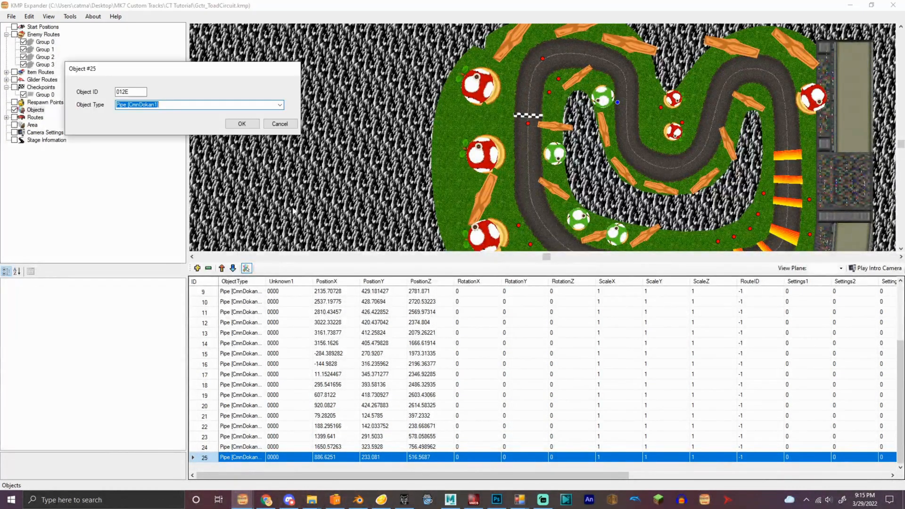
click(280, 105)
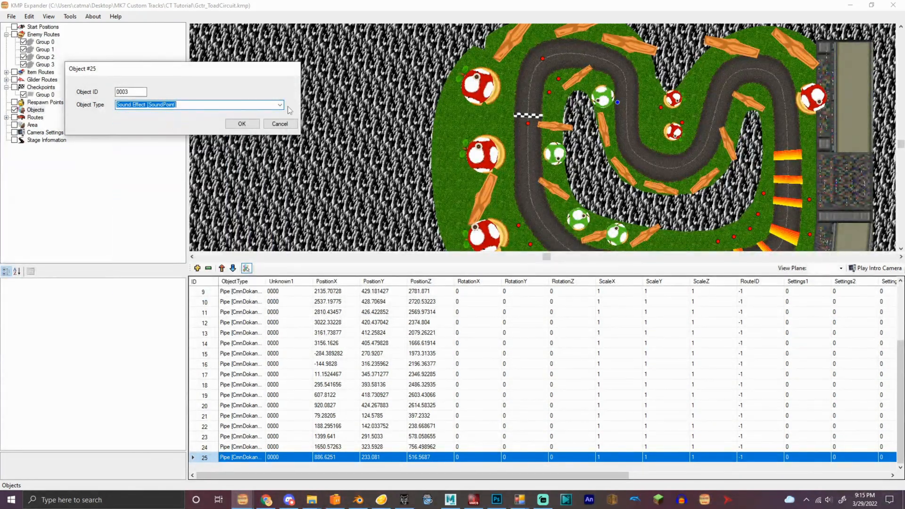
click(241, 123)
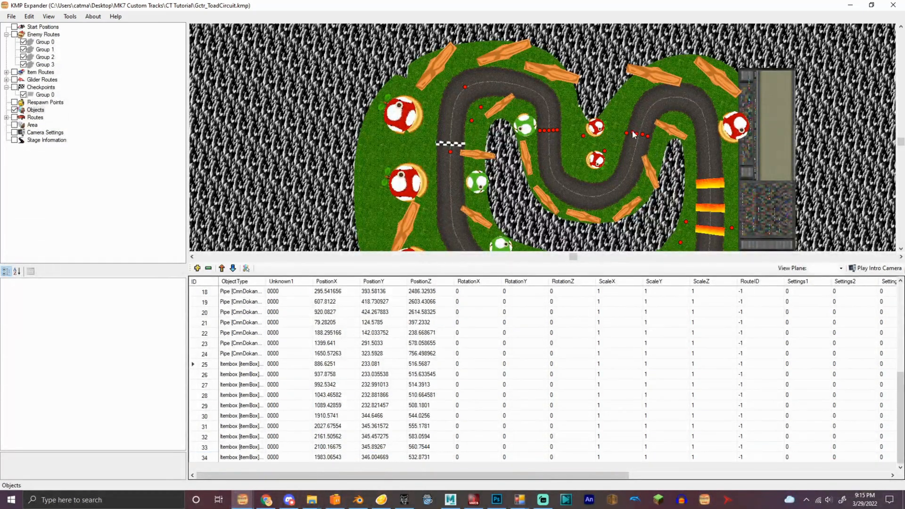
click(246, 268)
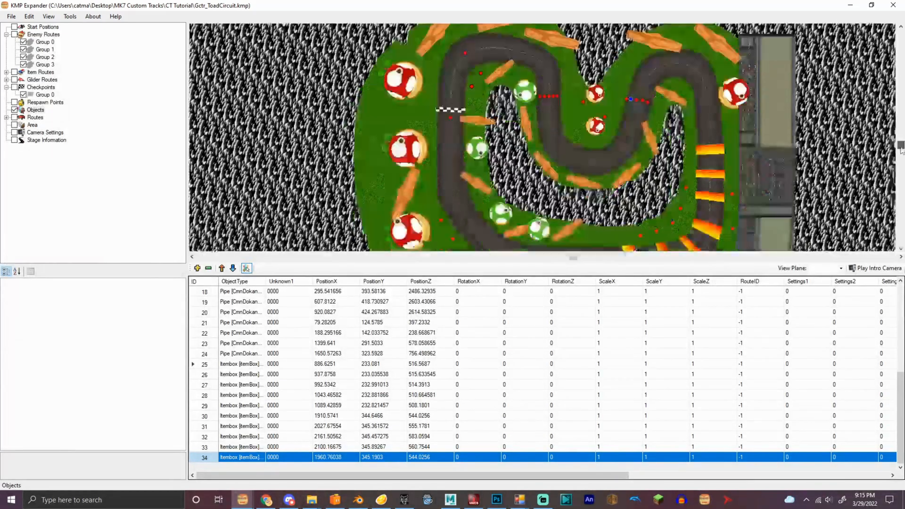
scroll(down, 3)
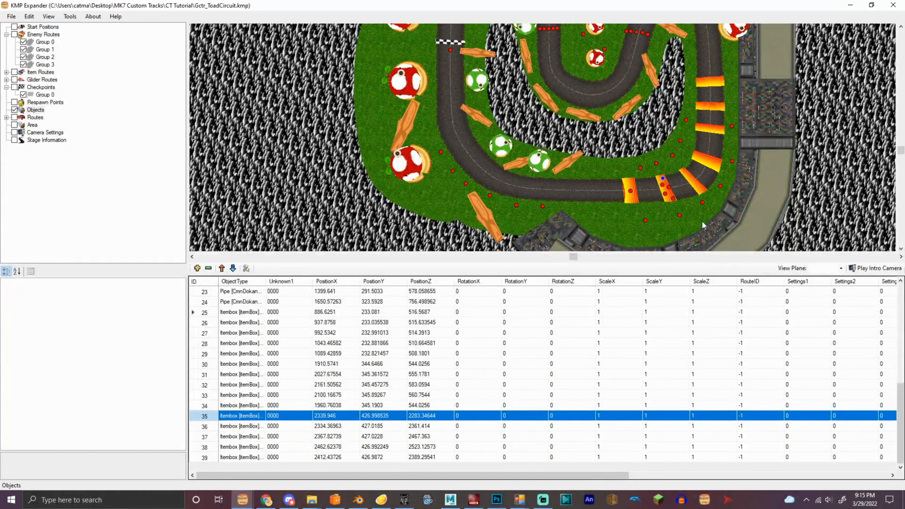
click(247, 268)
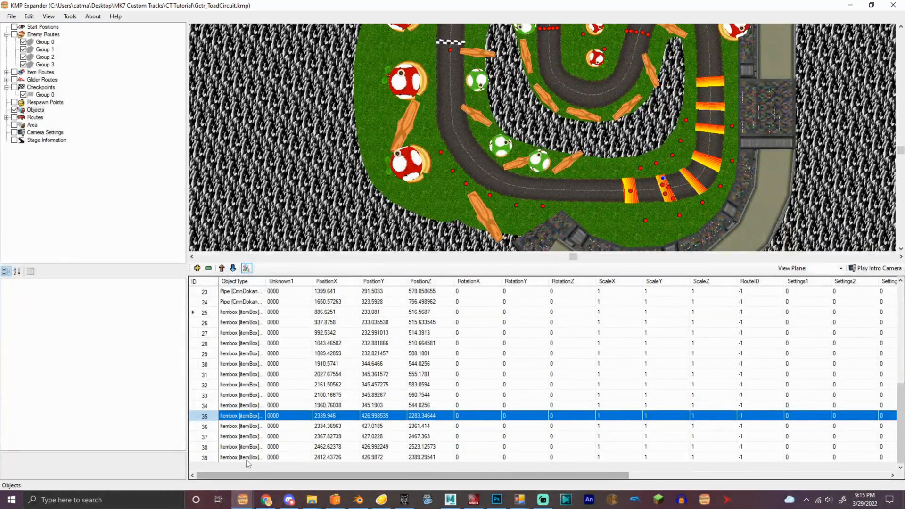
click(242, 457)
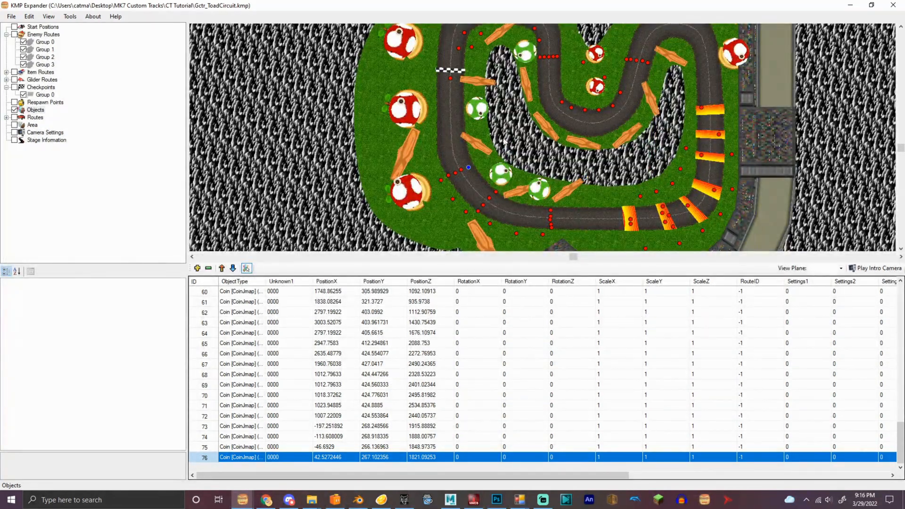
Step: Scroll the object list to view the coin entries through ID 76
scroll(down, 3)
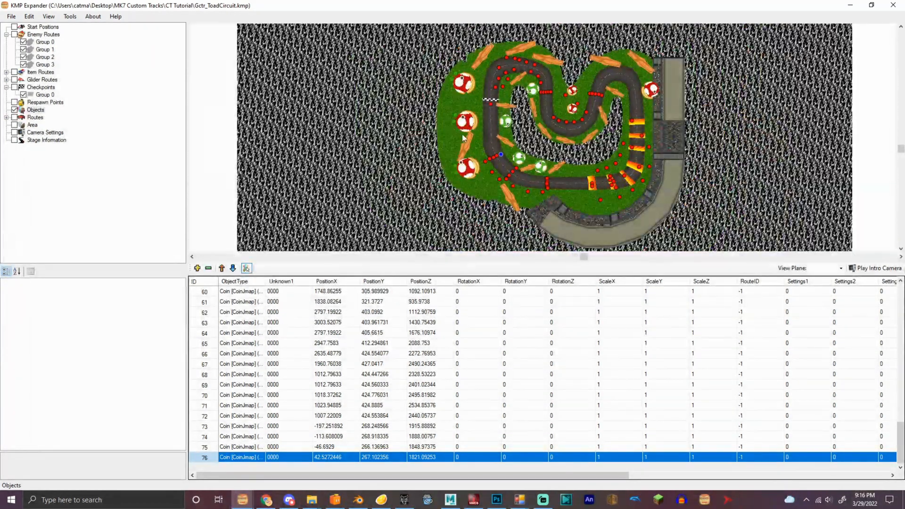
Step: Save the edited KMP and replace the archive's Gctr_ToadCircuit.kmp with it from CT Tutorial
key(ctrl+s)
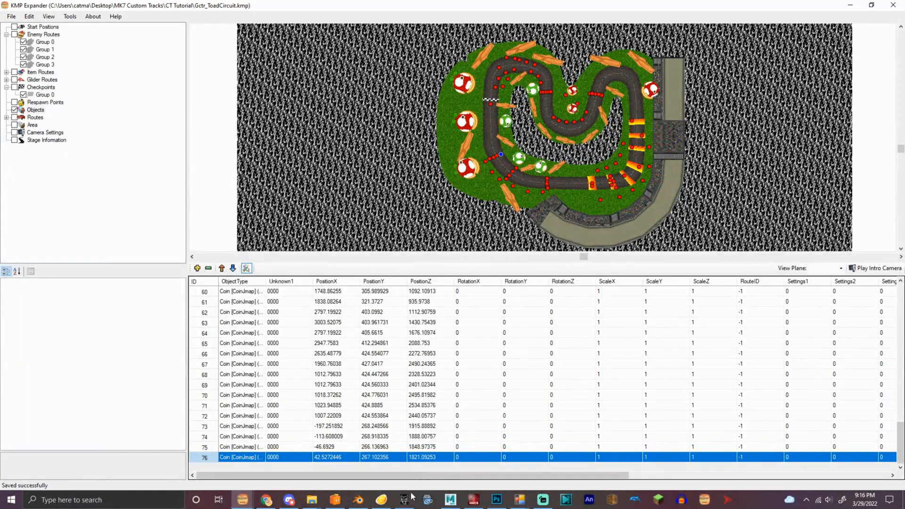
right_click(287, 117)
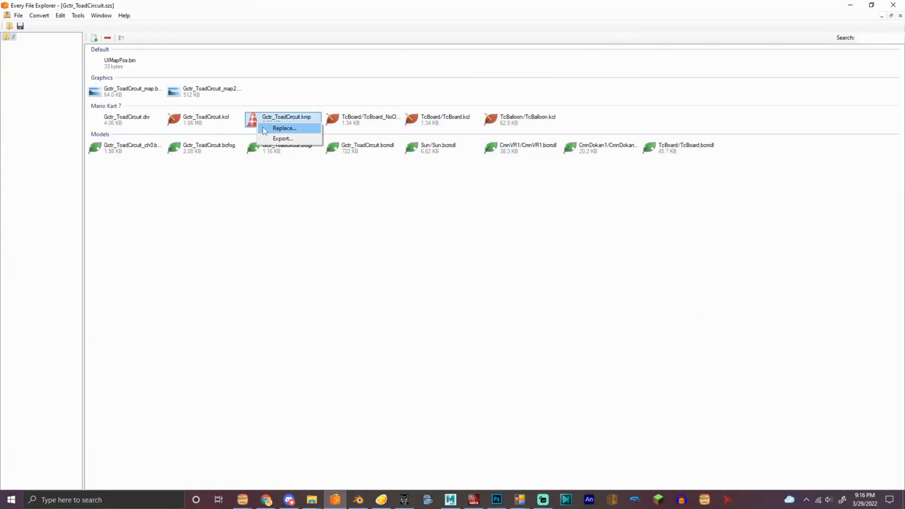
click(284, 128)
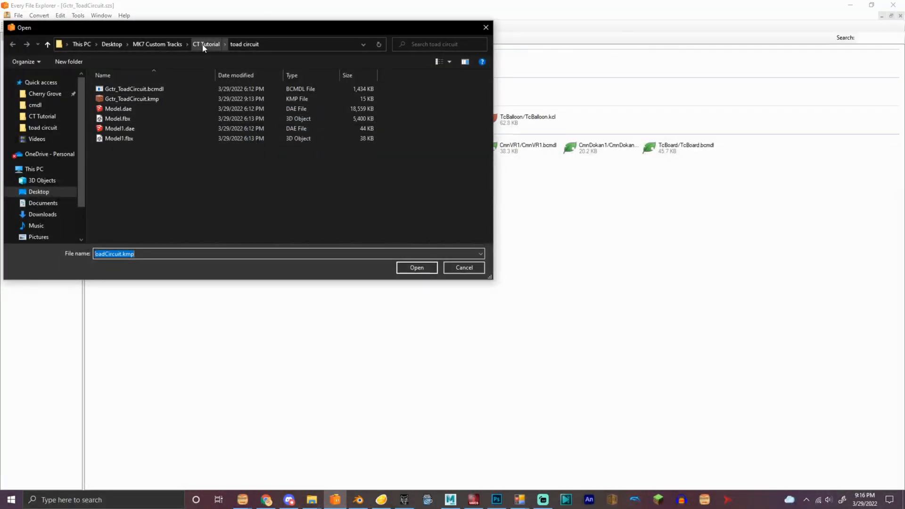
click(206, 44)
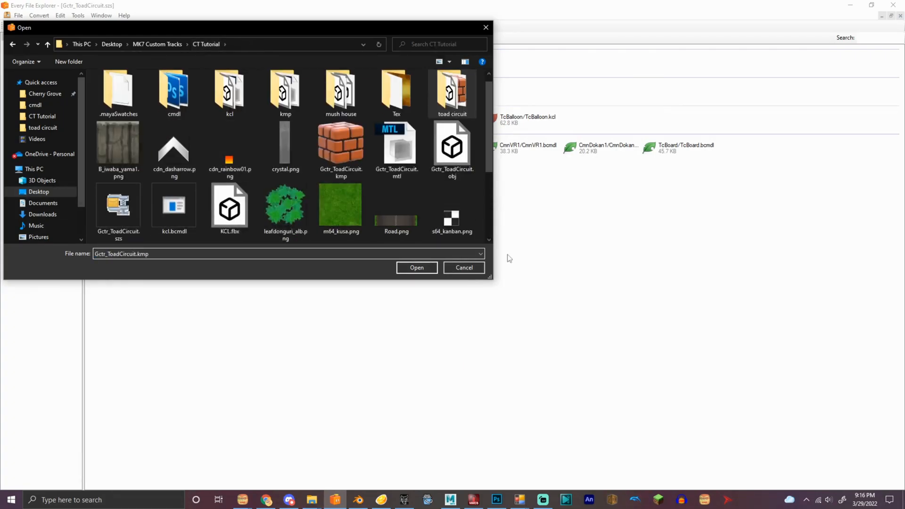
click(416, 267)
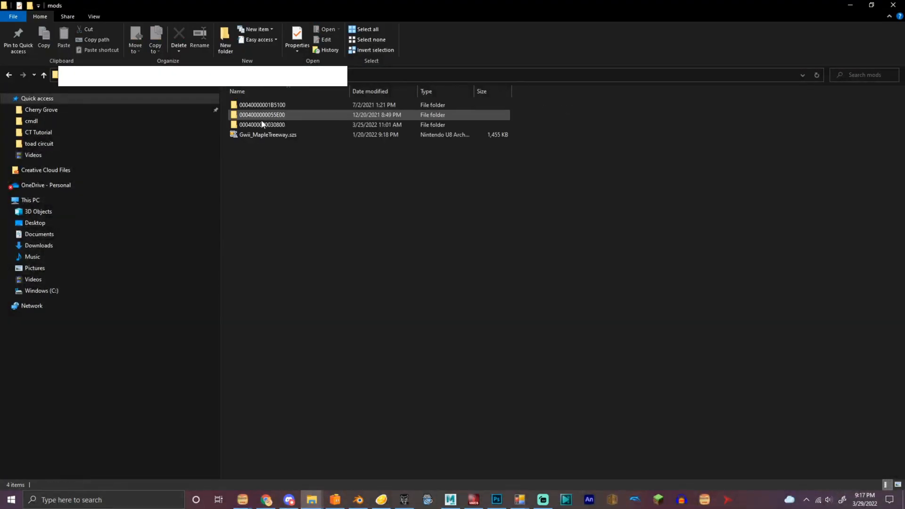
Step: Open the Mario Kart 7 title ID folder inside the mods folder
double_click(263, 125)
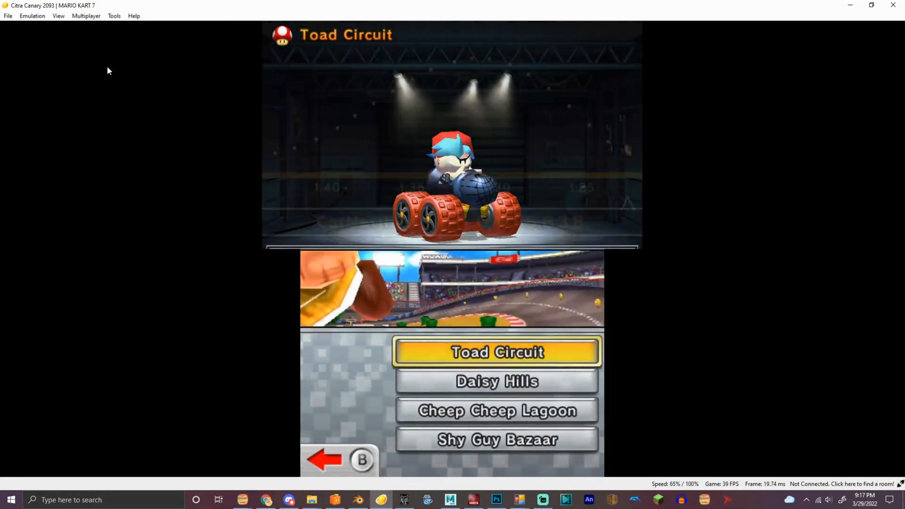
click(495, 350)
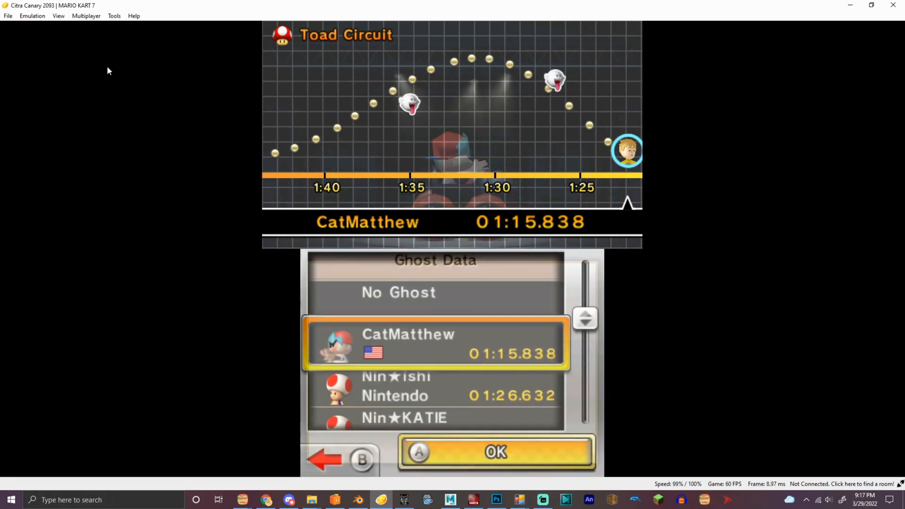
click(496, 451)
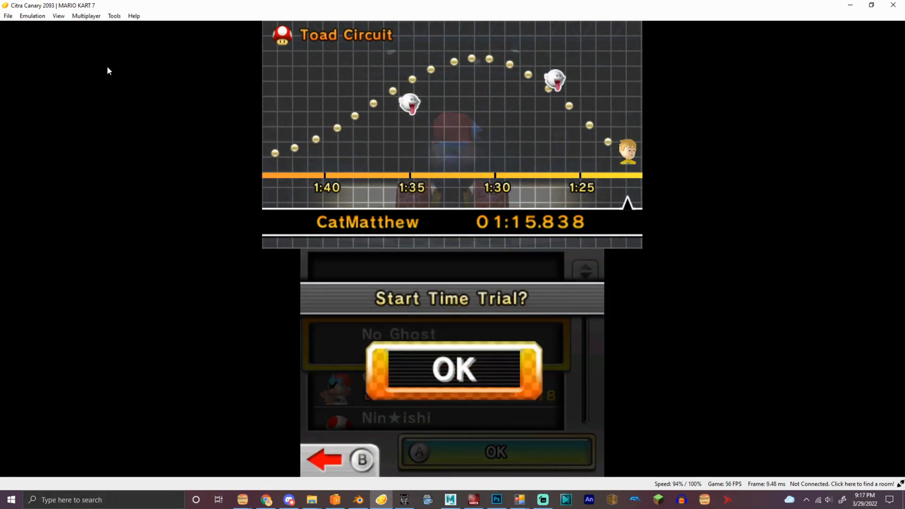
click(452, 369)
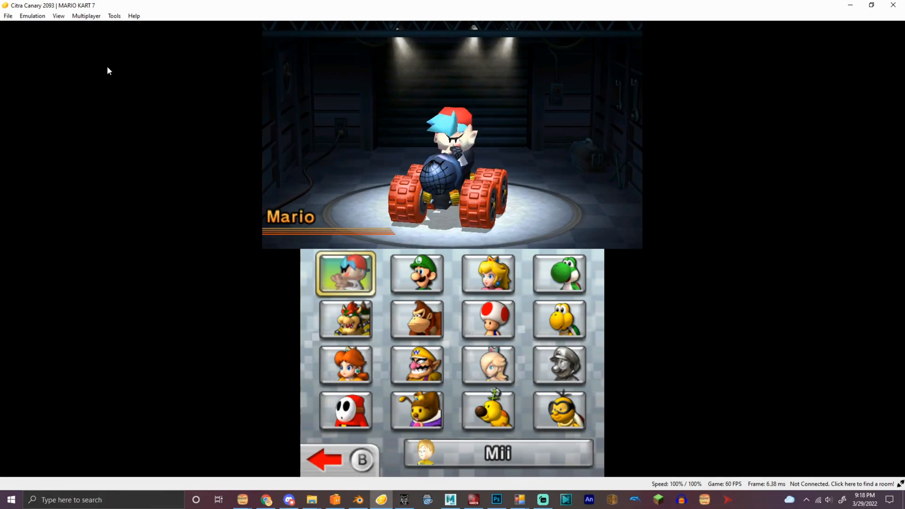
Step: Race as Mario on the modded Toad Circuit to lap 3, then switch program windows
click(344, 273)
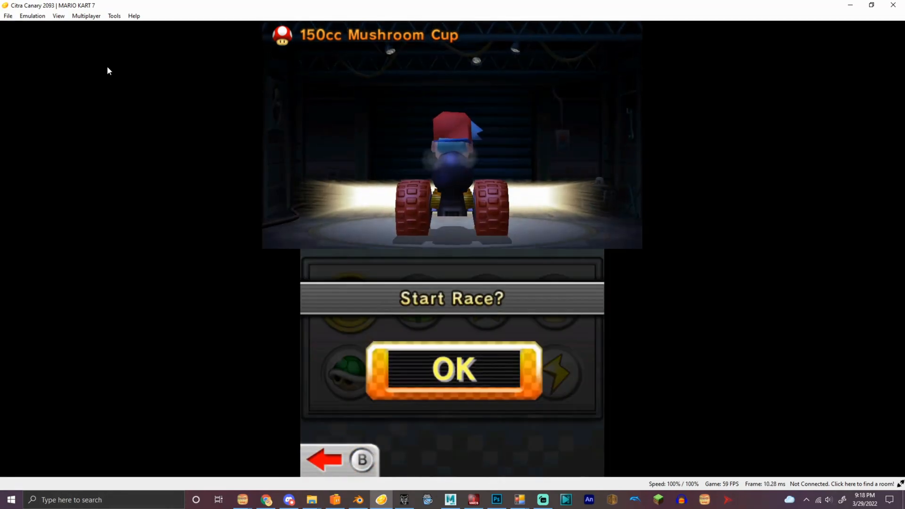
click(453, 369)
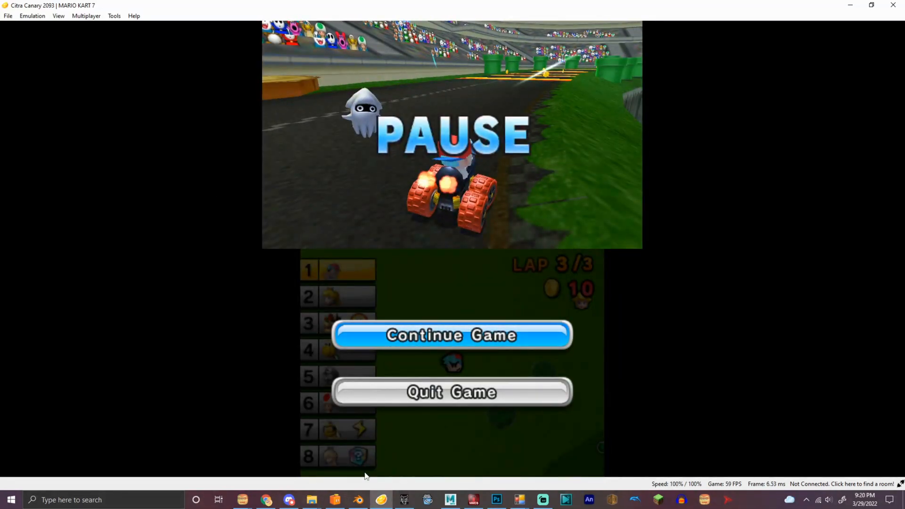
click(335, 500)
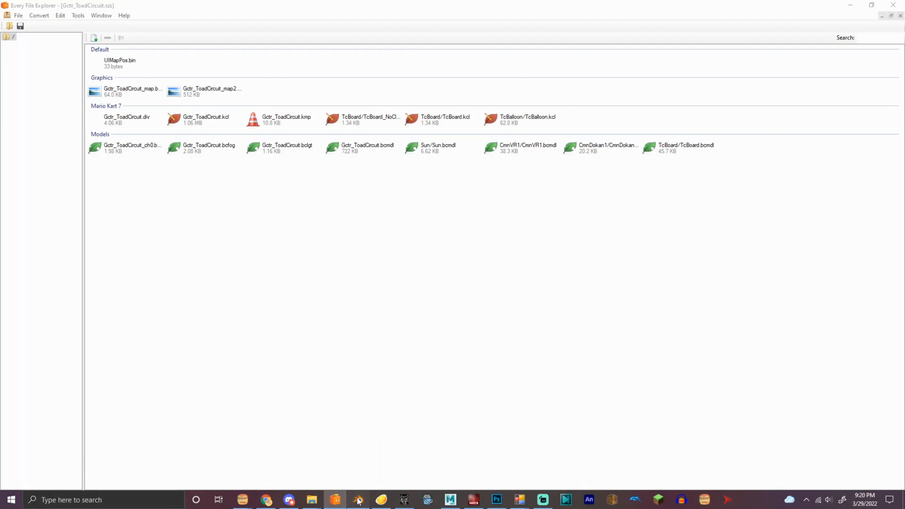
click(474, 500)
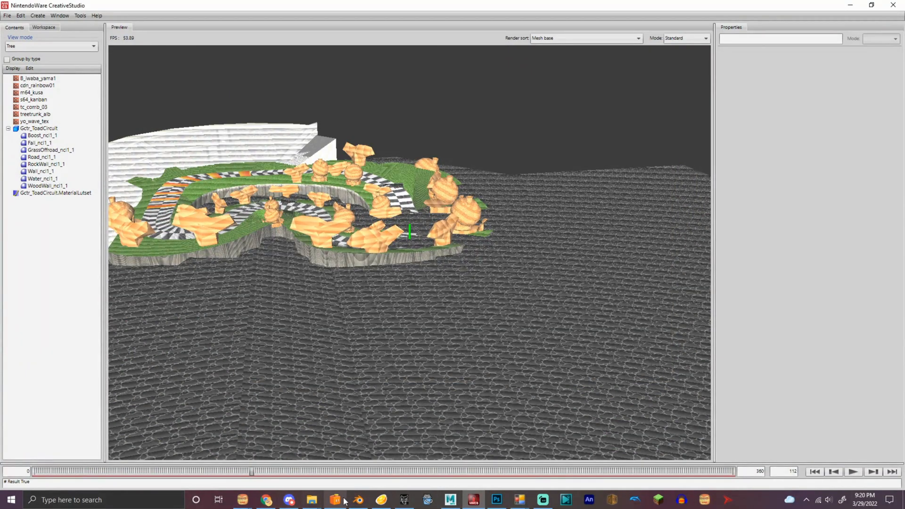
mouse_move(242, 499)
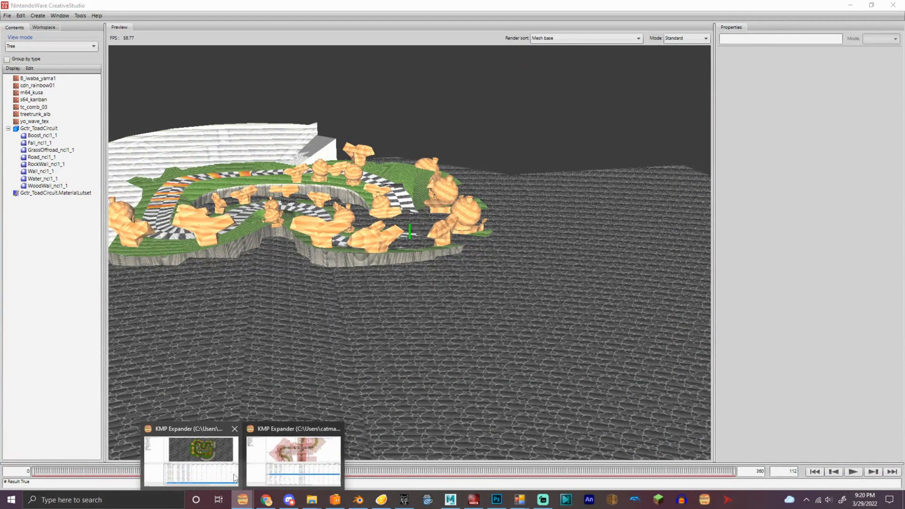
Step: Bring Gctr_ToadCircuit.kmp in KMP Expander back to front after a brief look at Citra
click(299, 458)
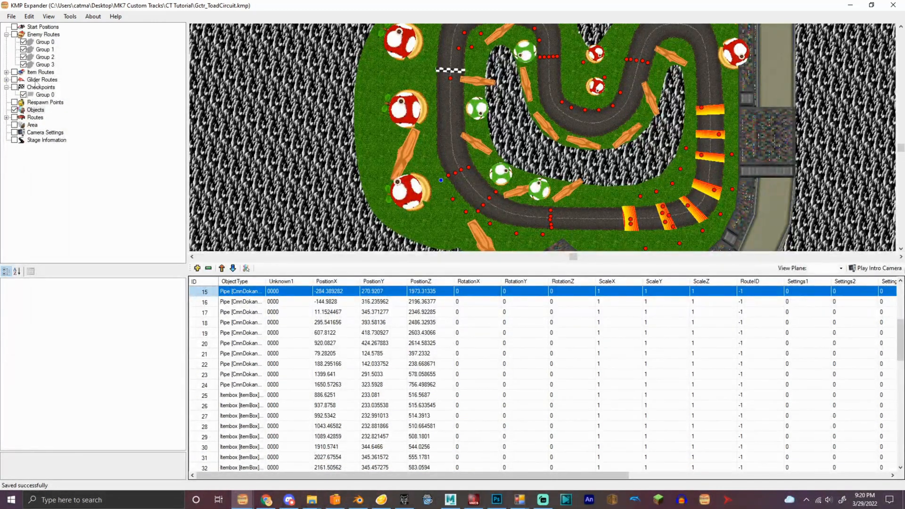
click(380, 500)
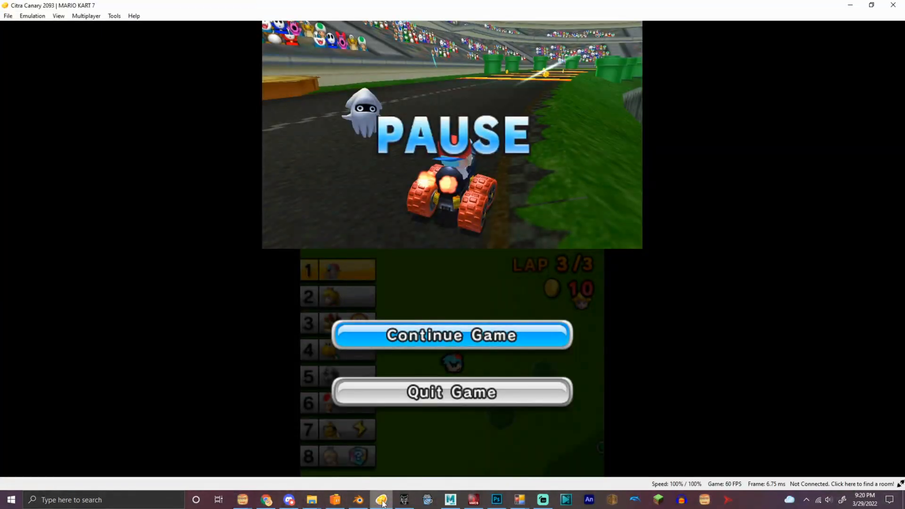
click(451, 334)
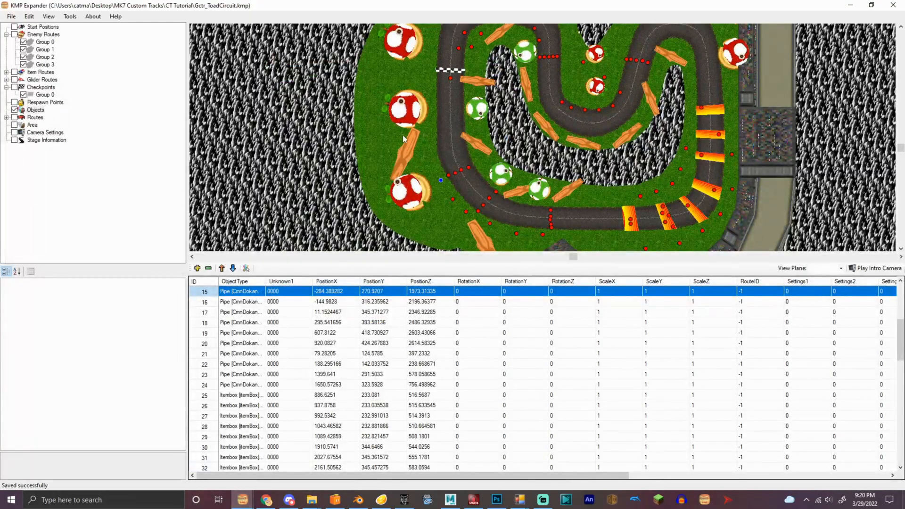
Step: Swap glider route Group 0 for a new eight-point boost-pad route and list the respawn points
right_click(46, 86)
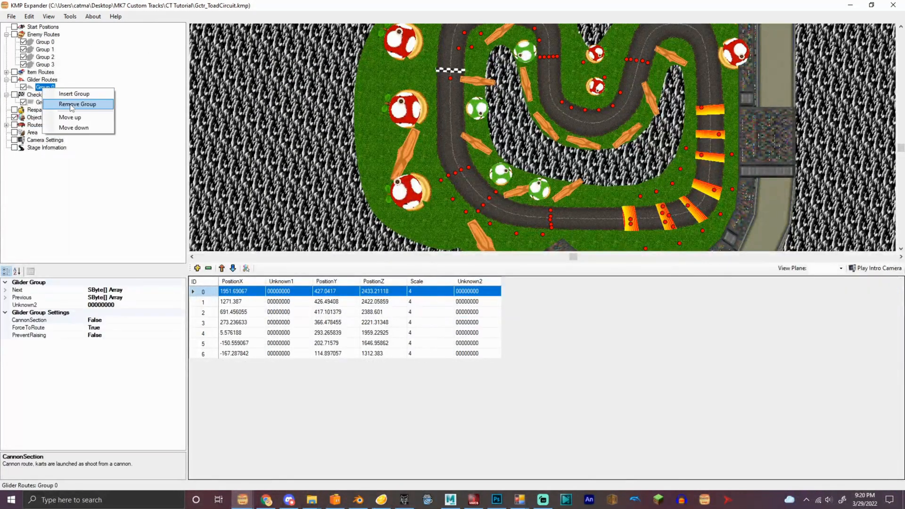
click(77, 104)
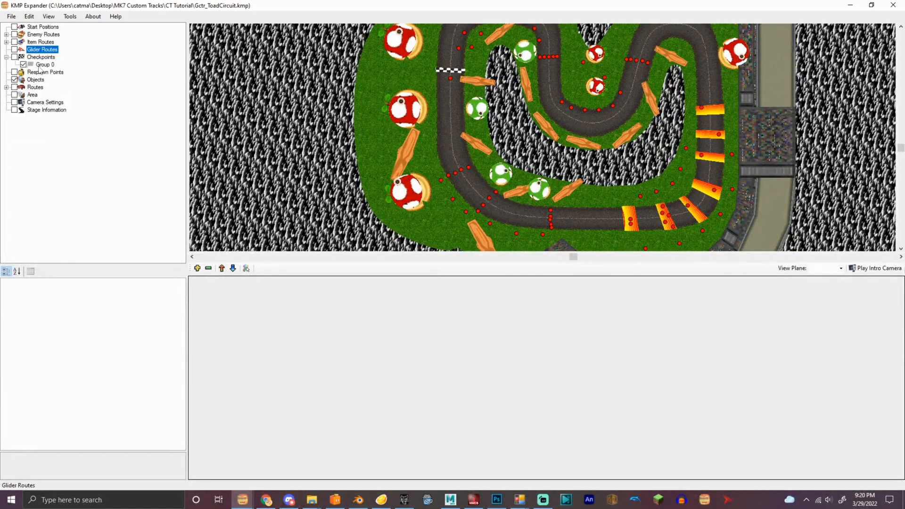
click(44, 57)
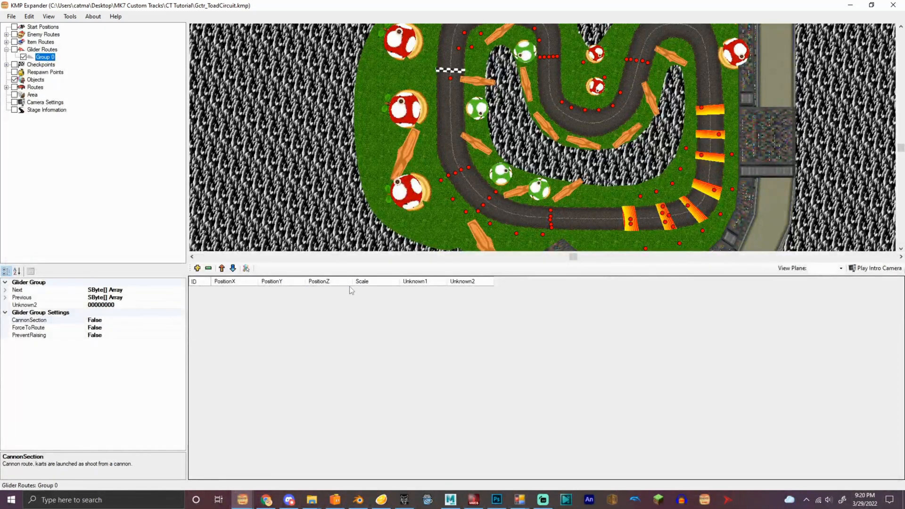
click(246, 267)
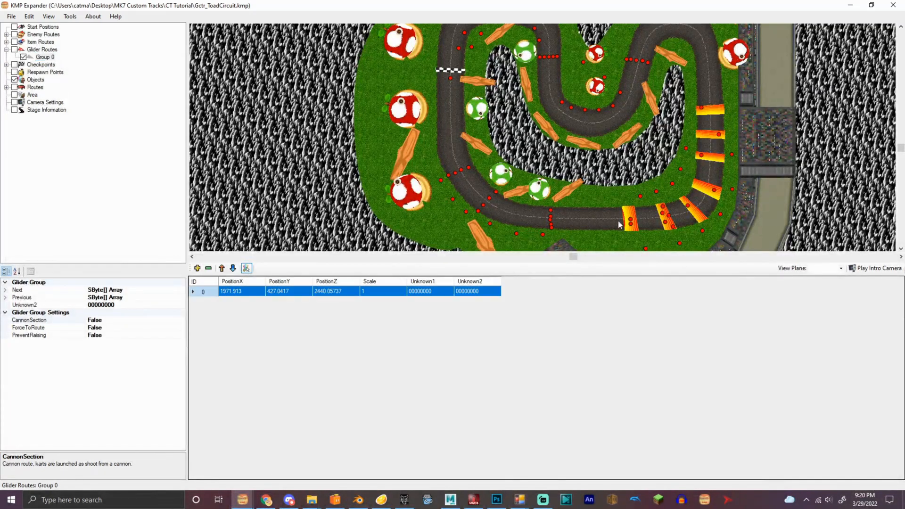
click(196, 267)
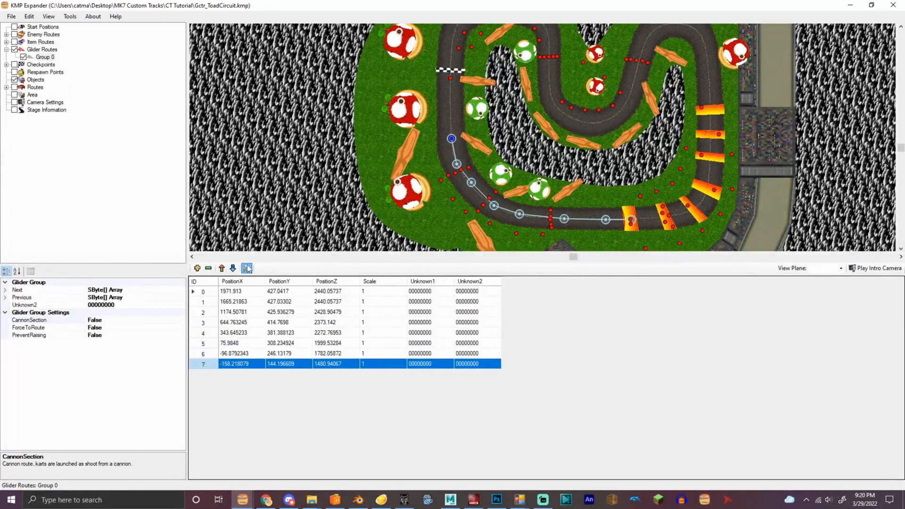
click(234, 311)
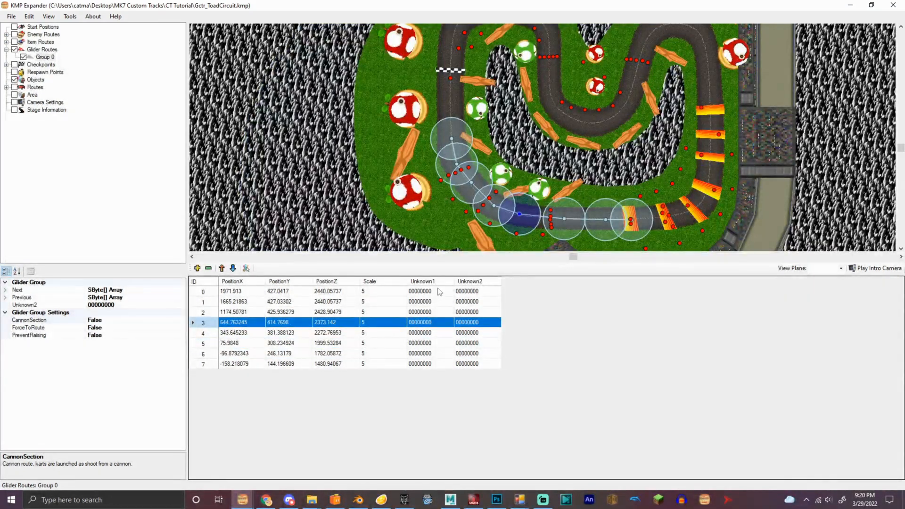
mouse_move(479, 173)
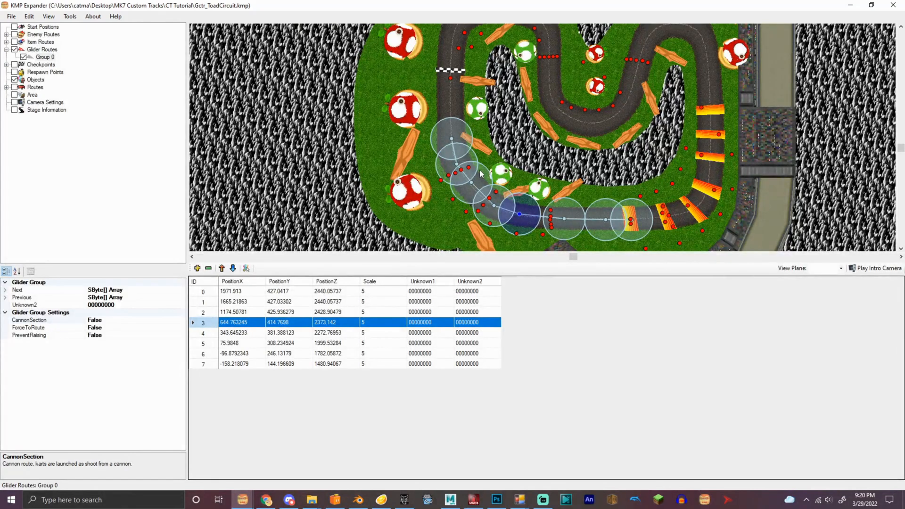
mouse_move(33, 115)
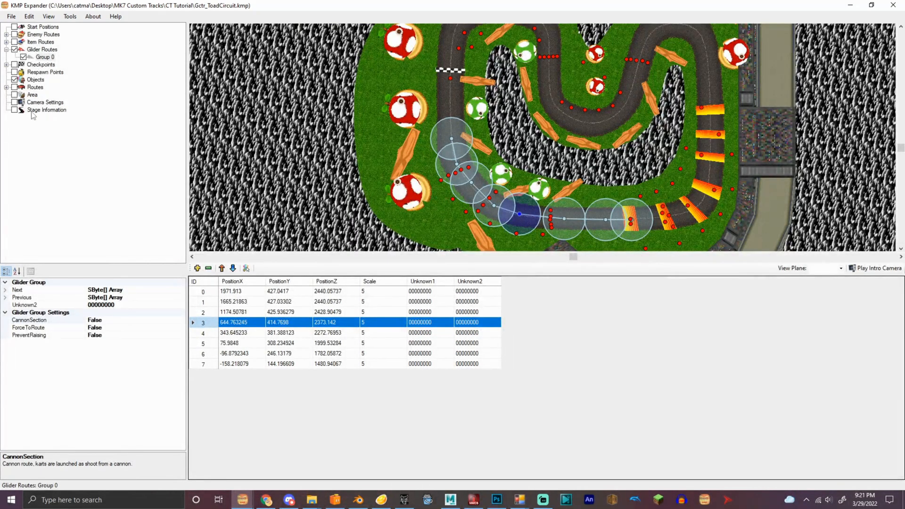
mouse_move(101, 277)
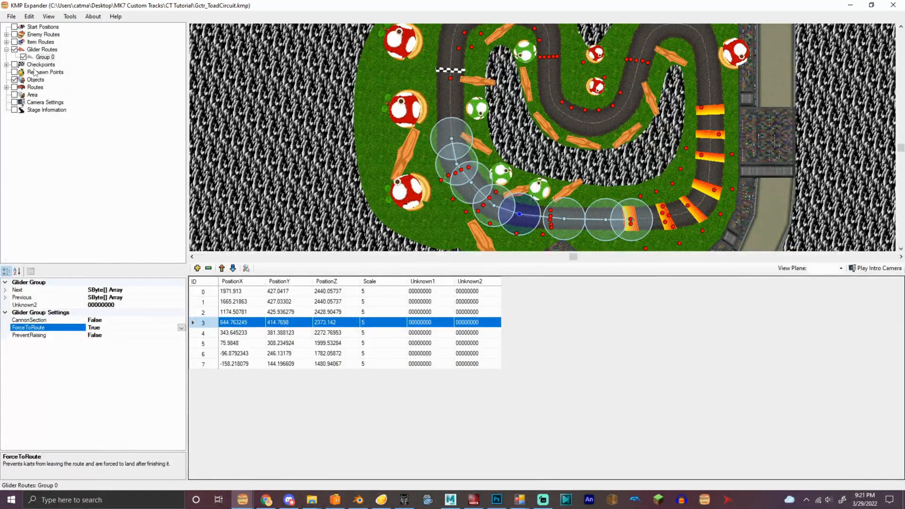
click(41, 64)
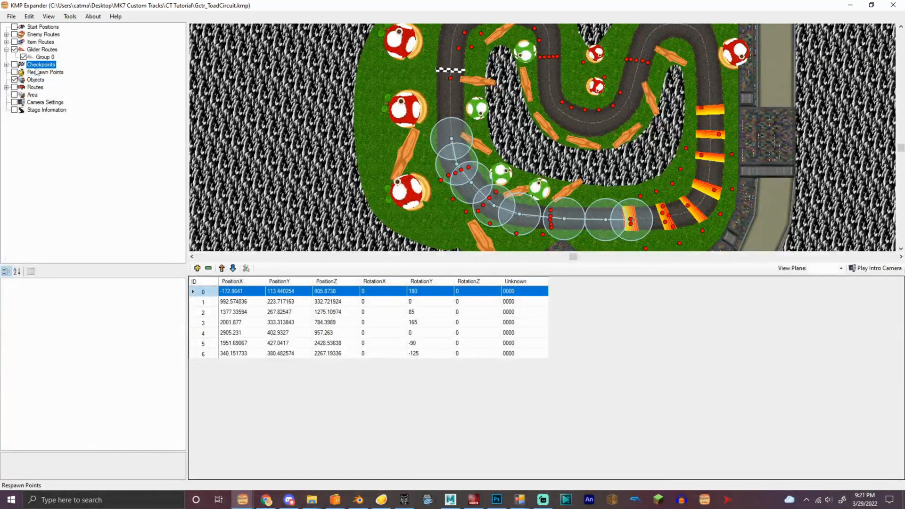
Step: Clear all old entries from checkpoint Group 0
click(44, 71)
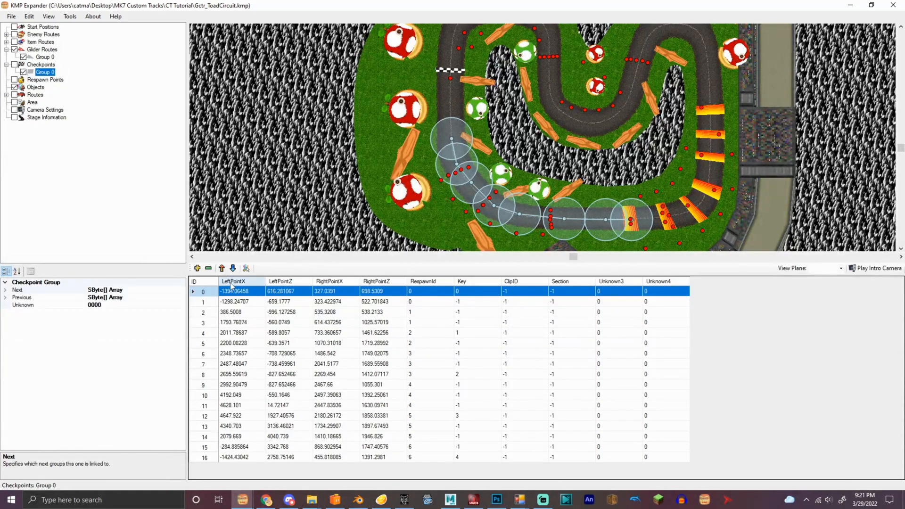
click(209, 268)
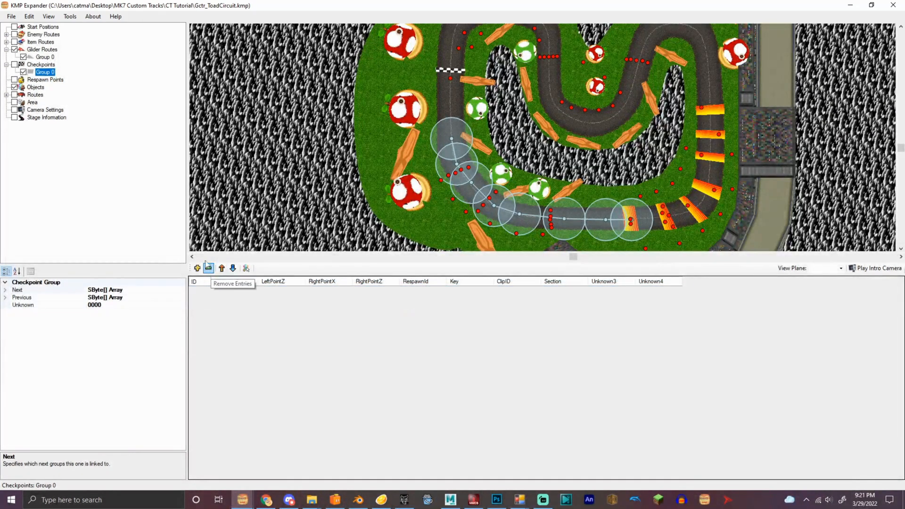
click(208, 268)
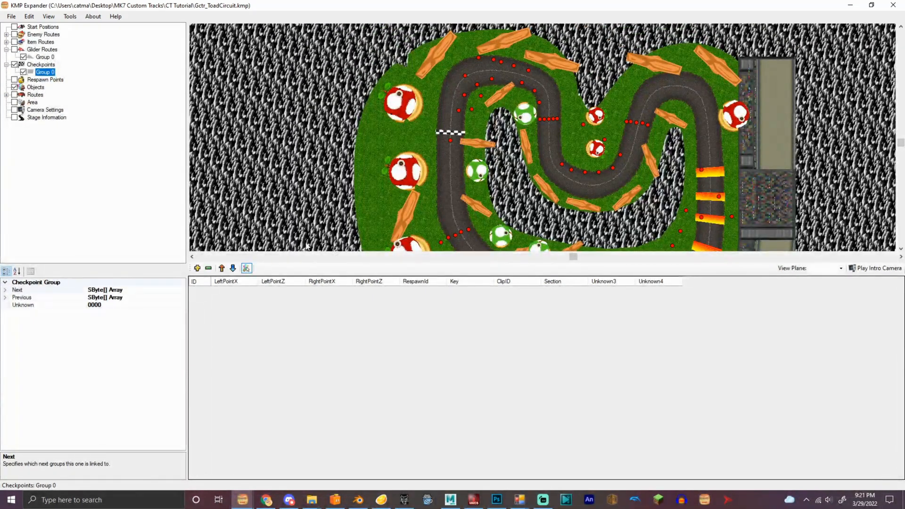
Step: Place new checkpoints along the track, through the lower right curve and bottom stretch
click(197, 268)
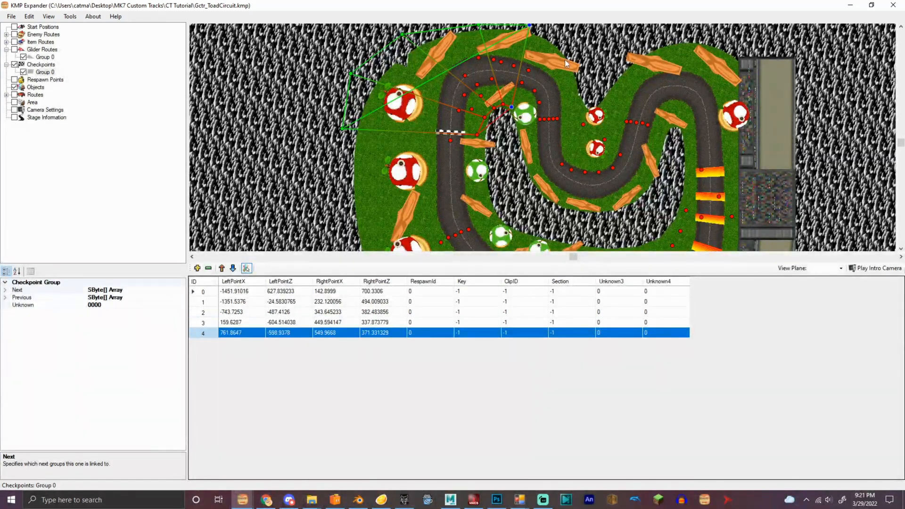
click(197, 267)
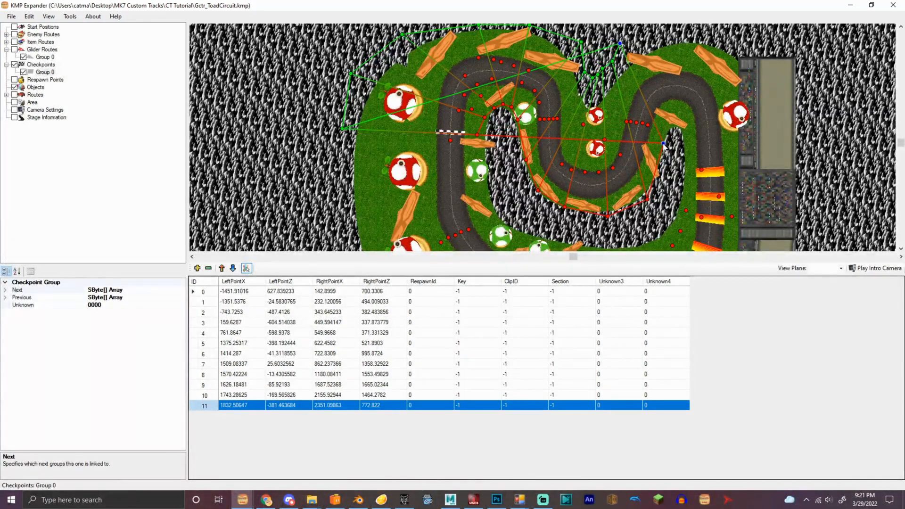
click(197, 268)
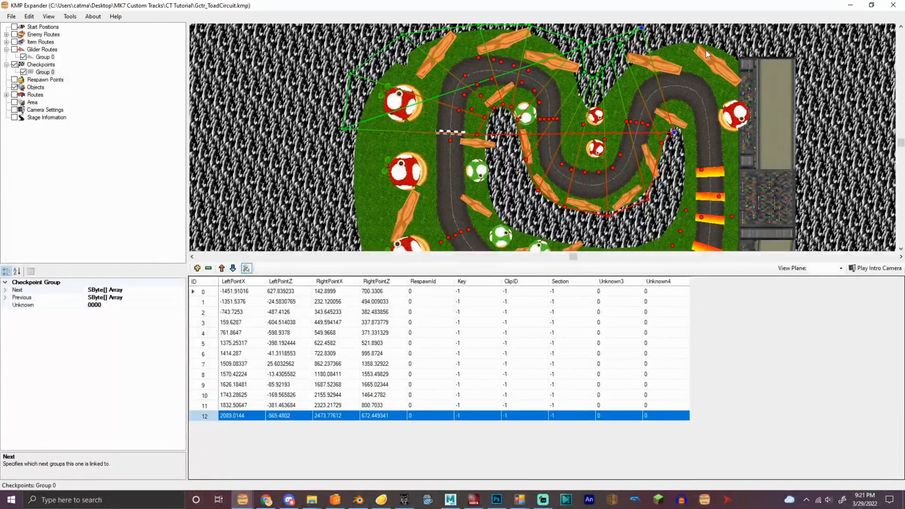
click(197, 267)
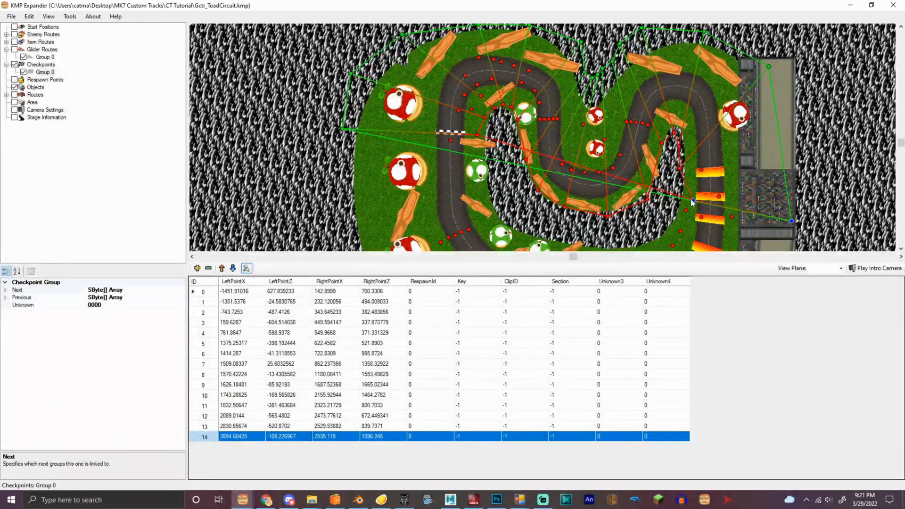
click(197, 268)
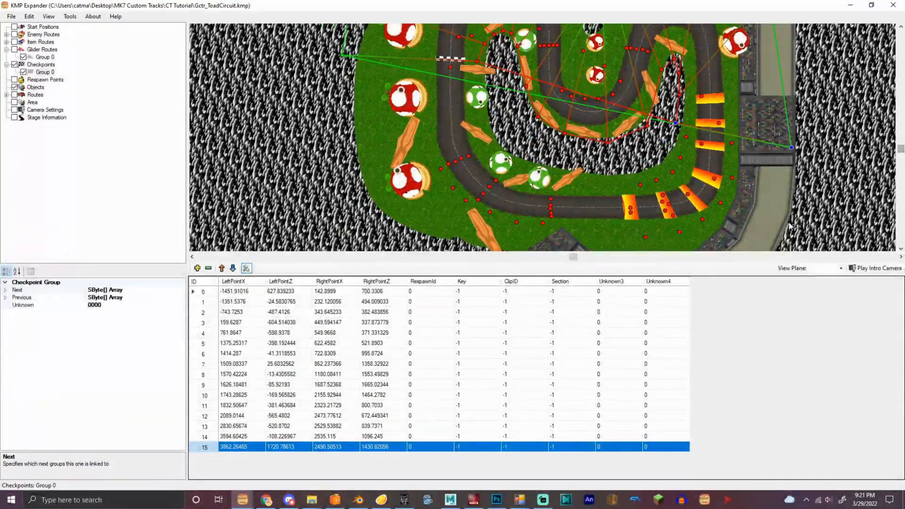
click(197, 268)
text(0)
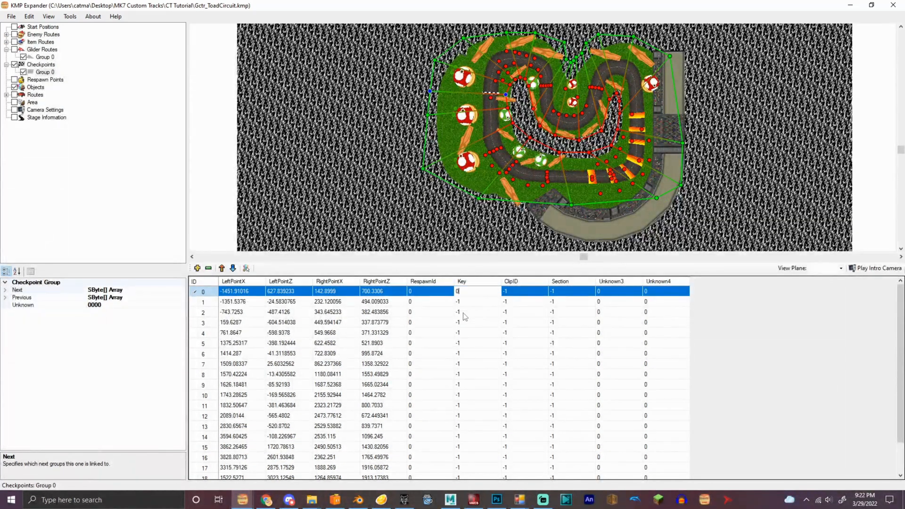
Step: Key the first checkpoint 0 and bring up the respawn point entries
click(478, 426)
text(2)
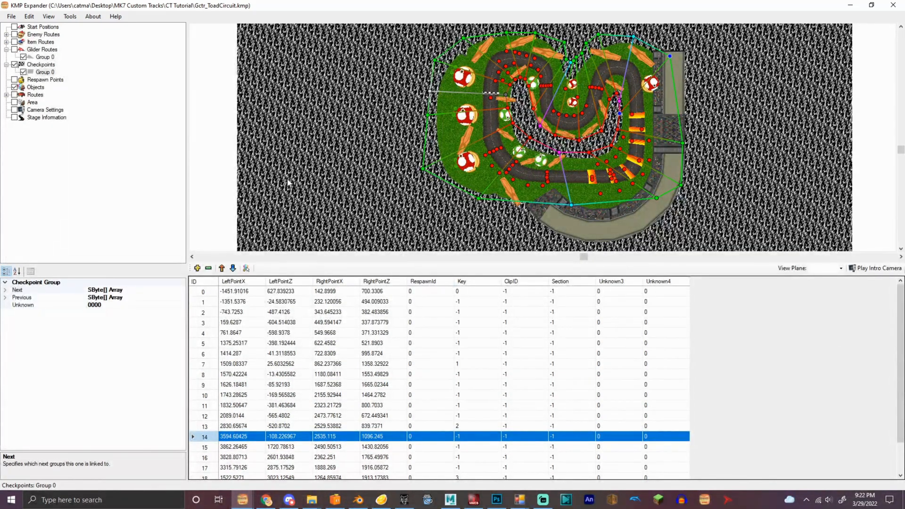
mouse_move(475, 375)
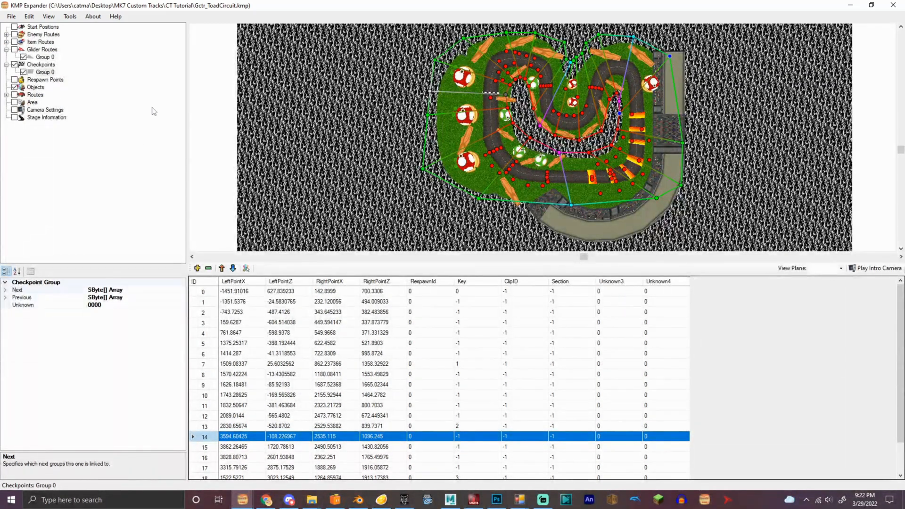
click(44, 72)
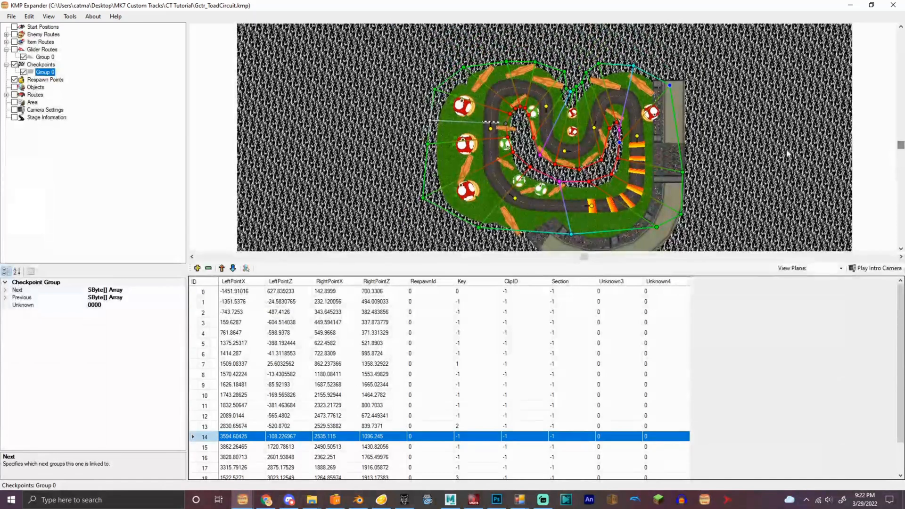
click(45, 79)
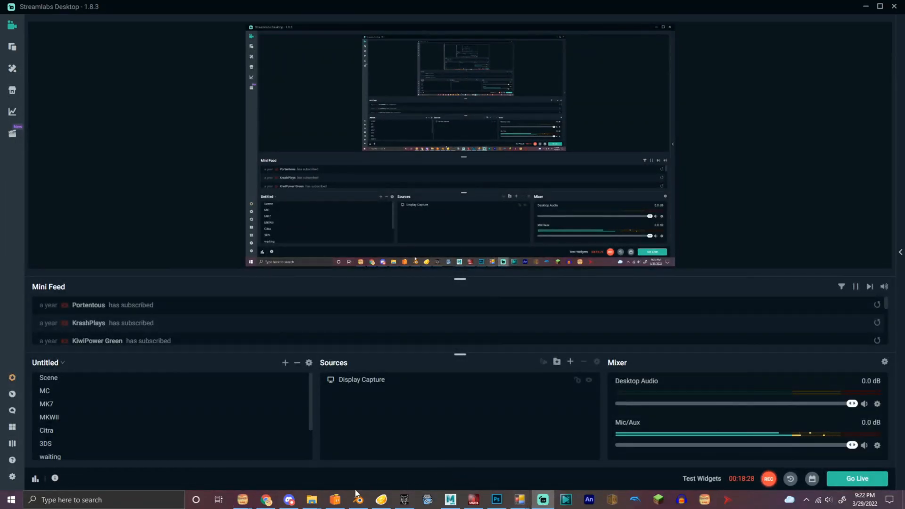
mouse_move(242, 499)
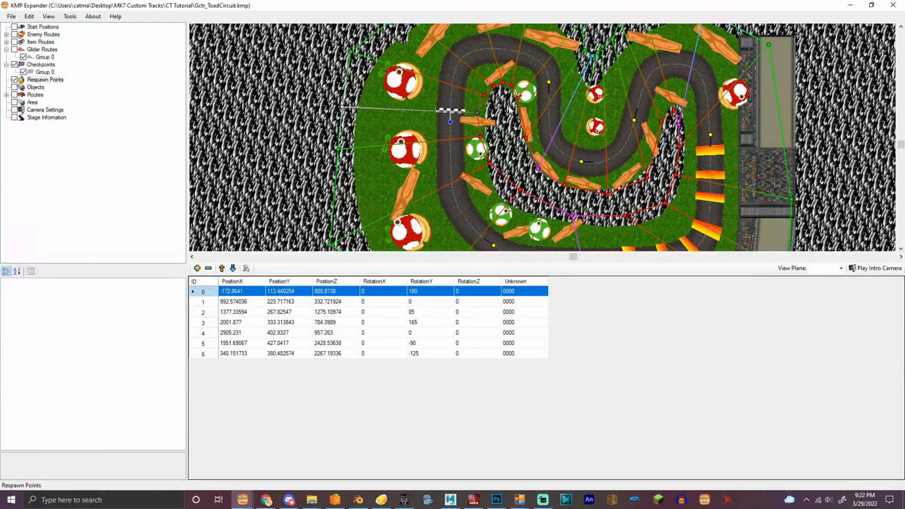
Step: Assign respawn IDs 1 through 6 to checkpoints 3–20 and save the KMP
click(44, 72)
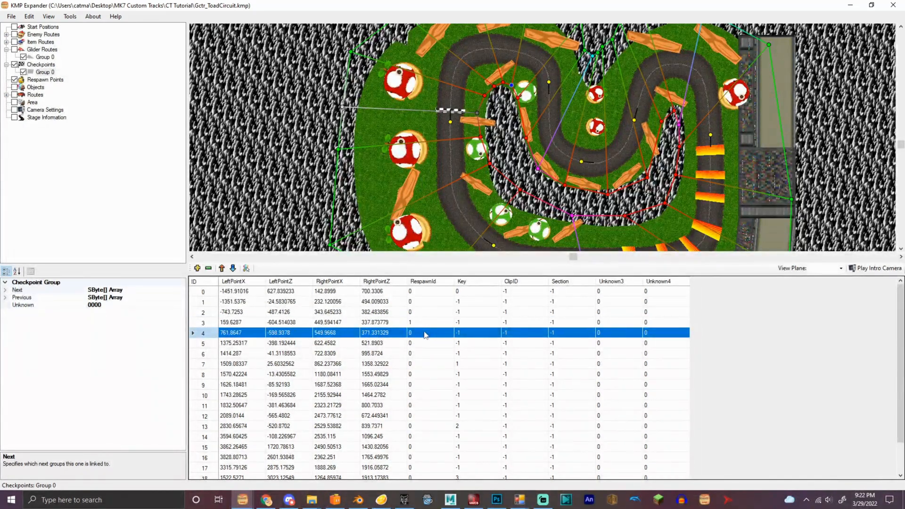
click(231, 364)
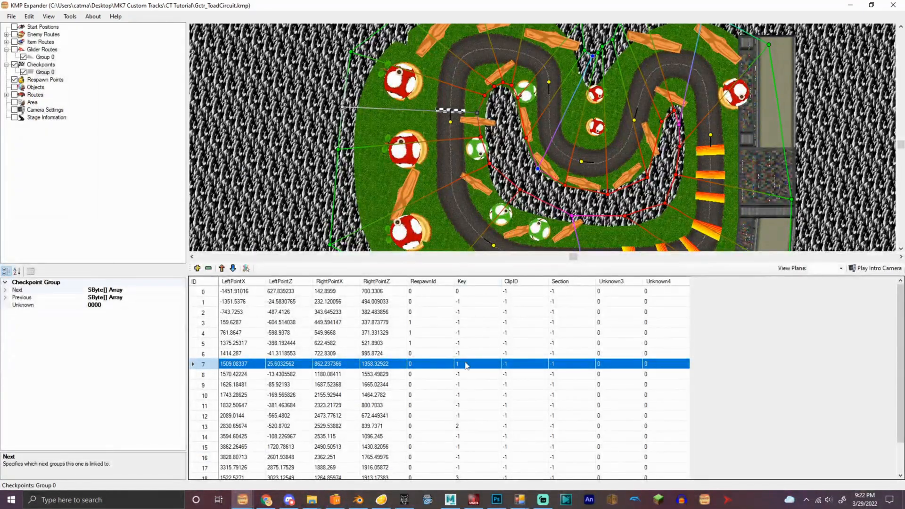
click(234, 343)
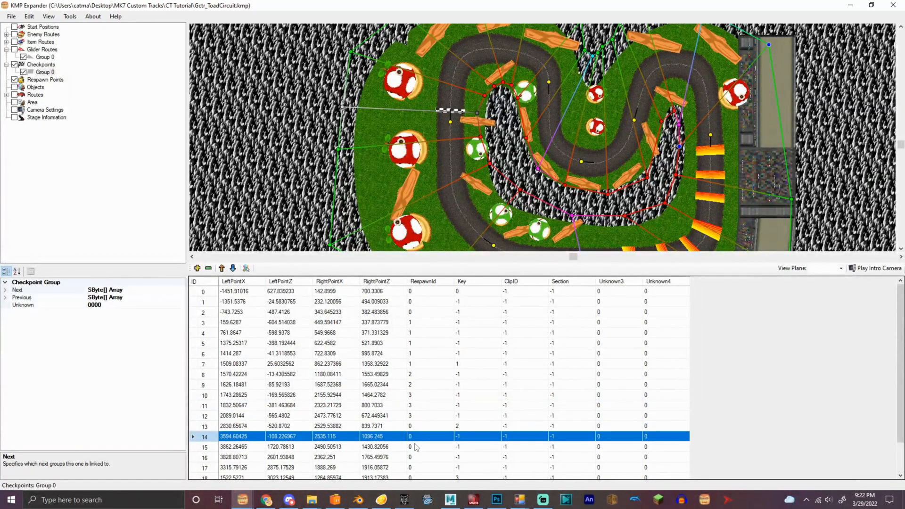
click(421, 456)
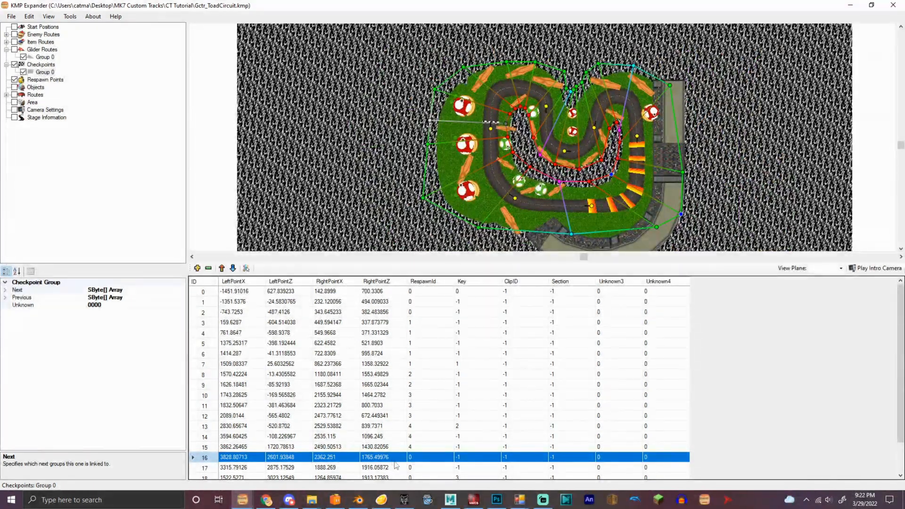
click(403, 476)
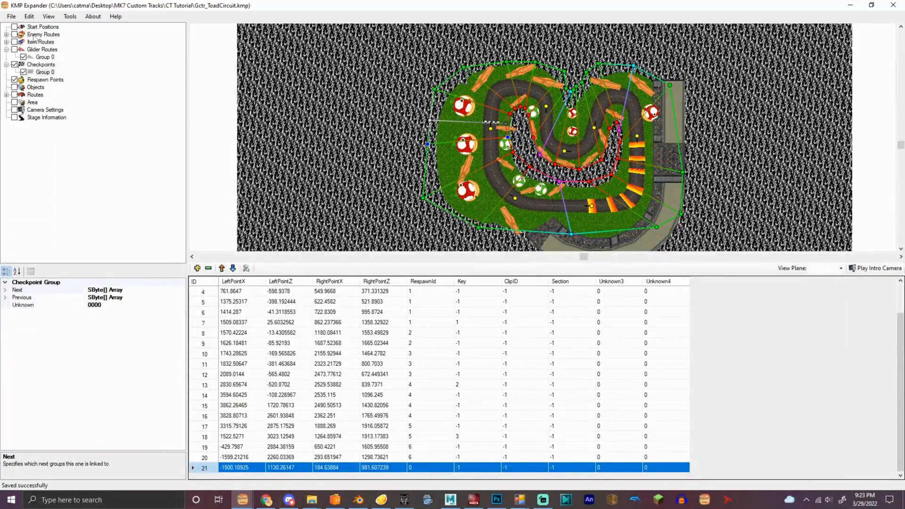
Step: In the SZS archive, swap Gctr_ToadCircuit.kmp for the edited CT Tutorial copy
click(335, 499)
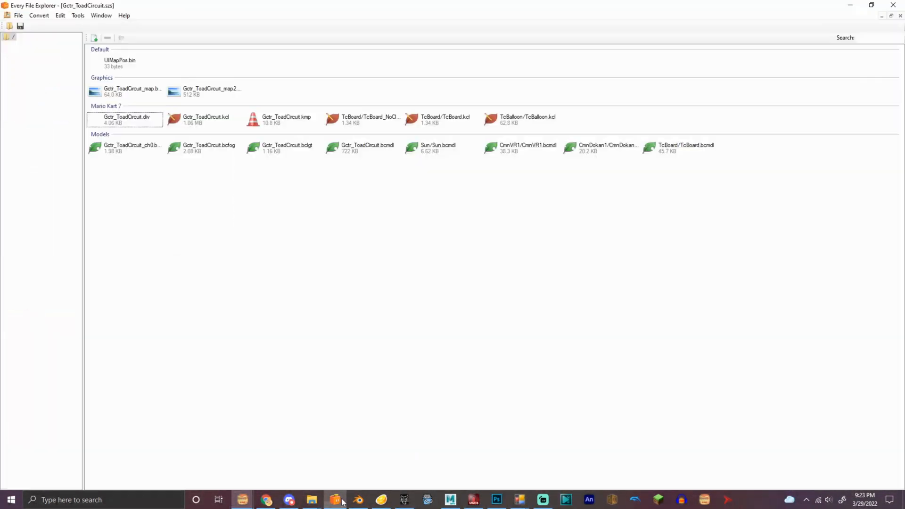
click(285, 119)
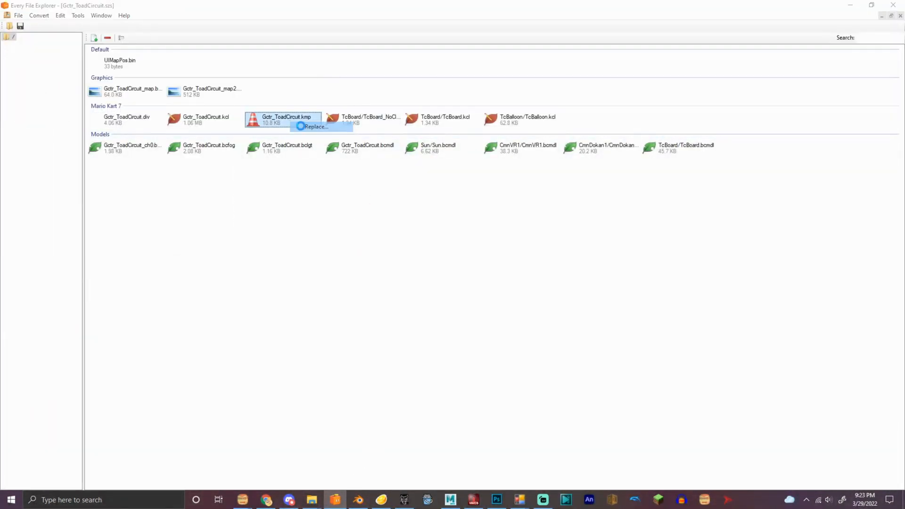
click(316, 126)
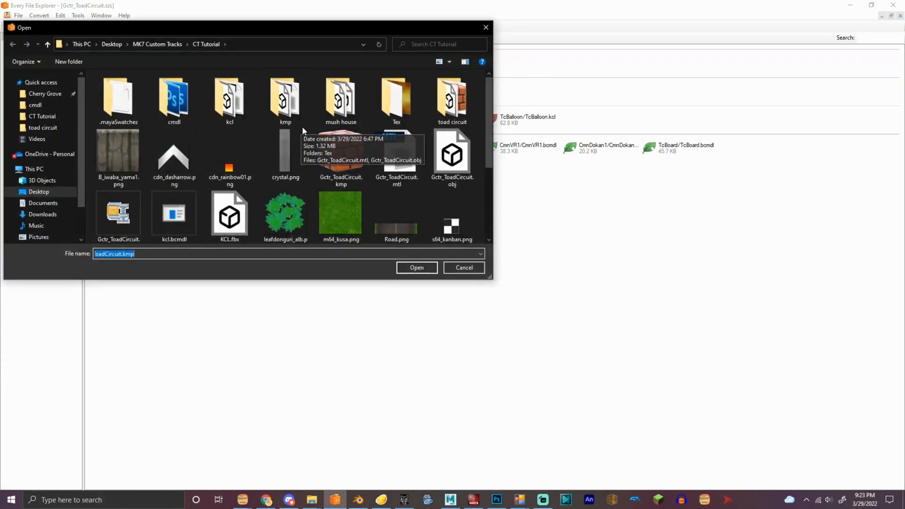
scroll(down, 3)
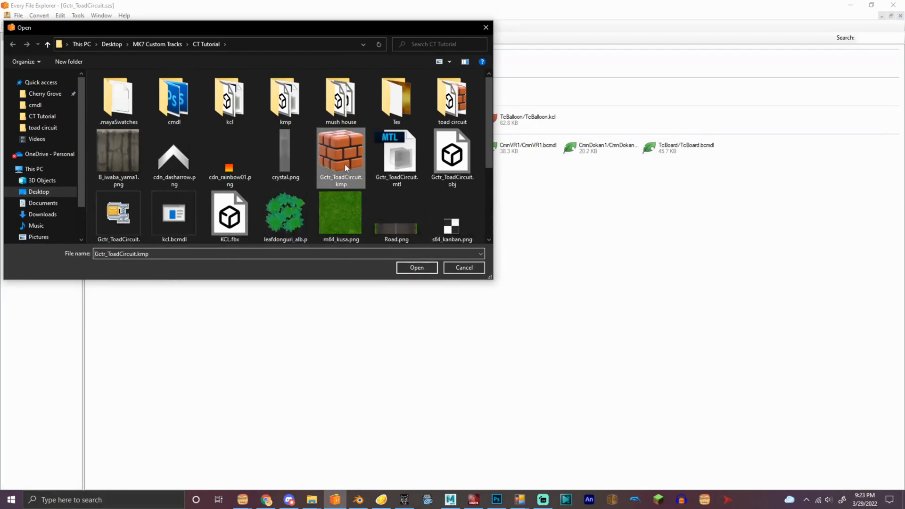
click(416, 267)
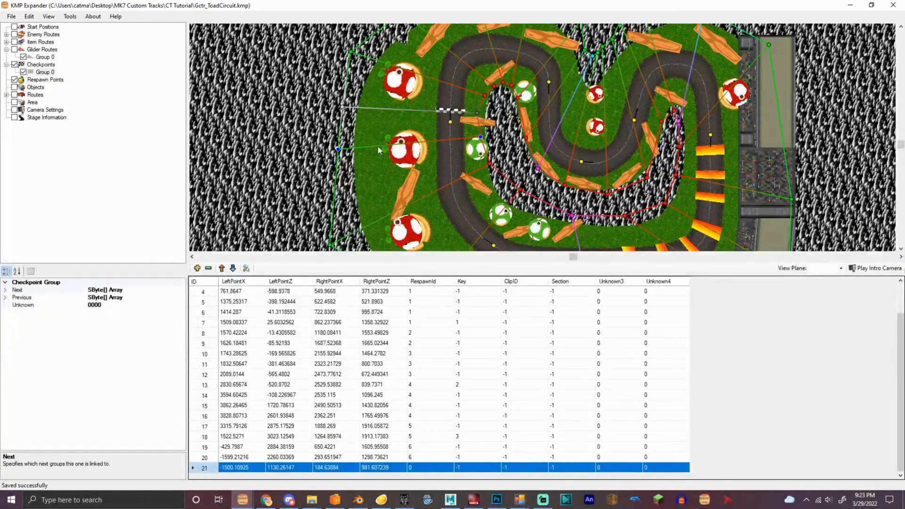
Step: Browse the course object table's pipe and item box entries, then show Streamlabs Desktop
click(44, 71)
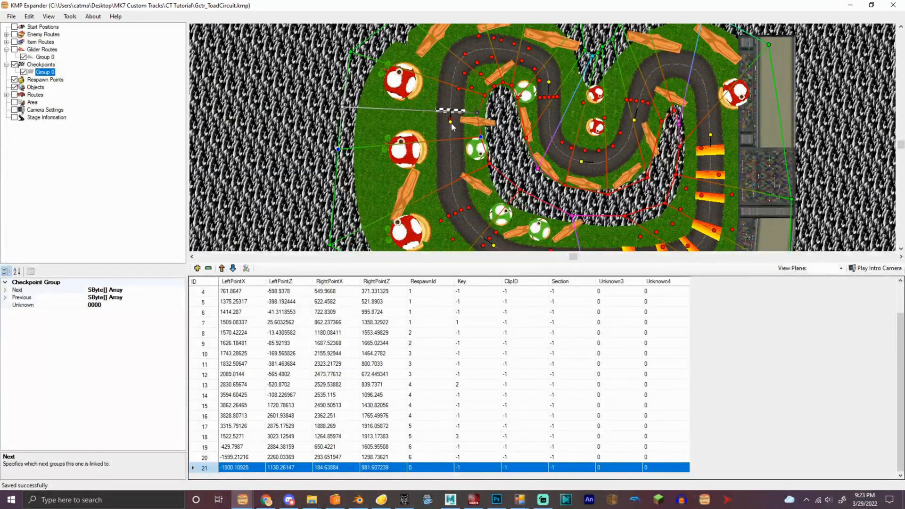
click(36, 87)
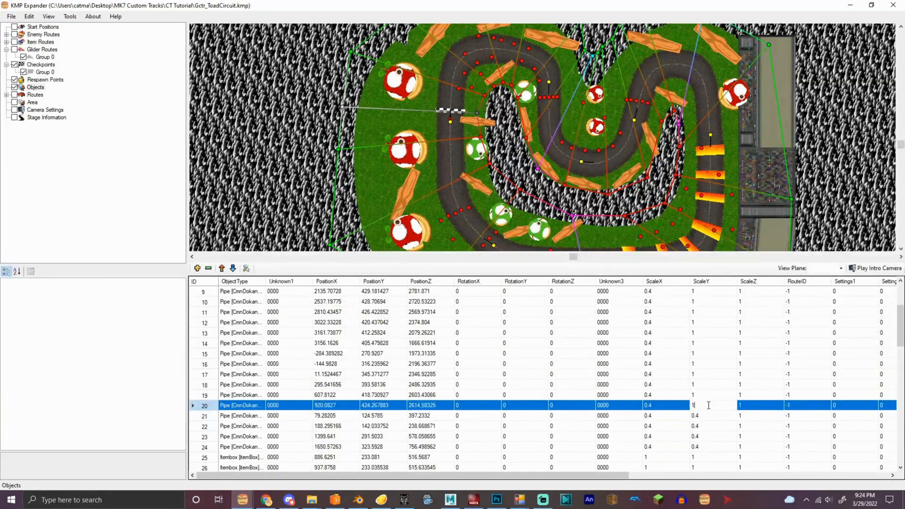
scroll(up, 3)
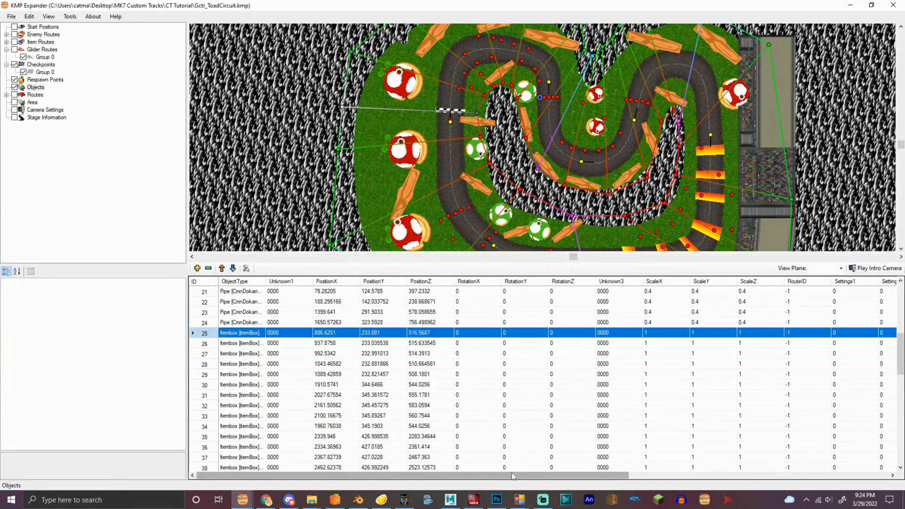
mouse_move(545, 495)
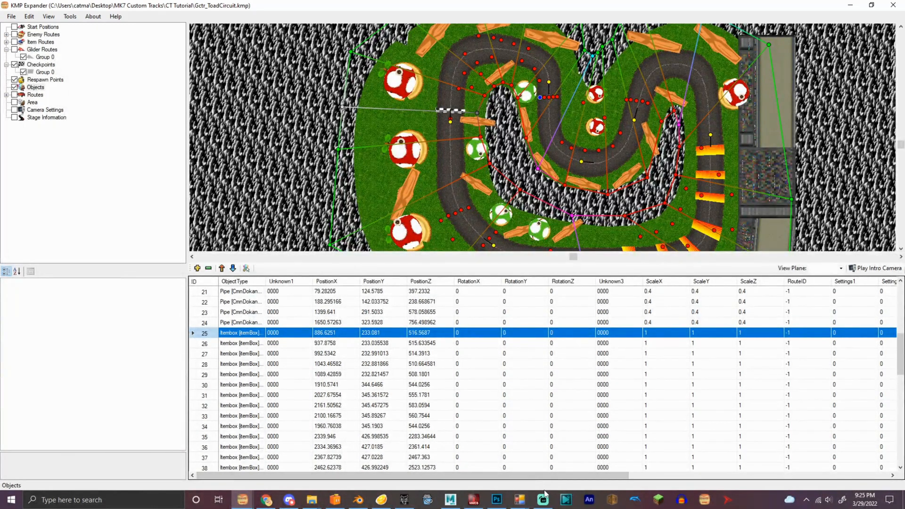
click(542, 499)
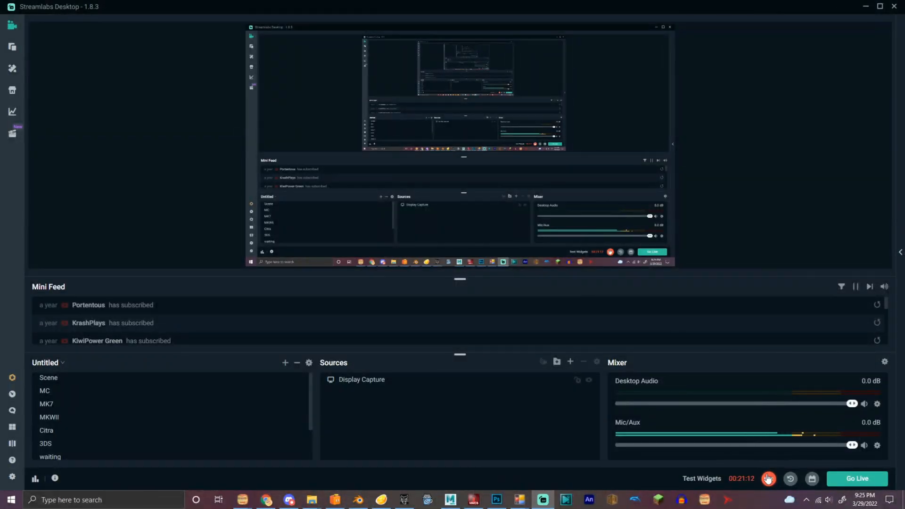